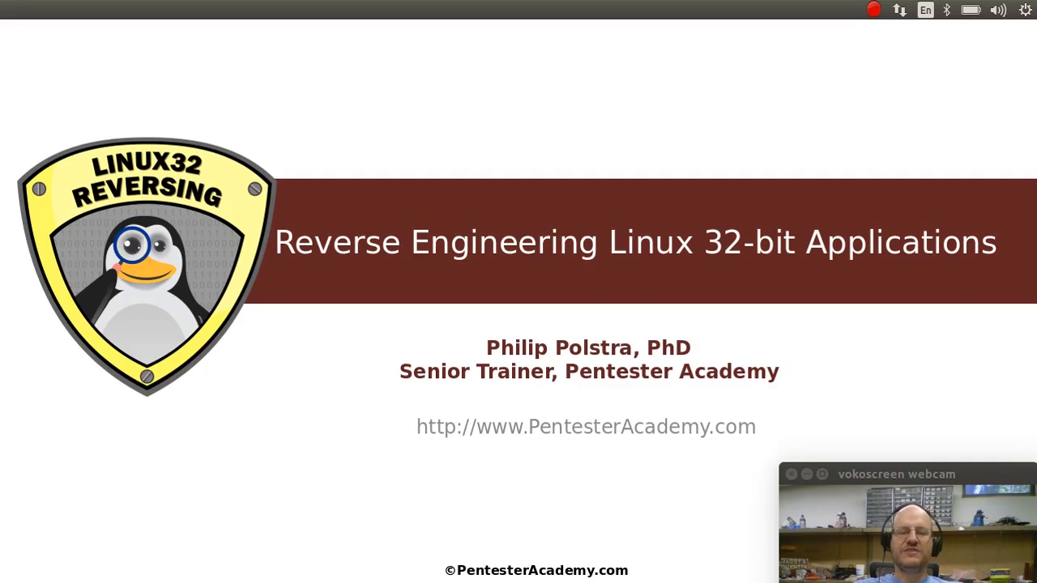
# Advance the deck from the title slide past the IDA Pro section slide.
pyautogui.press('Right')
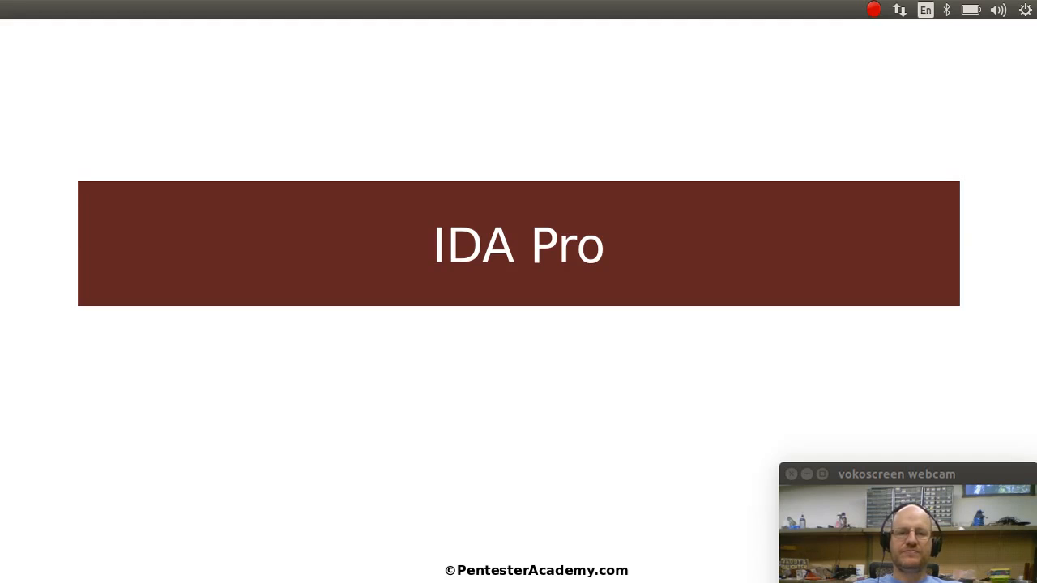
pyautogui.press('Right')
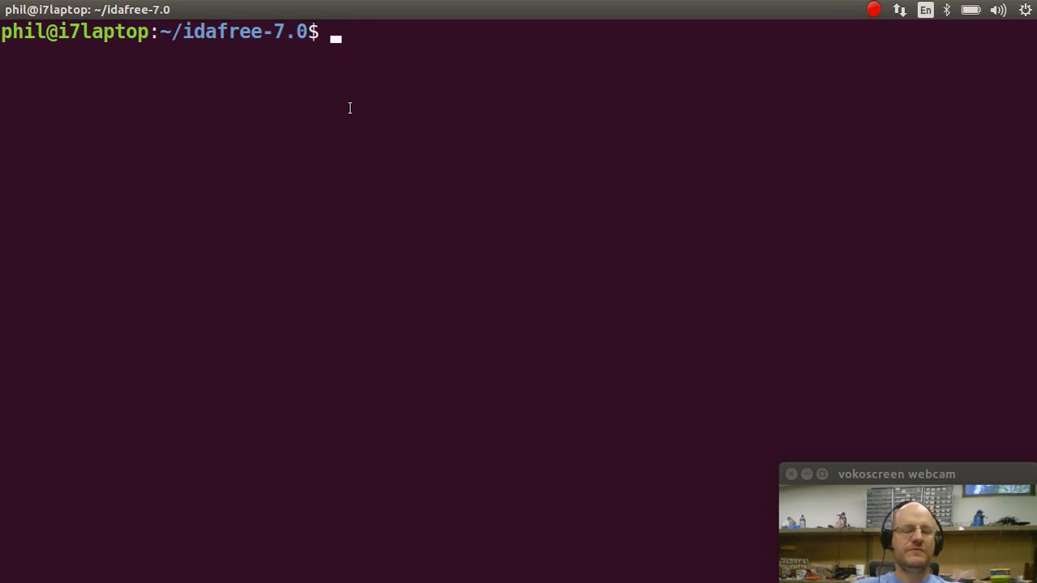
# Launch IDA Free with ./ida64 & and dismiss its freeware notice.
pyautogui.write('./i')
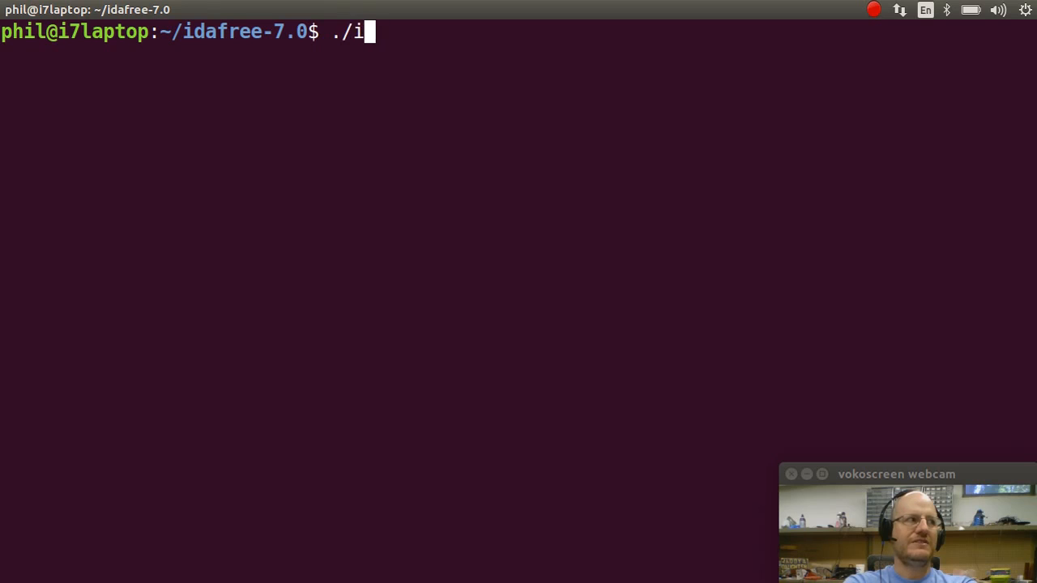
pyautogui.write('da64 &')
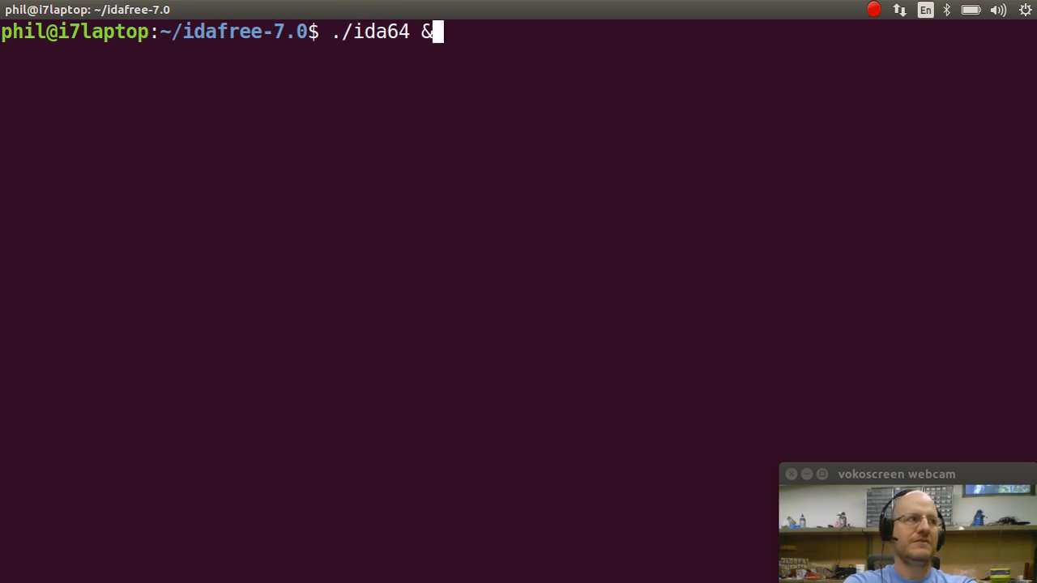
pyautogui.press('Return')
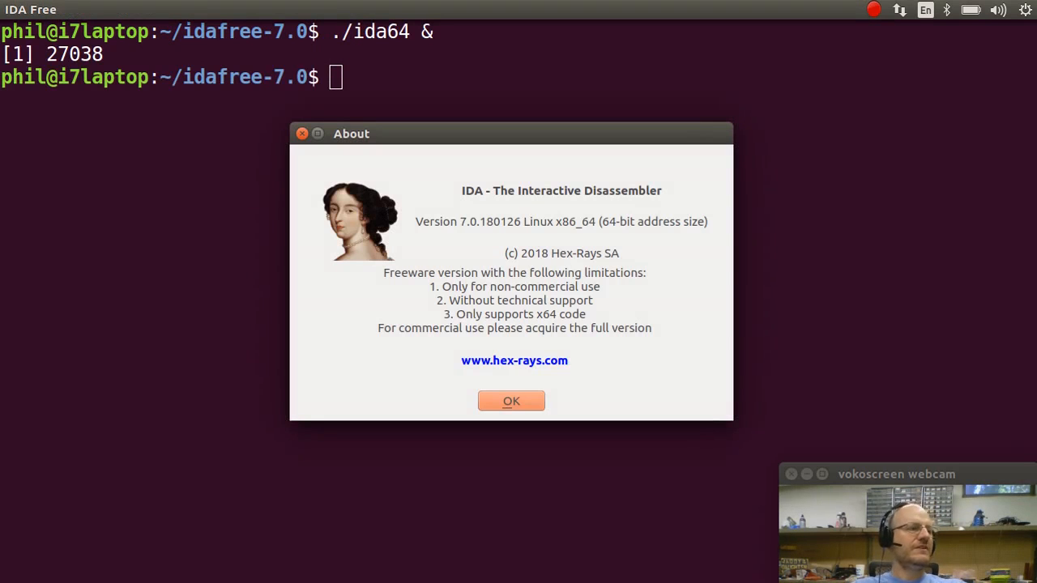
pyautogui.click(512, 402)
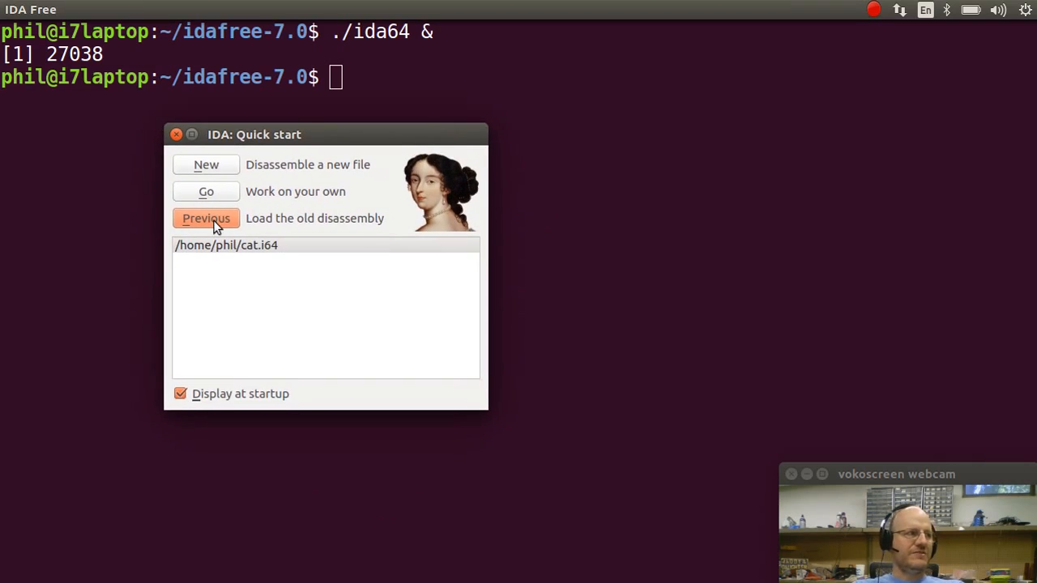
pyautogui.moveTo(230, 204)
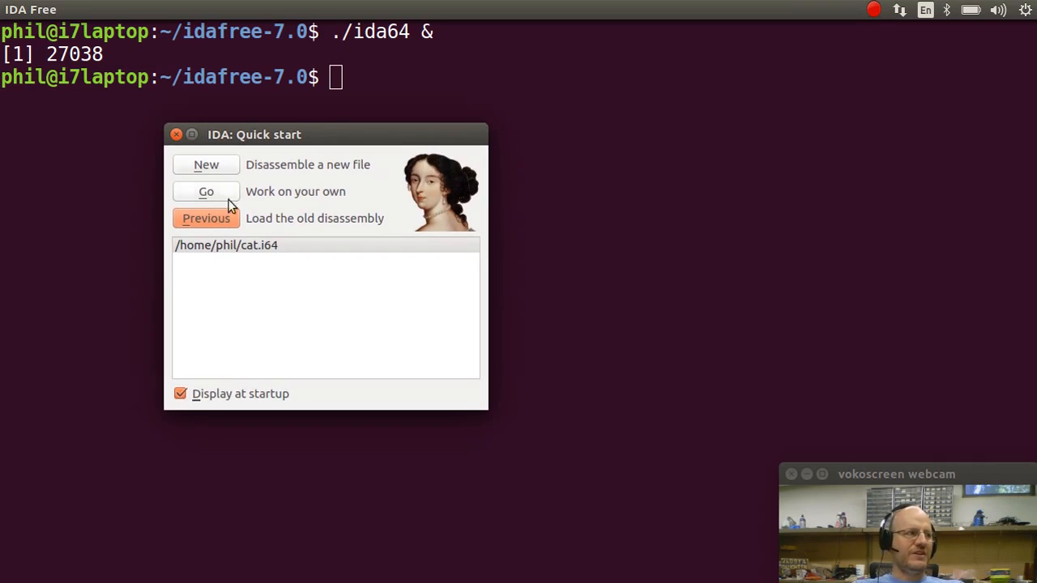
pyautogui.moveTo(223, 251)
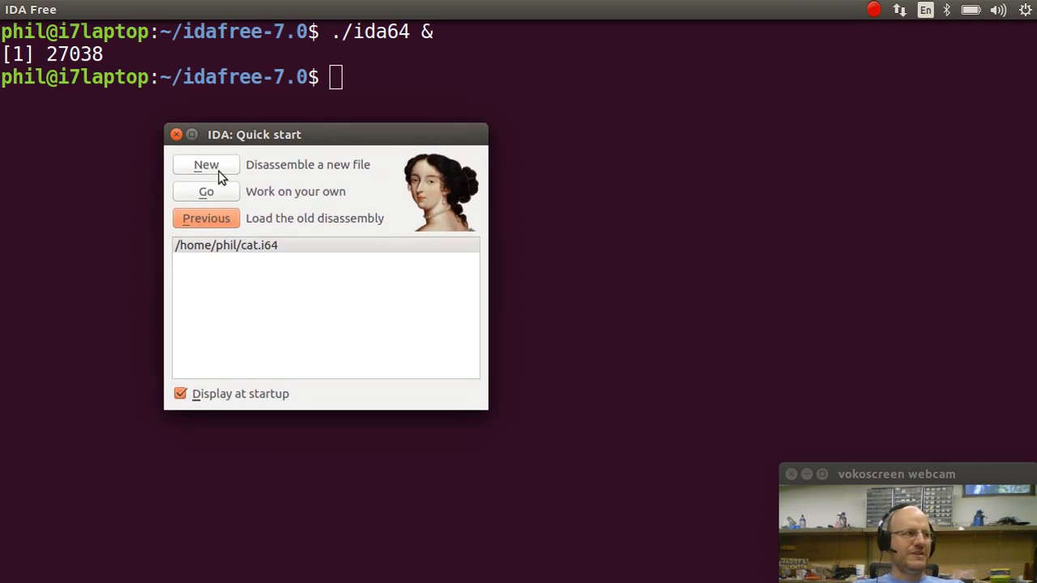
# Start a new disassembly and choose the edb binary in the edb-debugger build folder.
pyautogui.click(205, 165)
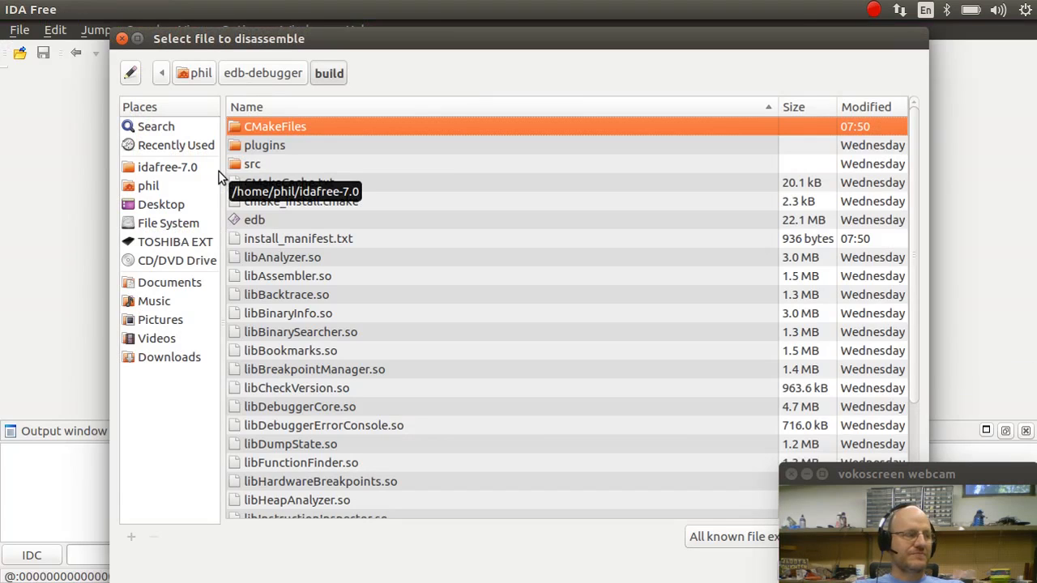
pyautogui.moveTo(669, 171)
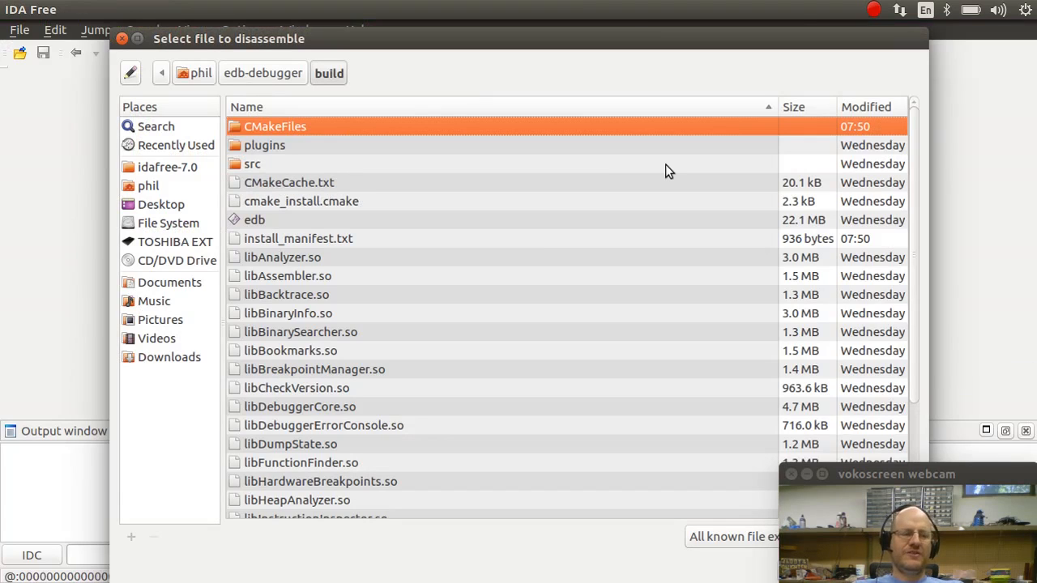
pyautogui.moveTo(544, 246)
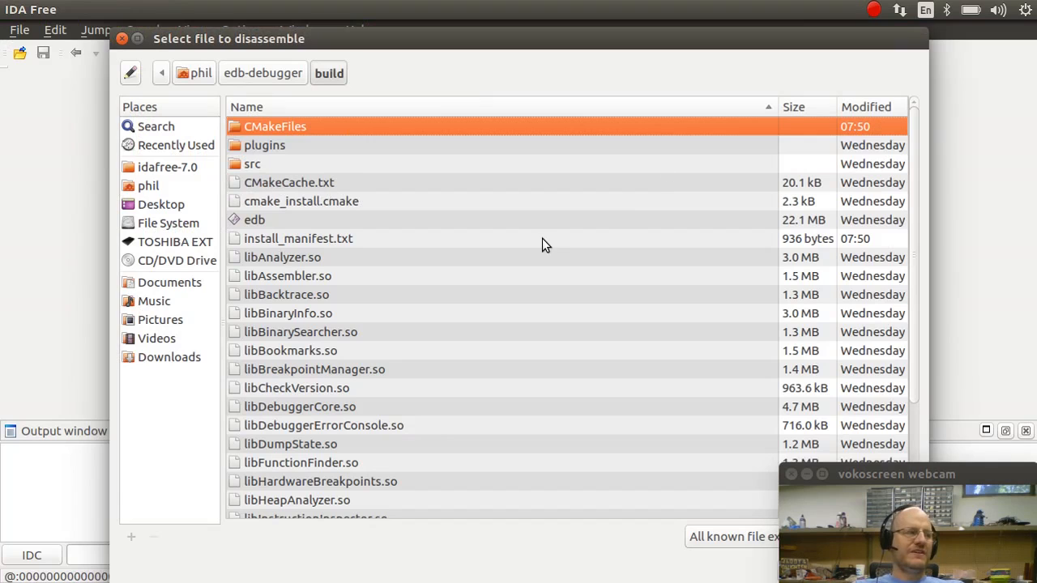
pyautogui.moveTo(178, 282)
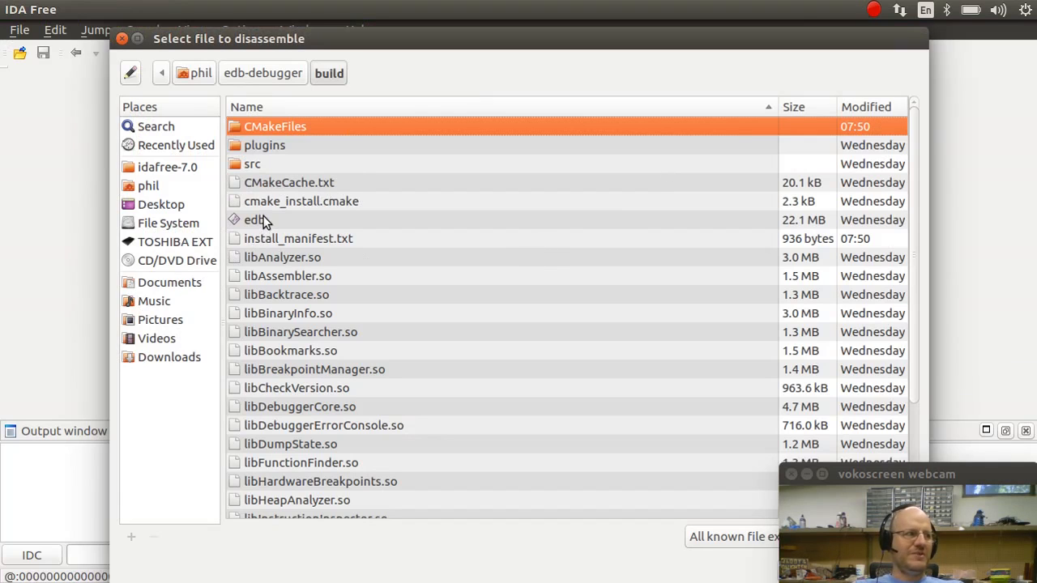
pyautogui.click(255, 221)
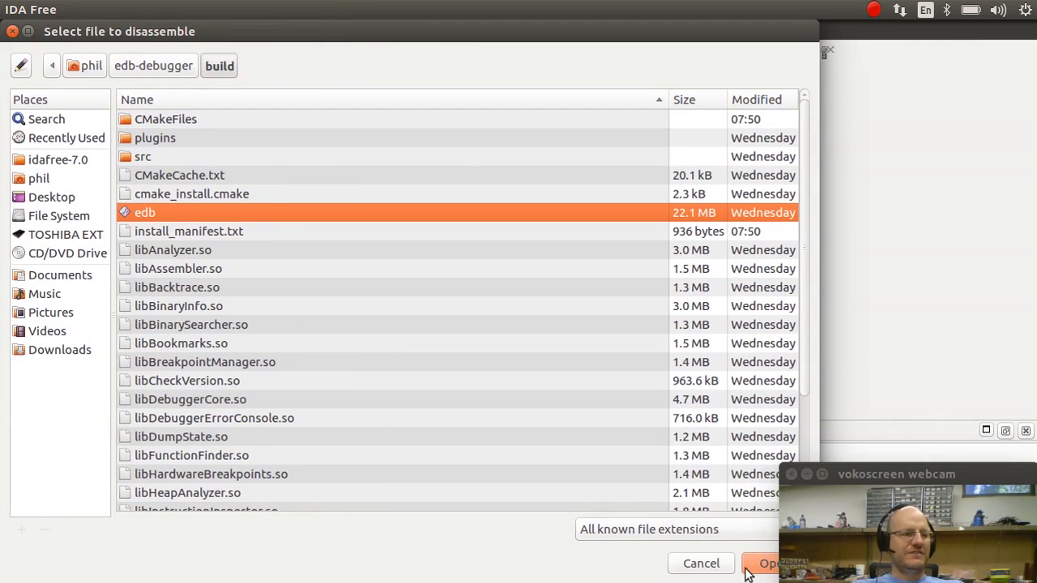
# Load edb as an ELF64 x86-64 executable with the MetaPC processor defaults.
pyautogui.click(769, 563)
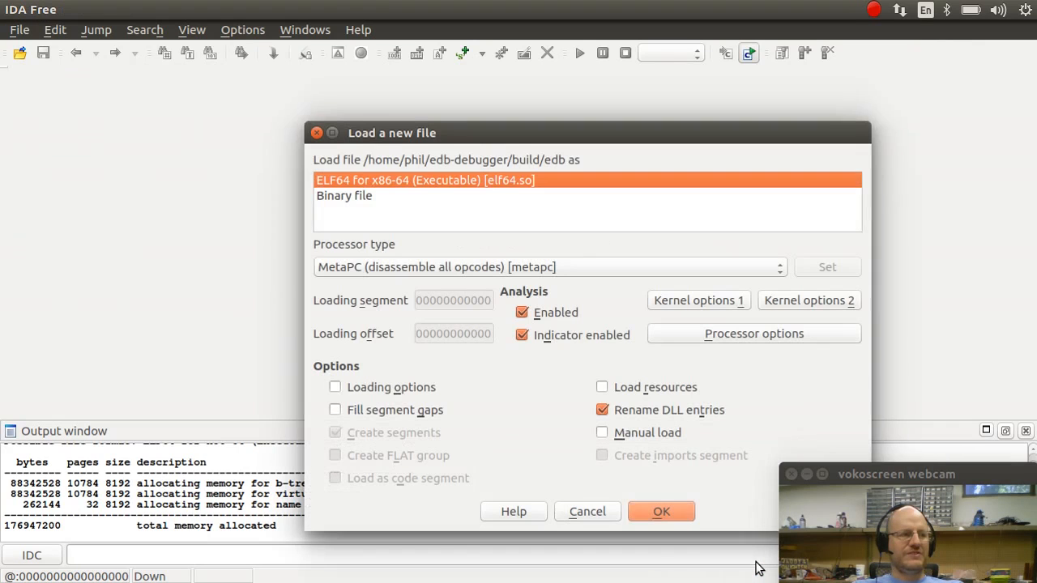
pyautogui.moveTo(483, 226)
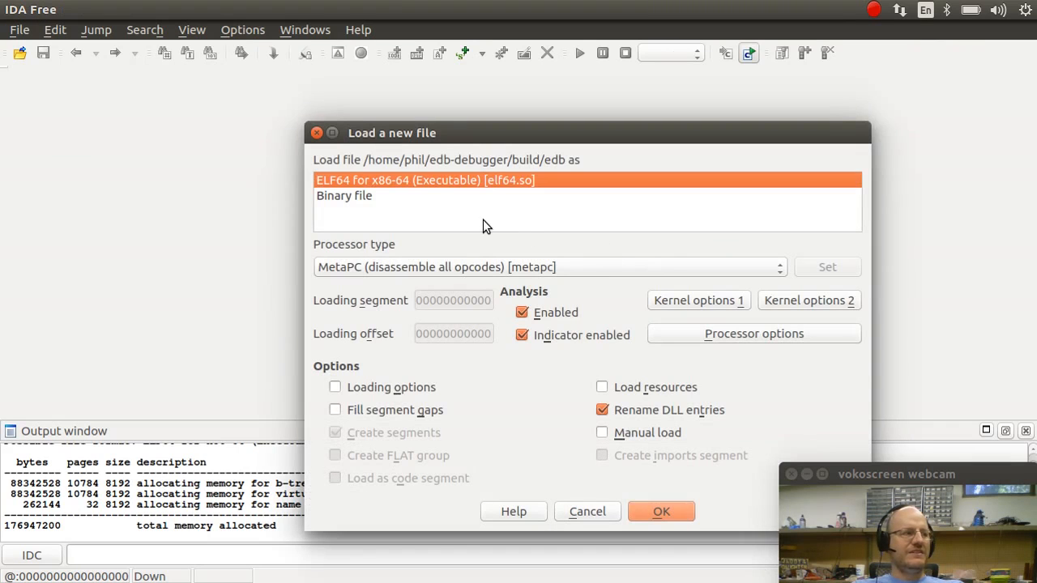
pyautogui.moveTo(392, 192)
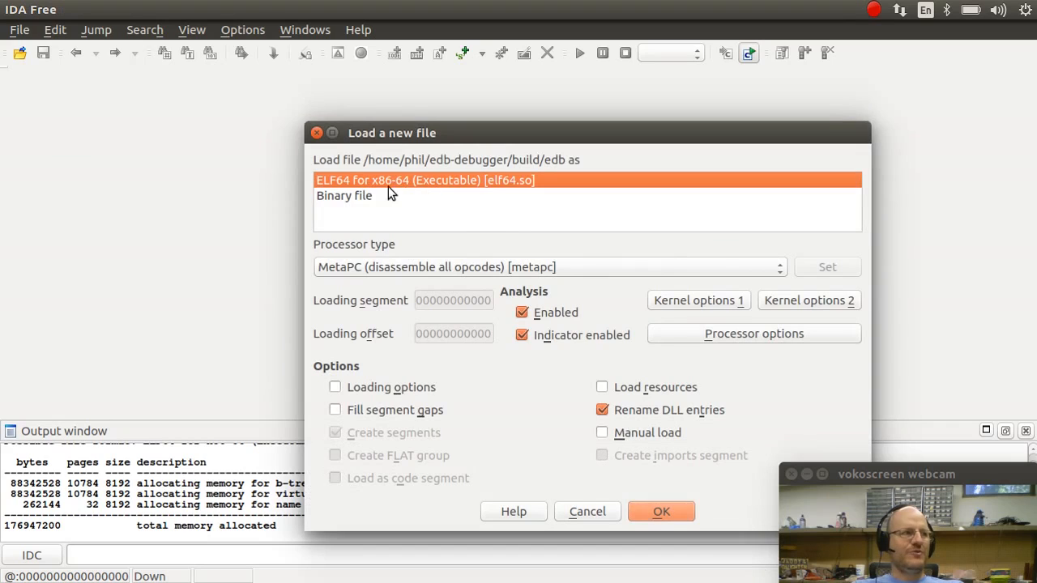
pyautogui.moveTo(428, 191)
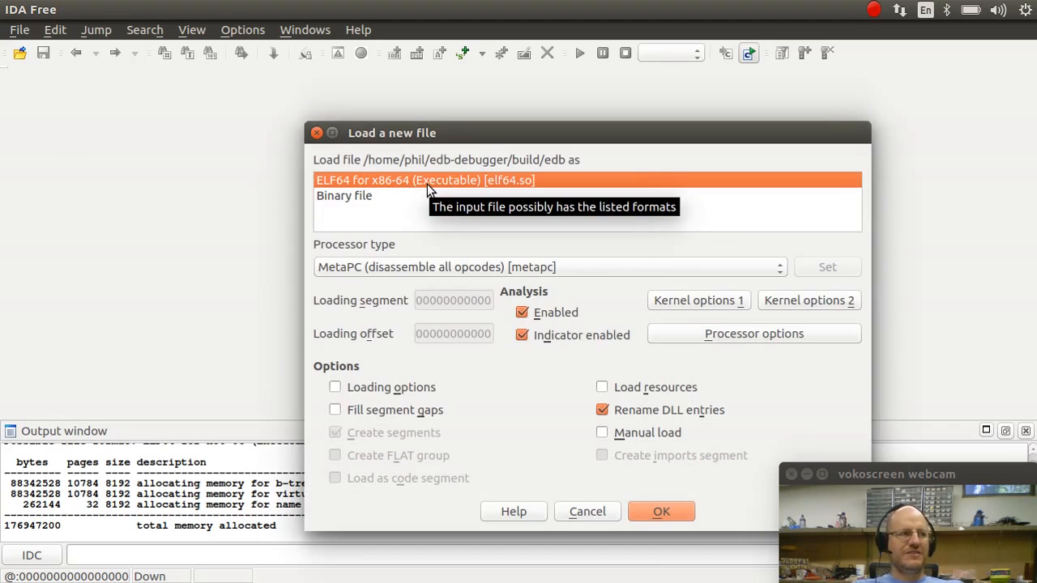
pyautogui.moveTo(542, 203)
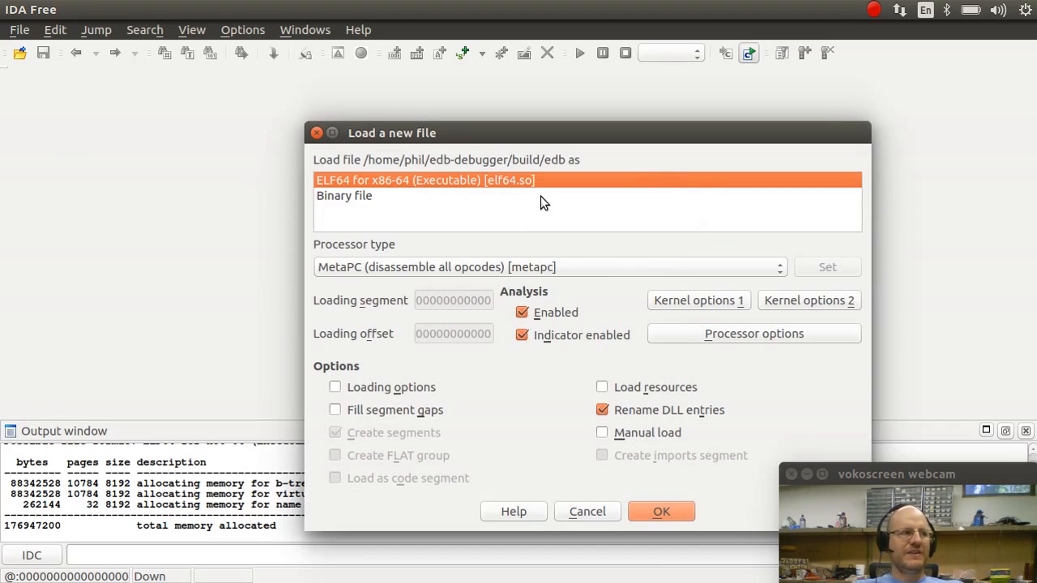
pyautogui.moveTo(576, 262)
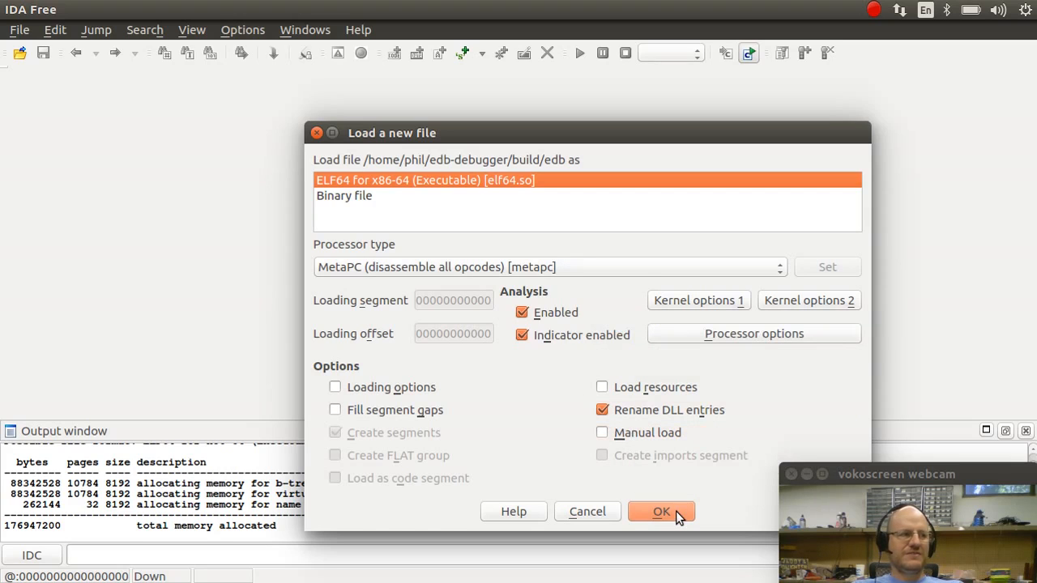
pyautogui.click(661, 512)
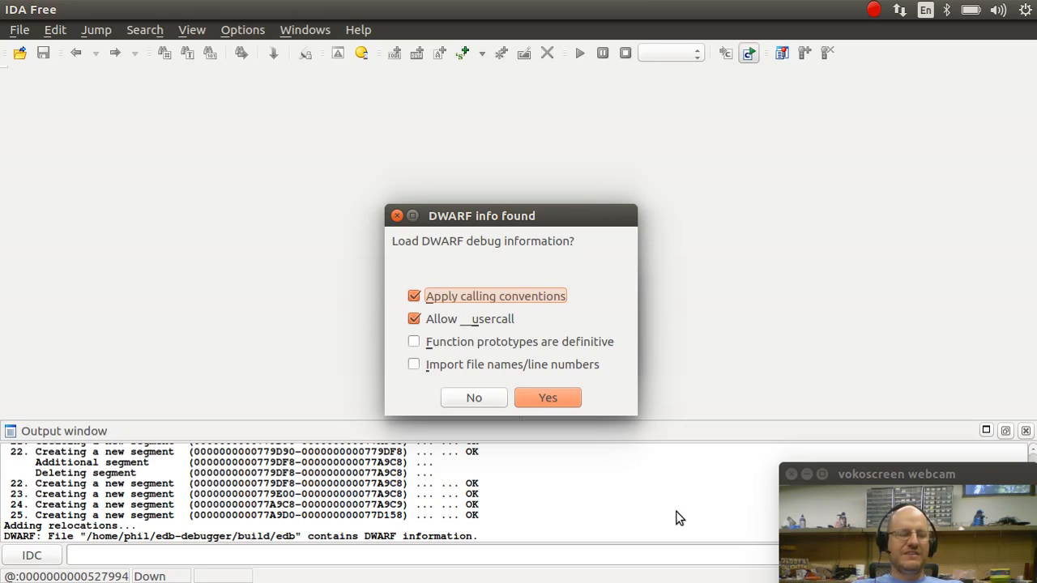
pyautogui.moveTo(473, 457)
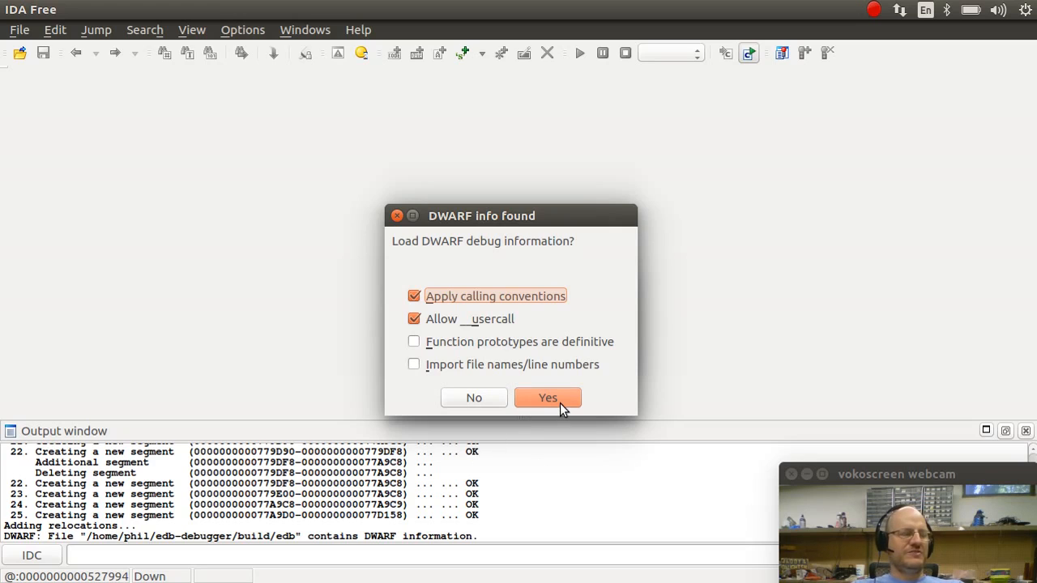
# Accept loading edb's DWARF debug information and let autoanalysis complete.
pyautogui.click(547, 398)
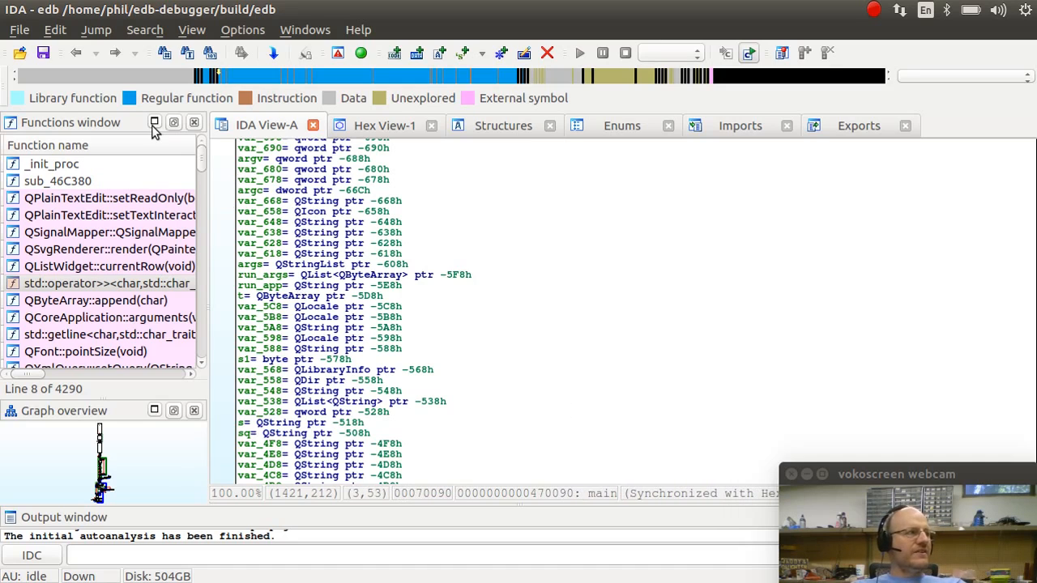
pyautogui.moveTo(460, 36)
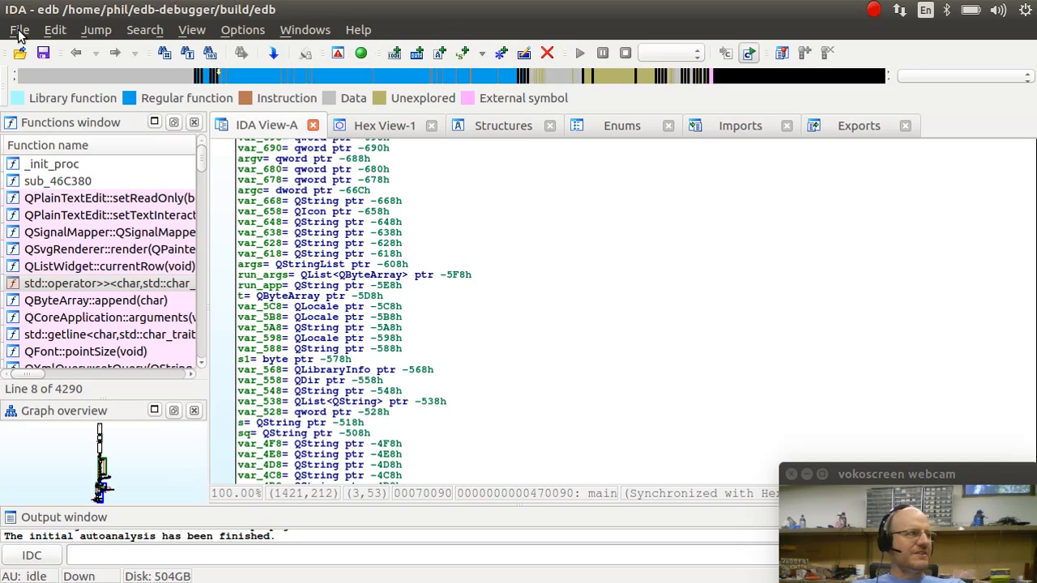
# Browse the File menu's save and snapshot commands, then move to the Edit menu.
pyautogui.click(20, 29)
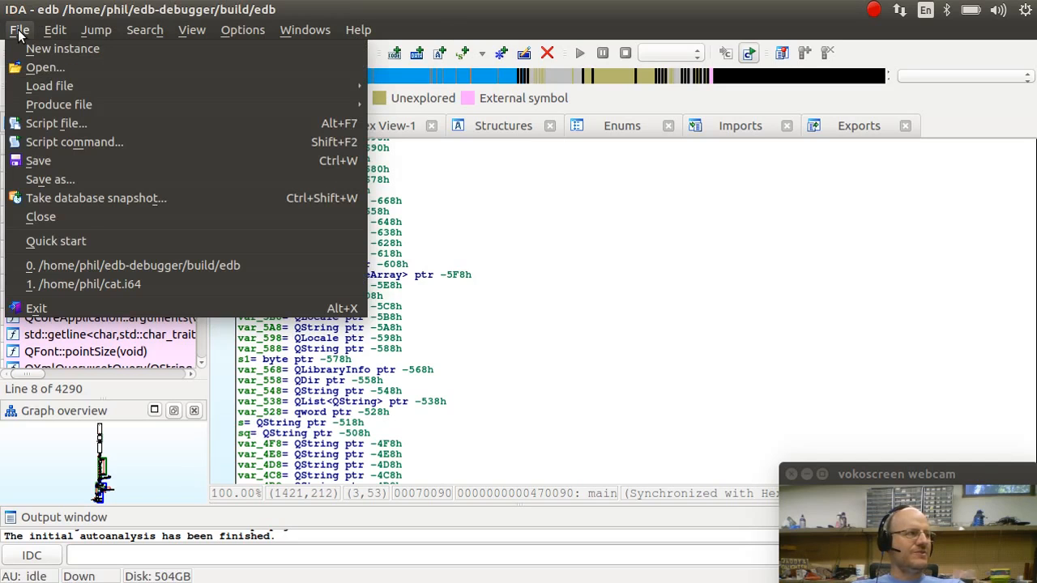
pyautogui.moveTo(63, 49)
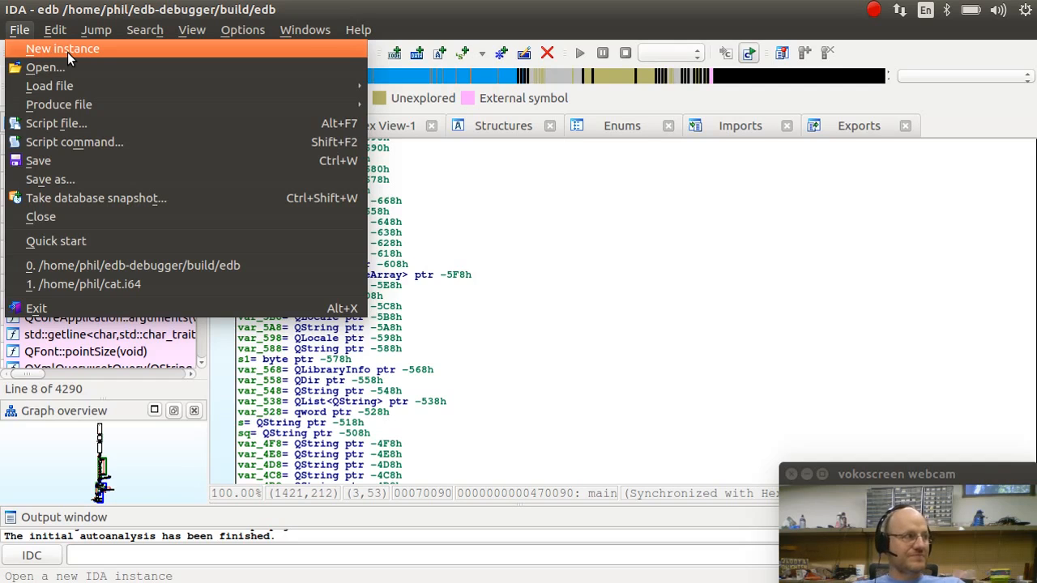
pyautogui.moveTo(59, 104)
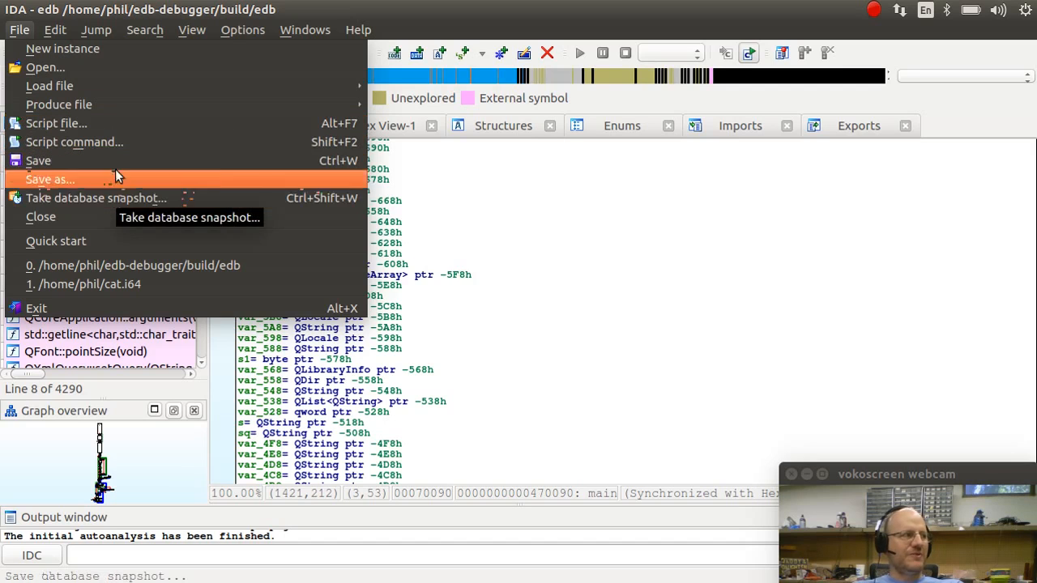
pyautogui.click(55, 29)
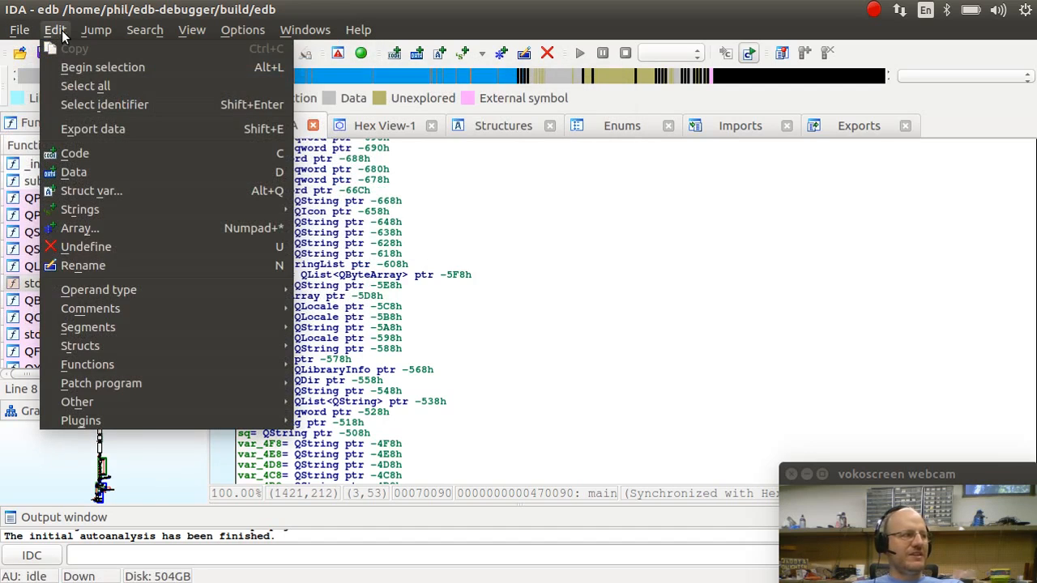
pyautogui.moveTo(84, 86)
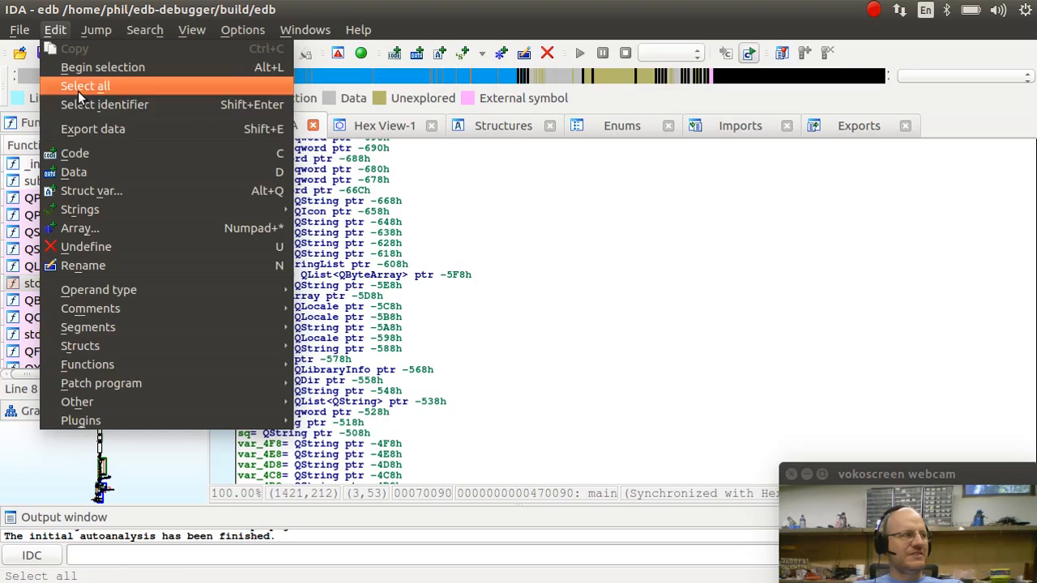
pyautogui.moveTo(74, 152)
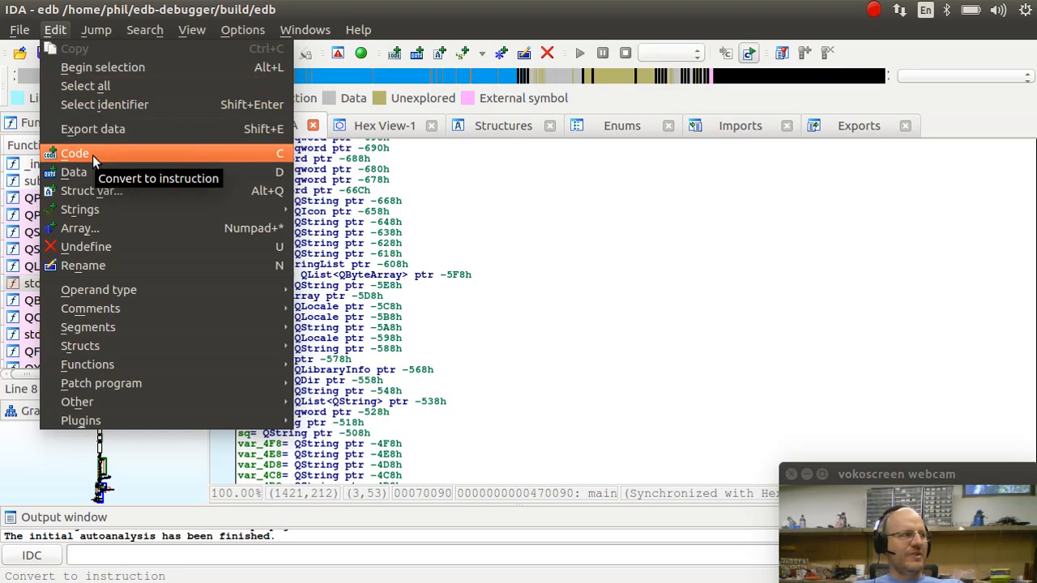
pyautogui.moveTo(175, 165)
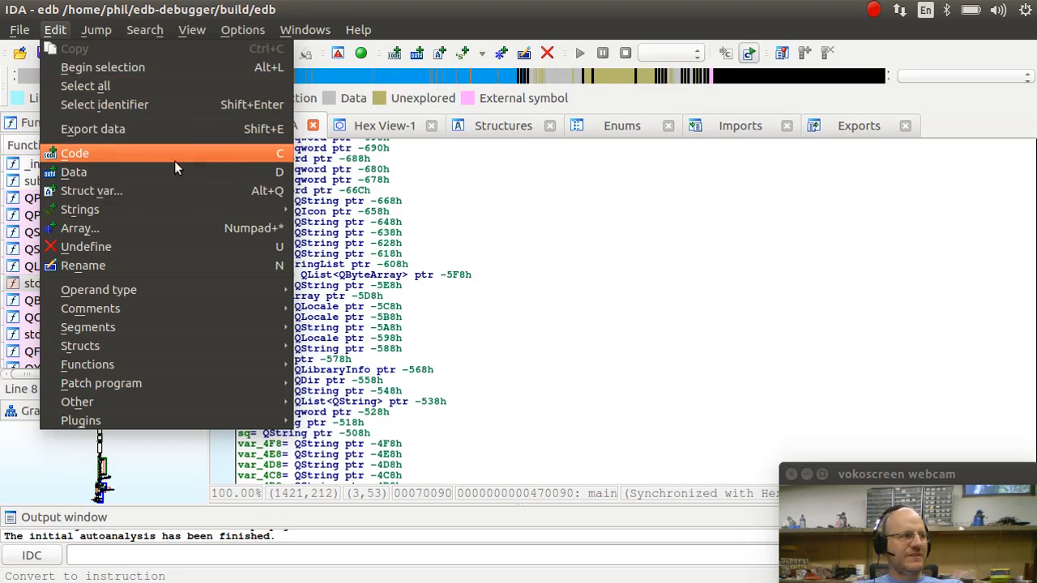
pyautogui.moveTo(201, 165)
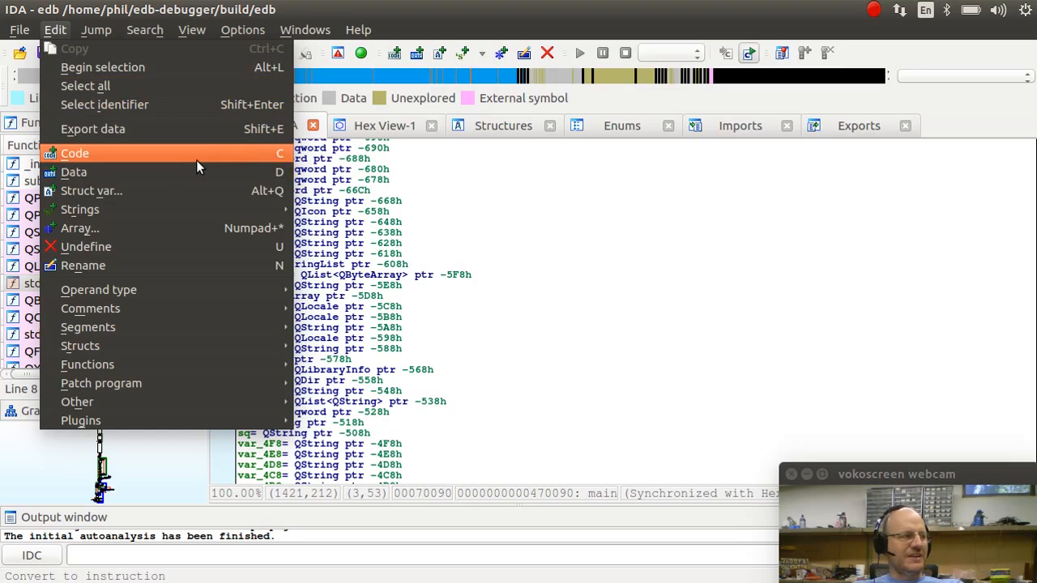
pyautogui.moveTo(74, 172)
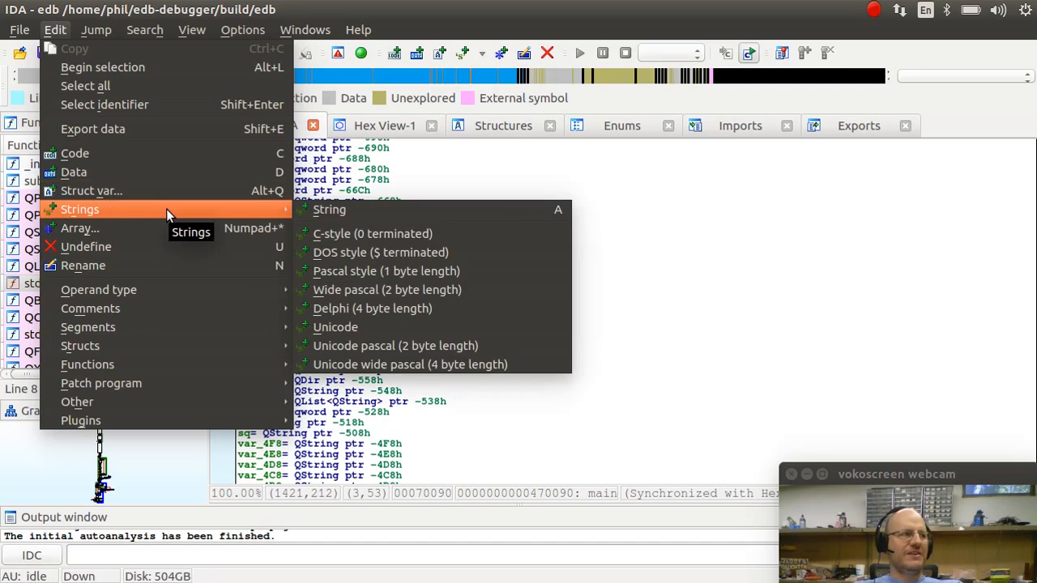
pyautogui.moveTo(273, 209)
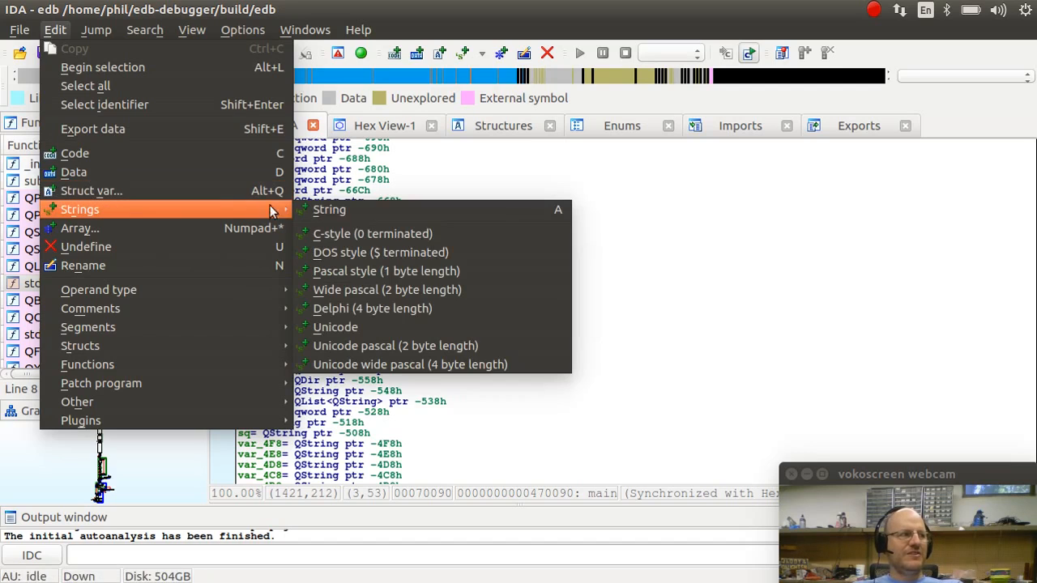
pyautogui.moveTo(373, 233)
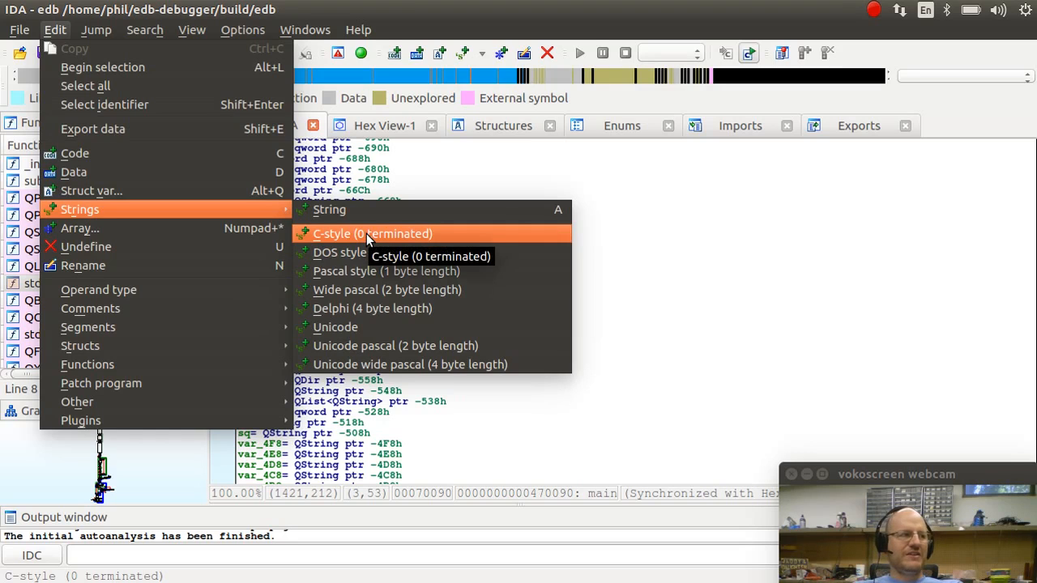
pyautogui.moveTo(373, 307)
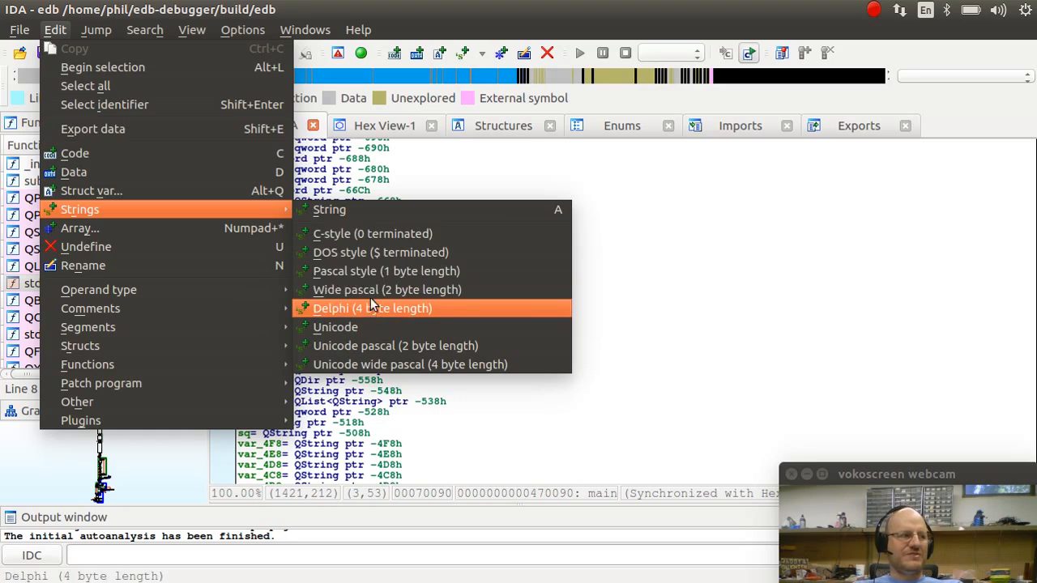
pyautogui.moveTo(79, 227)
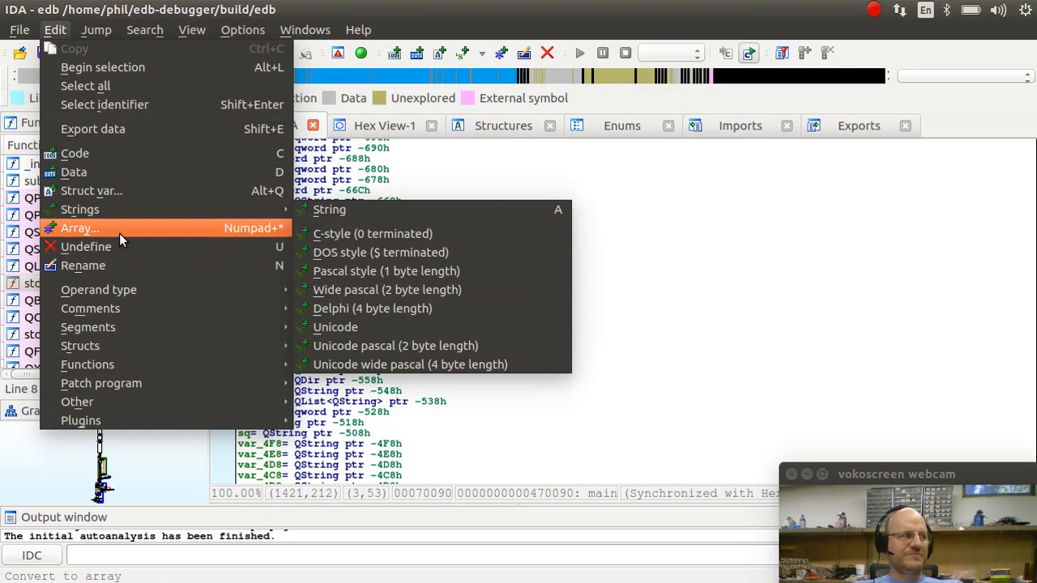
pyautogui.moveTo(98, 288)
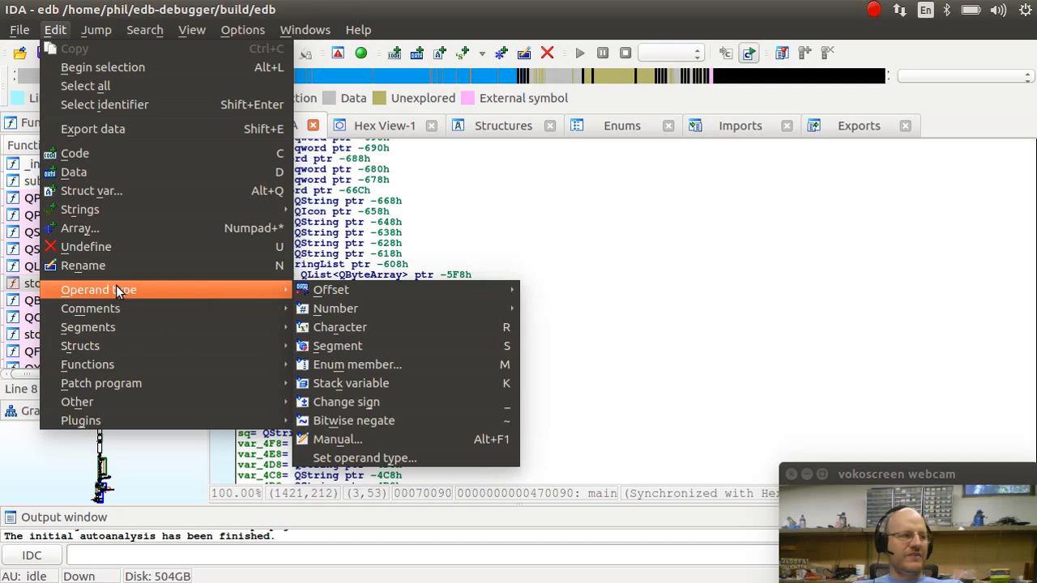
pyautogui.moveTo(91, 308)
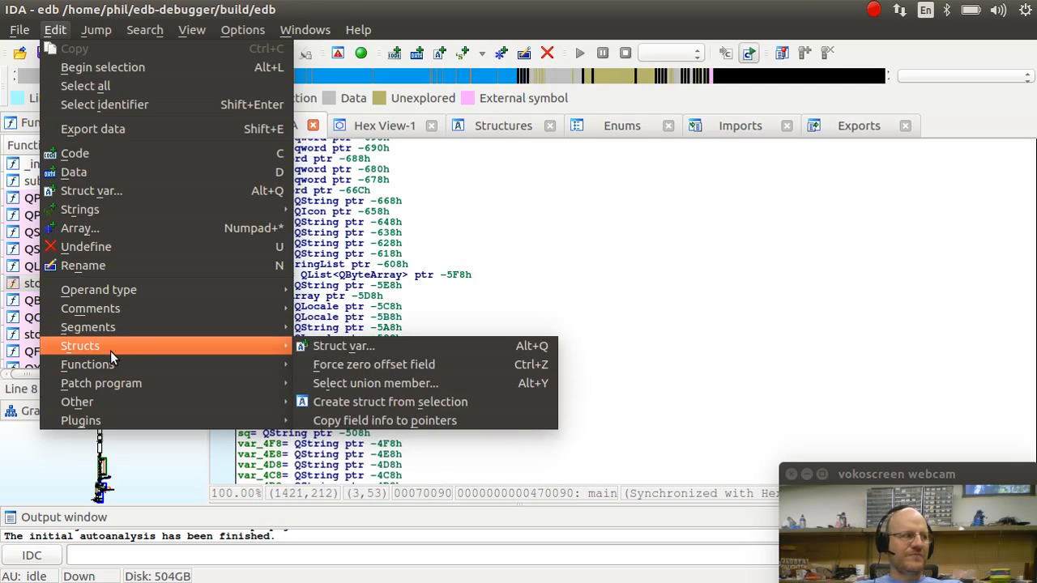
pyautogui.moveTo(87, 362)
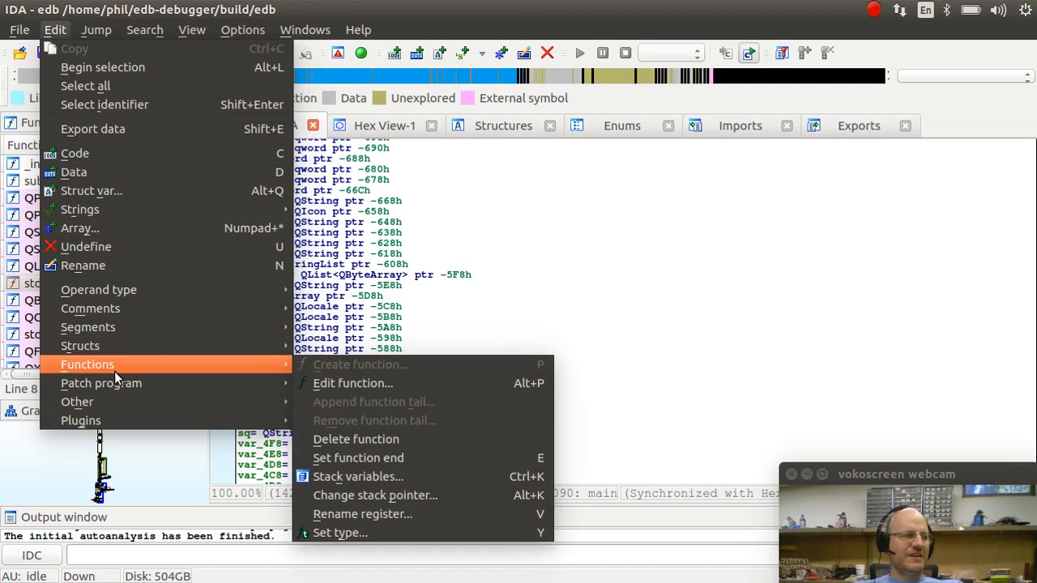
pyautogui.moveTo(81, 421)
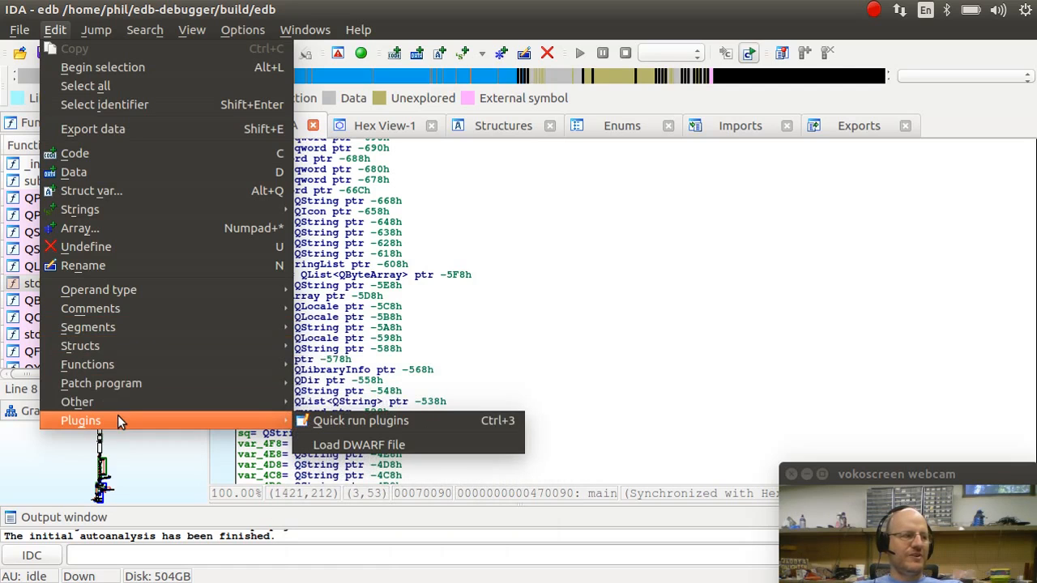
pyautogui.moveTo(133, 50)
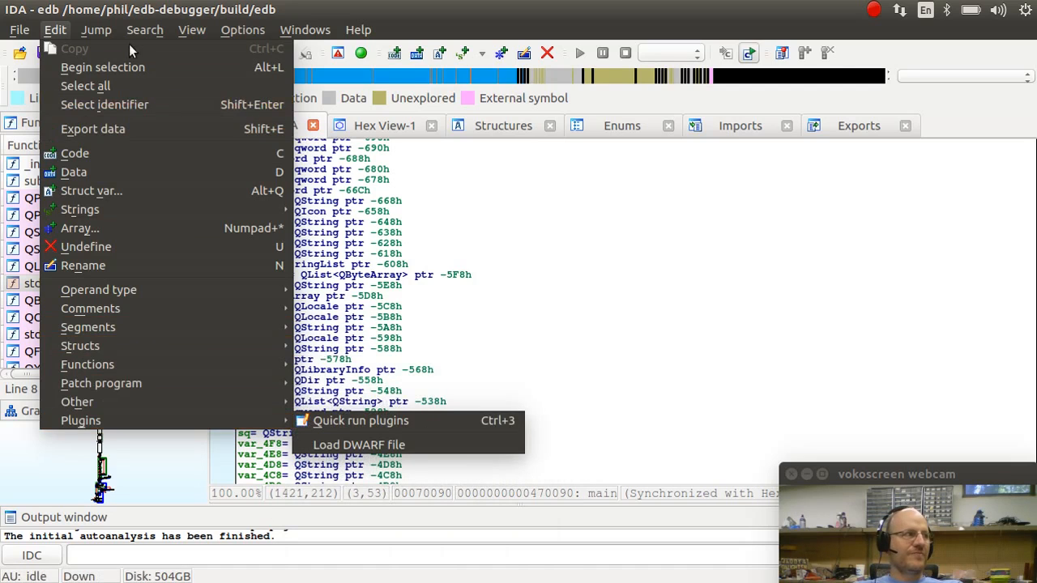
# Show the Jump menu's navigation commands after browsing the Edit submenus.
pyautogui.click(96, 30)
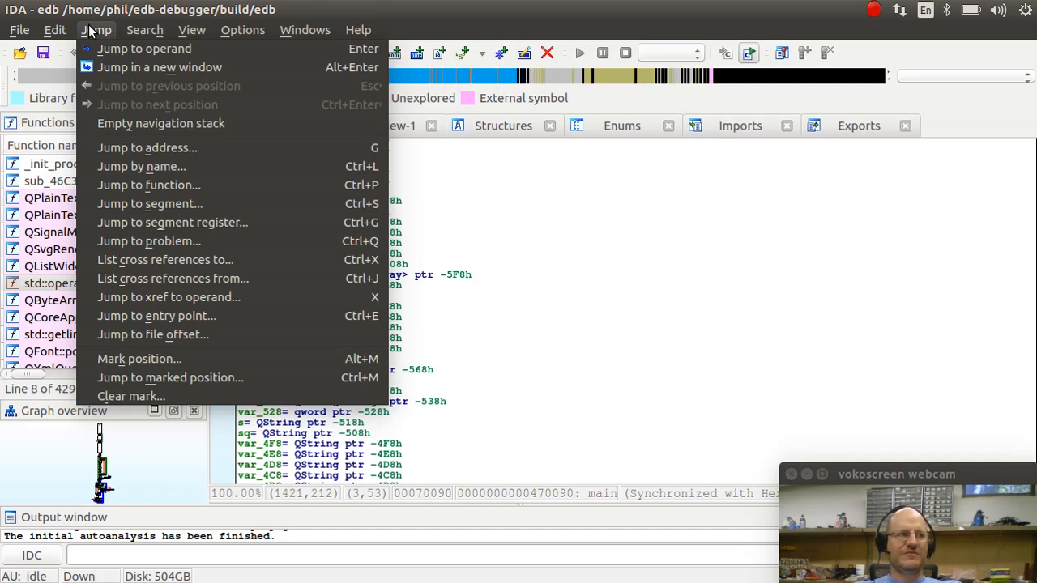
# Browse the Search menu's next code, text and immediate value commands, then the View menu.
pyautogui.click(144, 29)
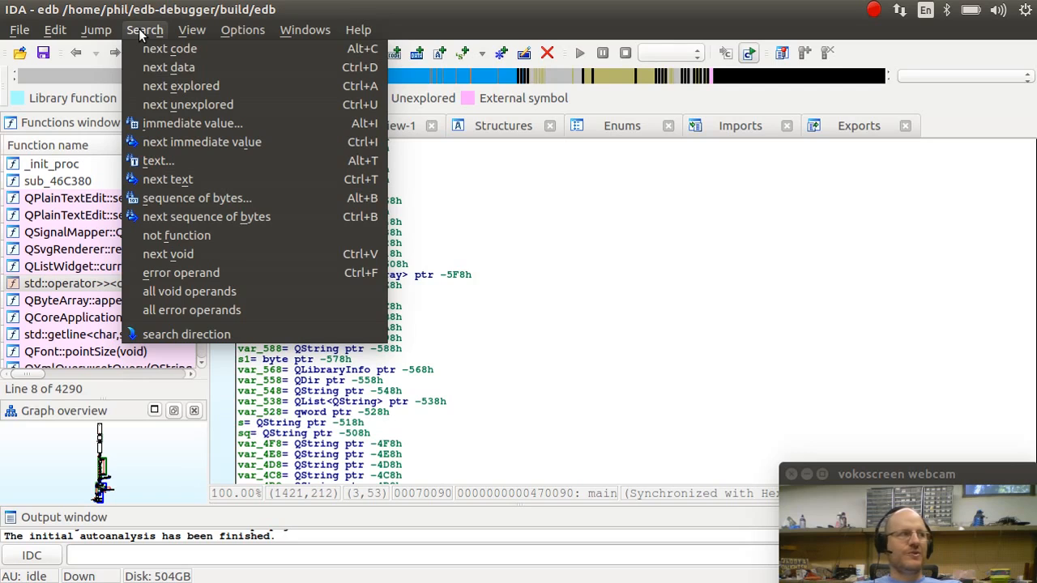
pyautogui.moveTo(170, 48)
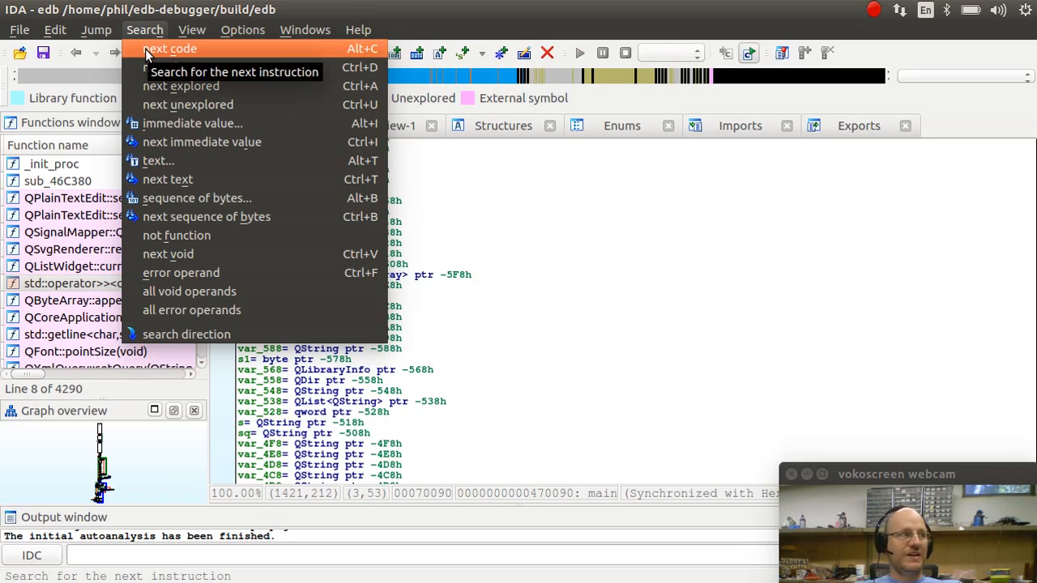
pyautogui.moveTo(159, 160)
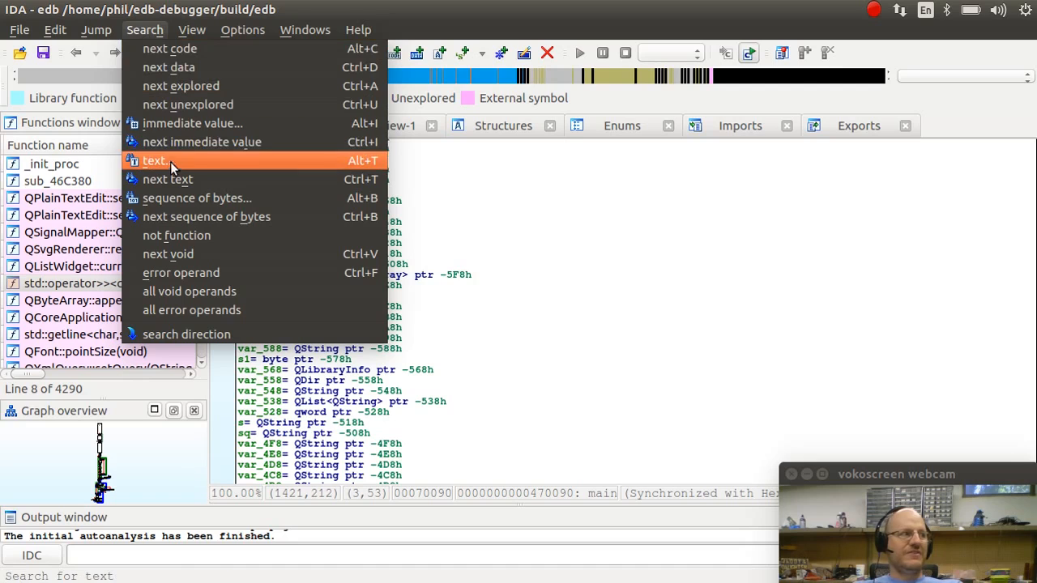
pyautogui.moveTo(172, 167)
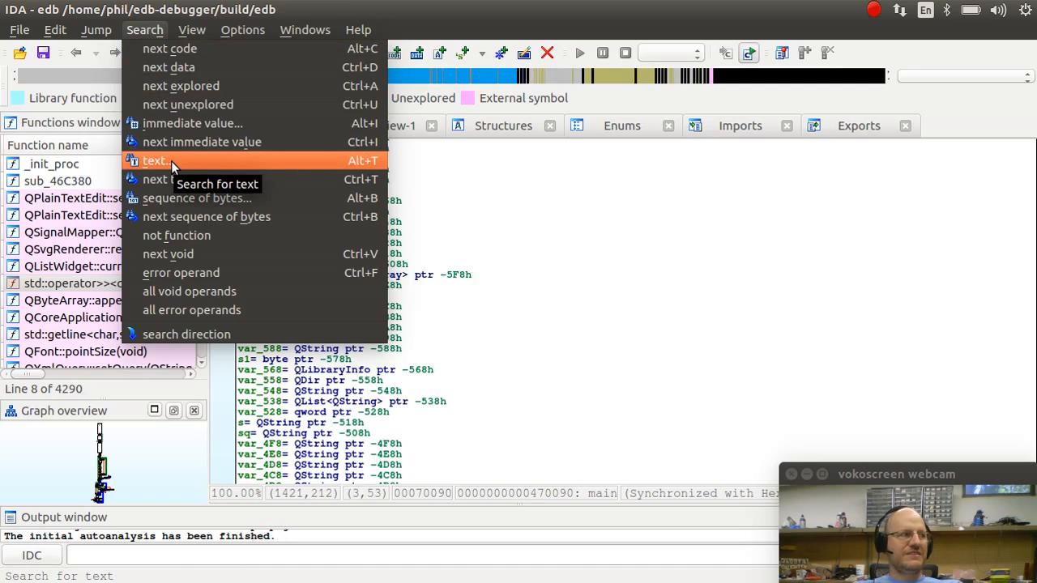
pyautogui.moveTo(178, 142)
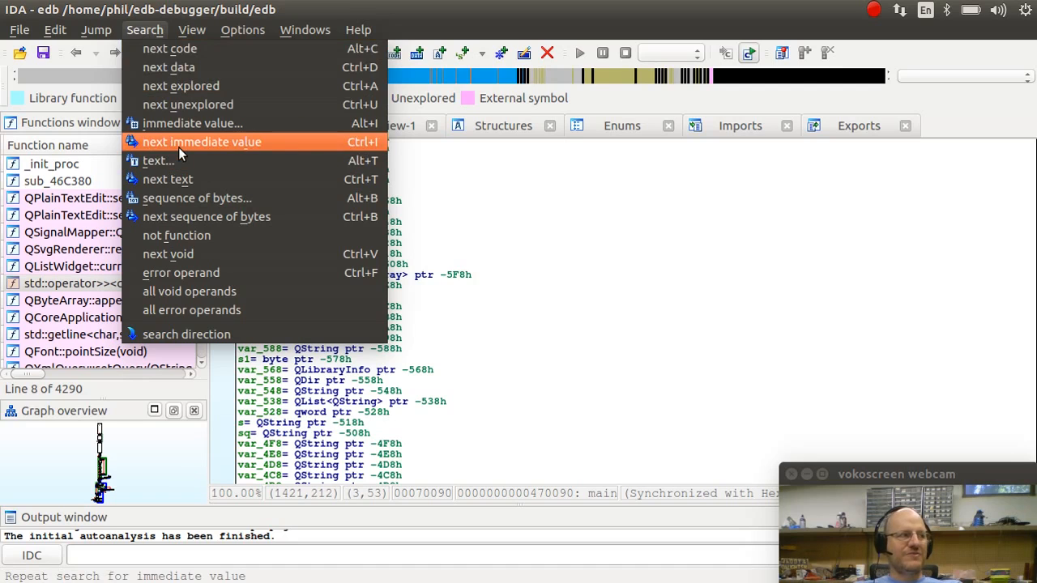
pyautogui.moveTo(200, 143)
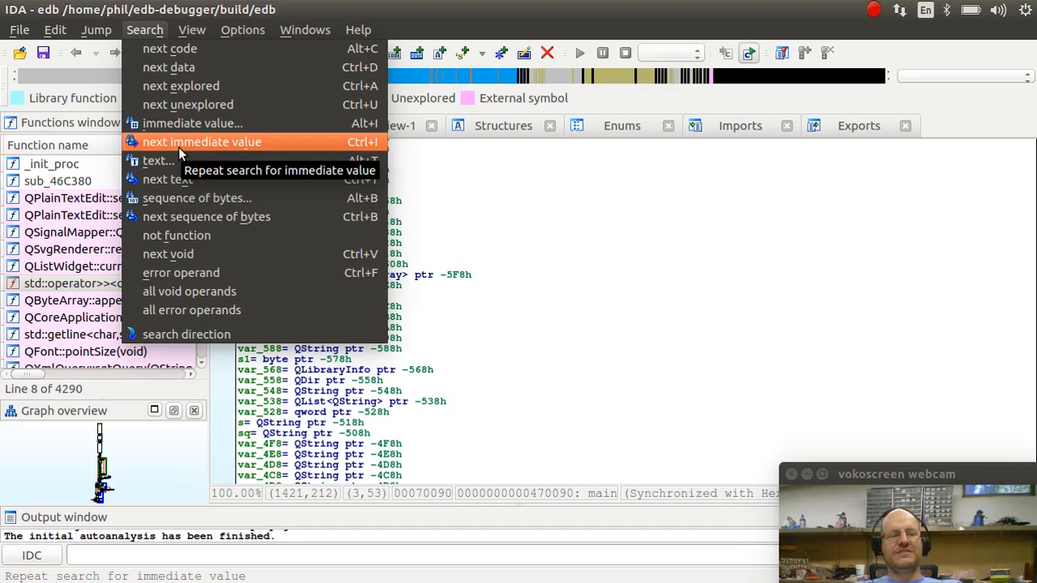
pyautogui.click(191, 29)
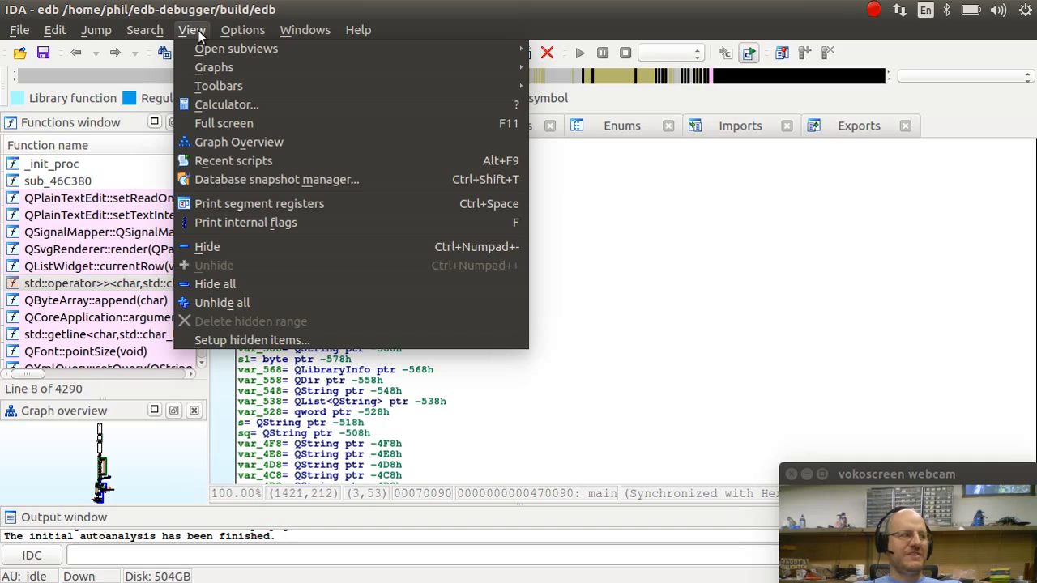
pyautogui.moveTo(236, 49)
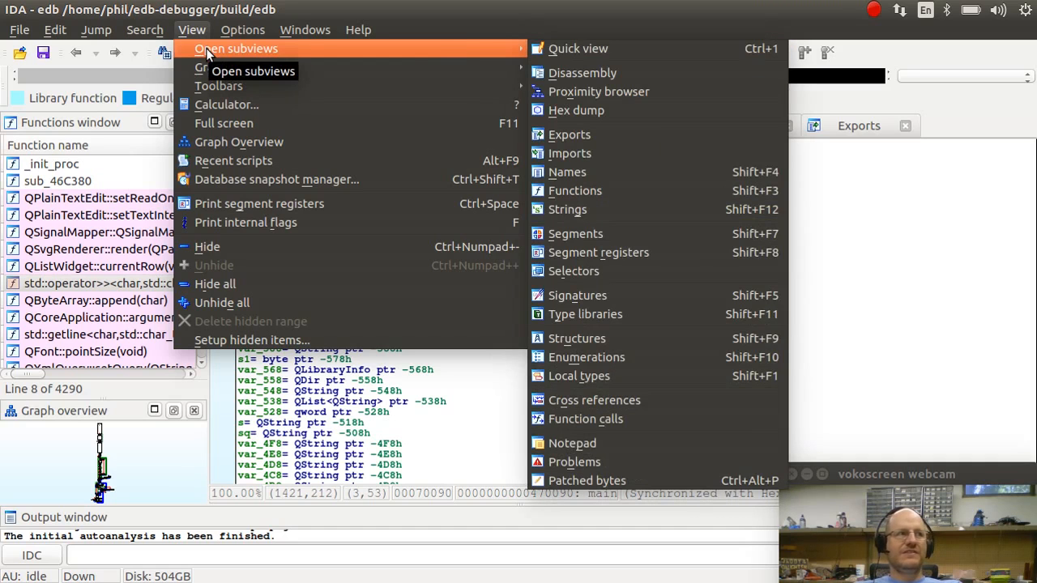
# Glance at the Windows menu, then return to View's Open subviews list.
pyautogui.click(305, 29)
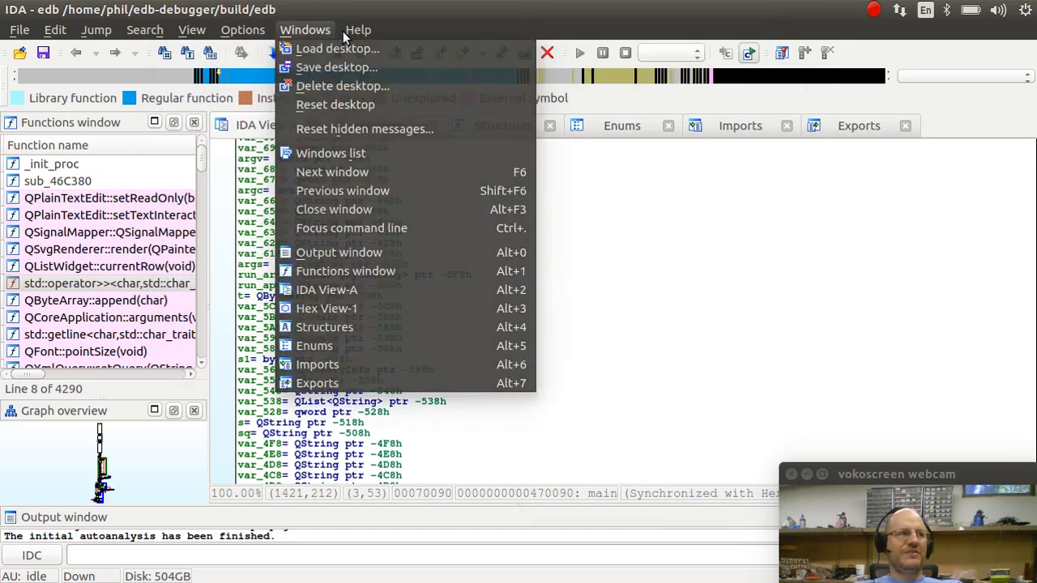
pyautogui.click(191, 29)
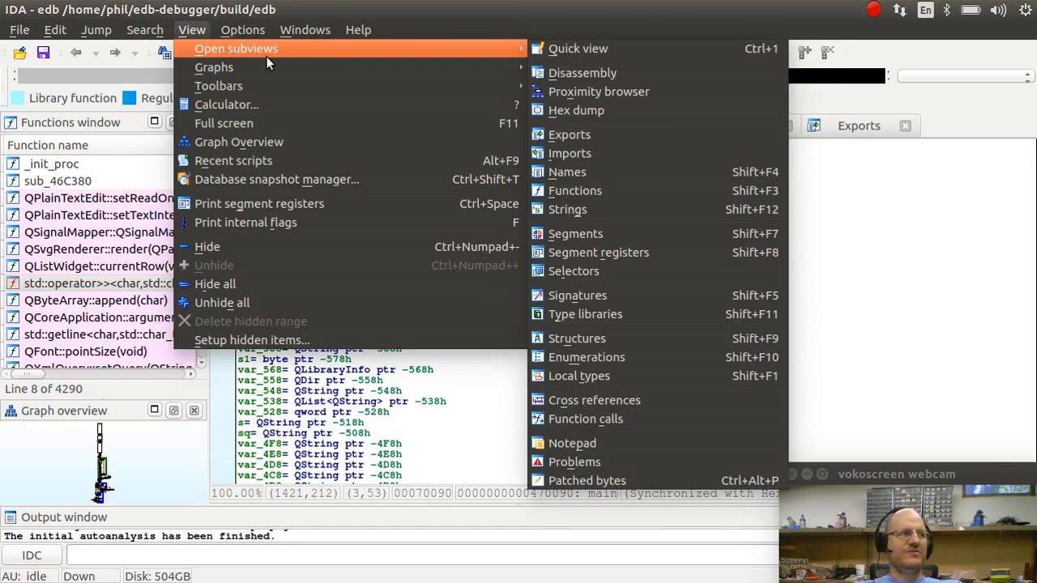
pyautogui.moveTo(583, 72)
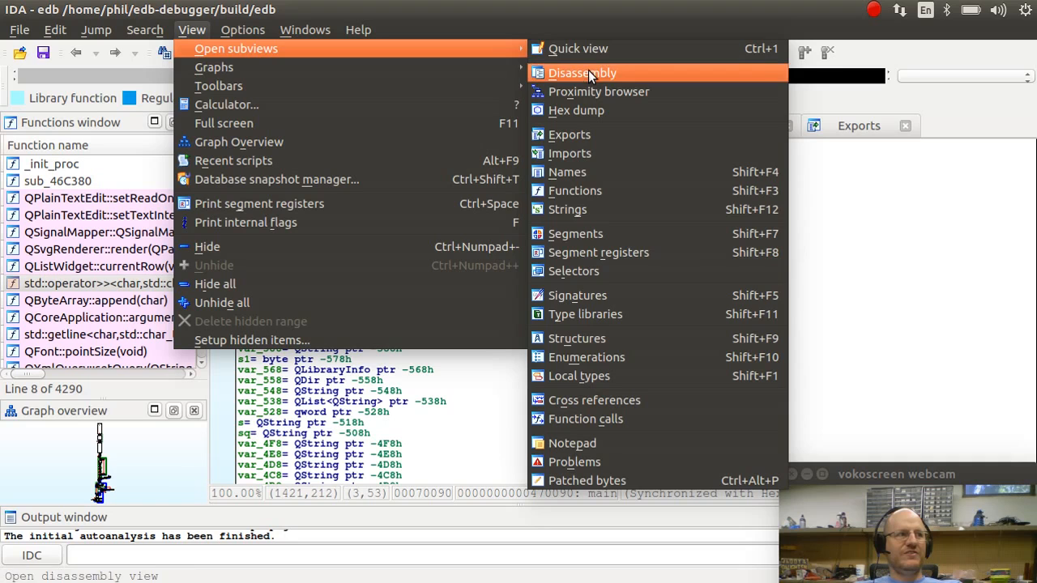
pyautogui.moveTo(581, 73)
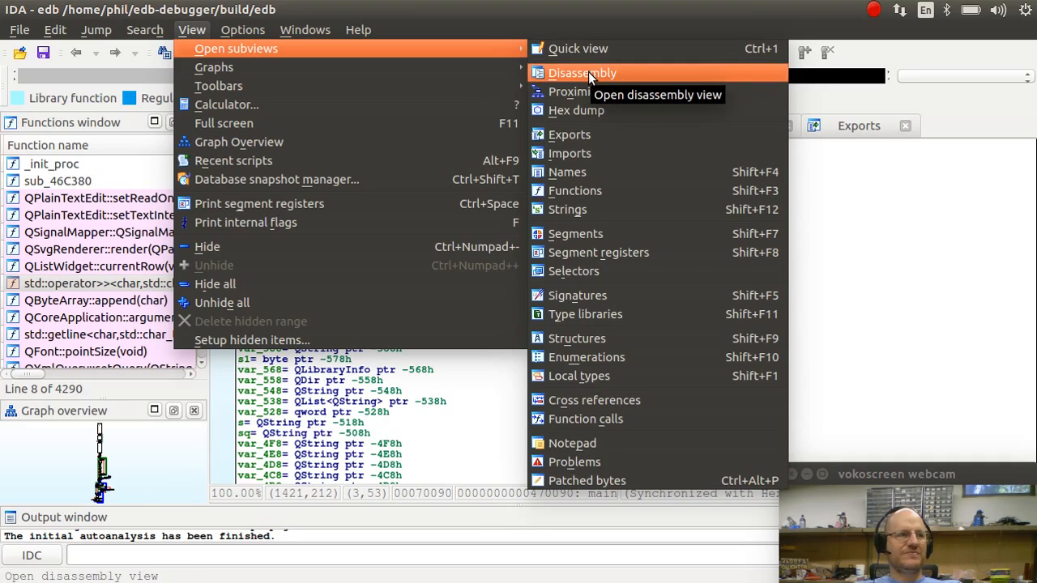
# Show edb's ELF64 header and program header entries in the IDA View-B tab.
pyautogui.click(582, 73)
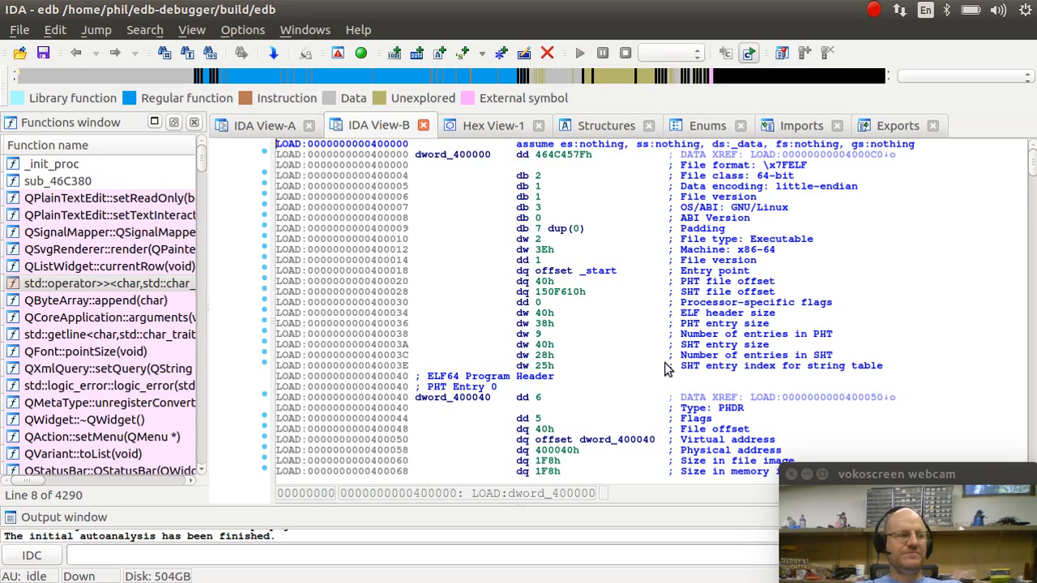
pyautogui.scroll(-3)
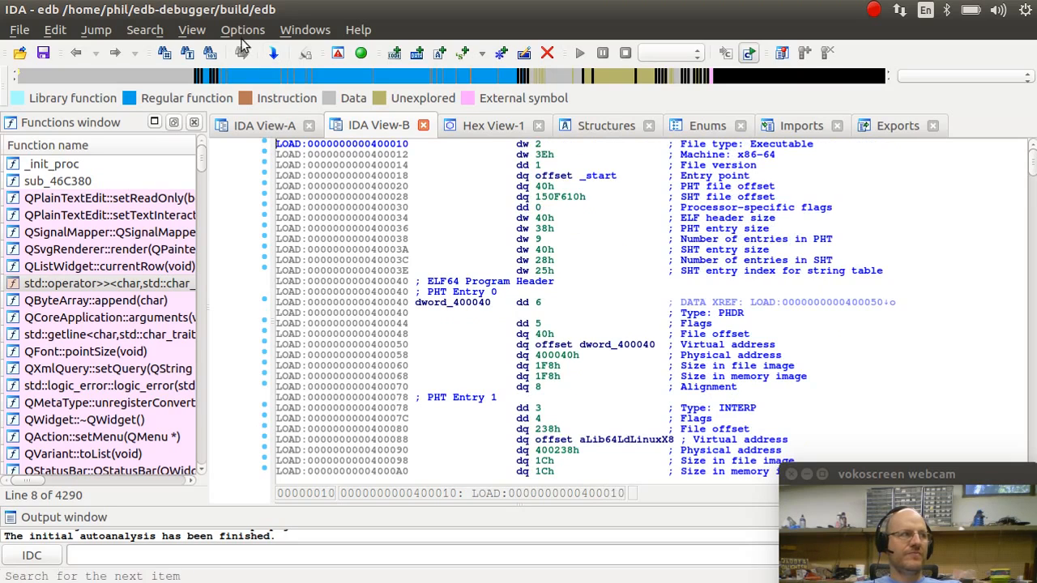
# Browse the View menu's subviews, graphs, toolbars and recent scripts entries.
pyautogui.click(191, 30)
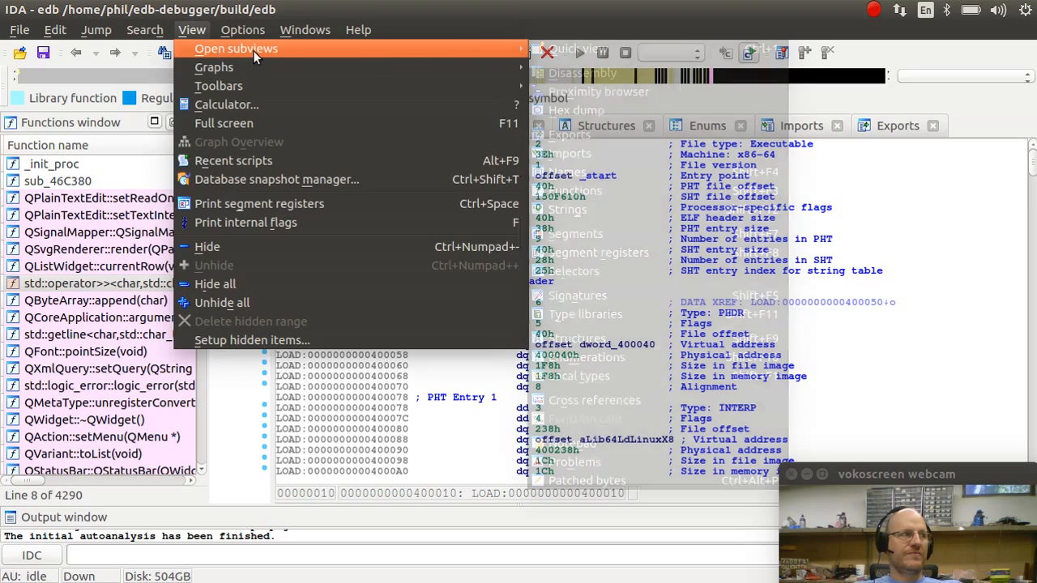
pyautogui.moveTo(237, 48)
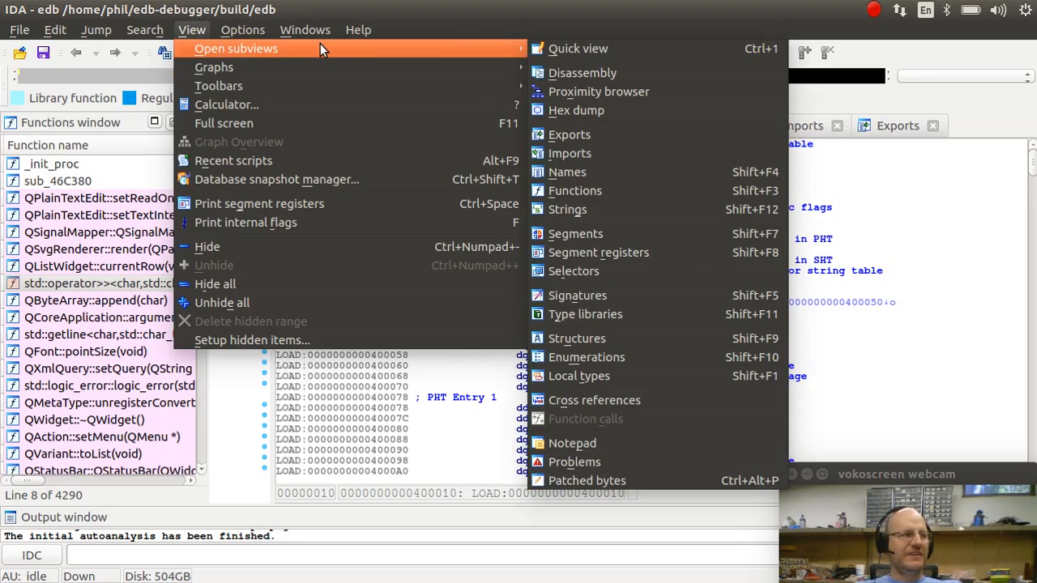
pyautogui.moveTo(214, 68)
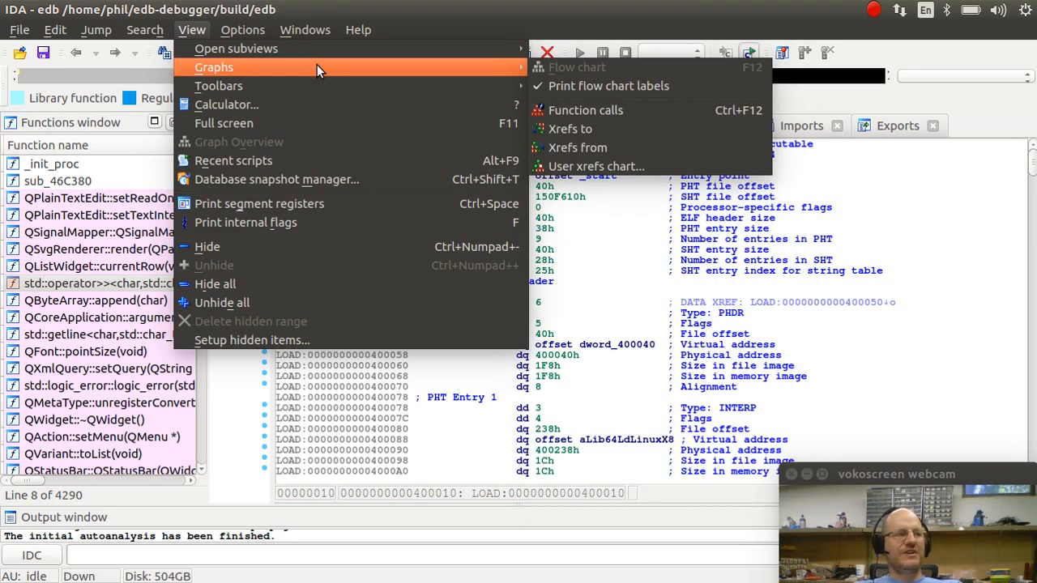
pyautogui.moveTo(628, 75)
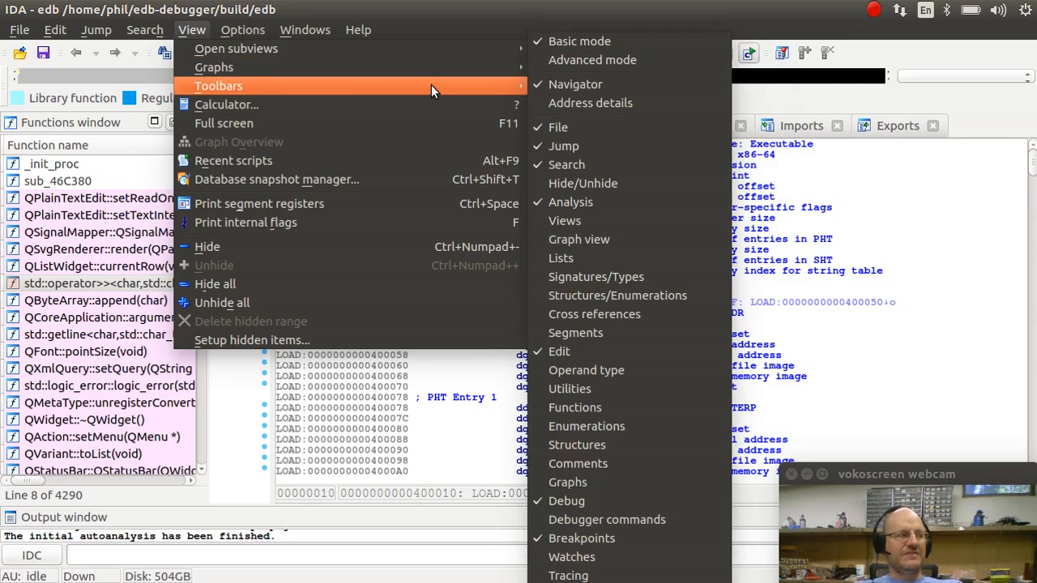
pyautogui.moveTo(412, 104)
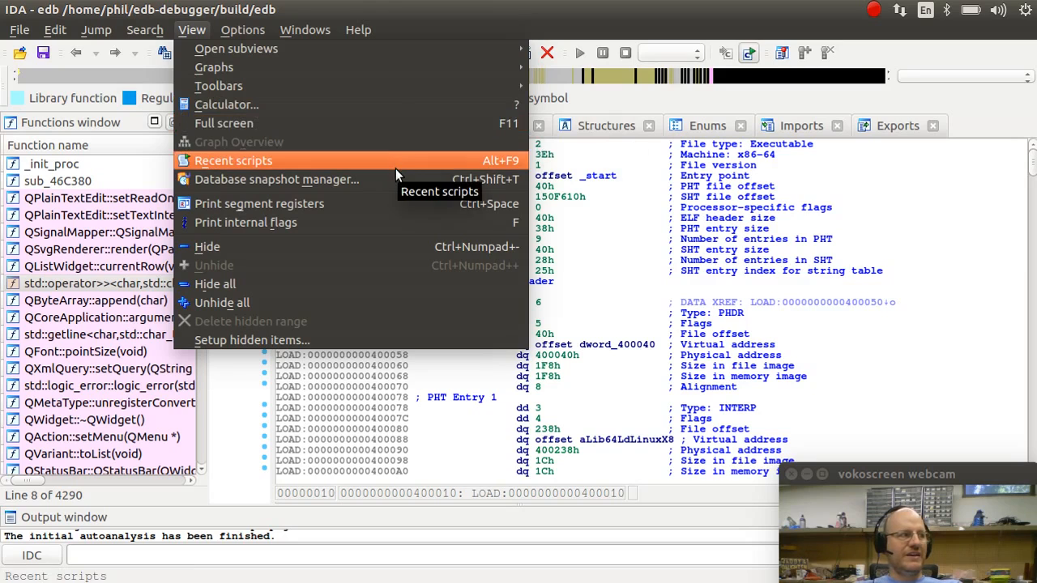
pyautogui.moveTo(397, 198)
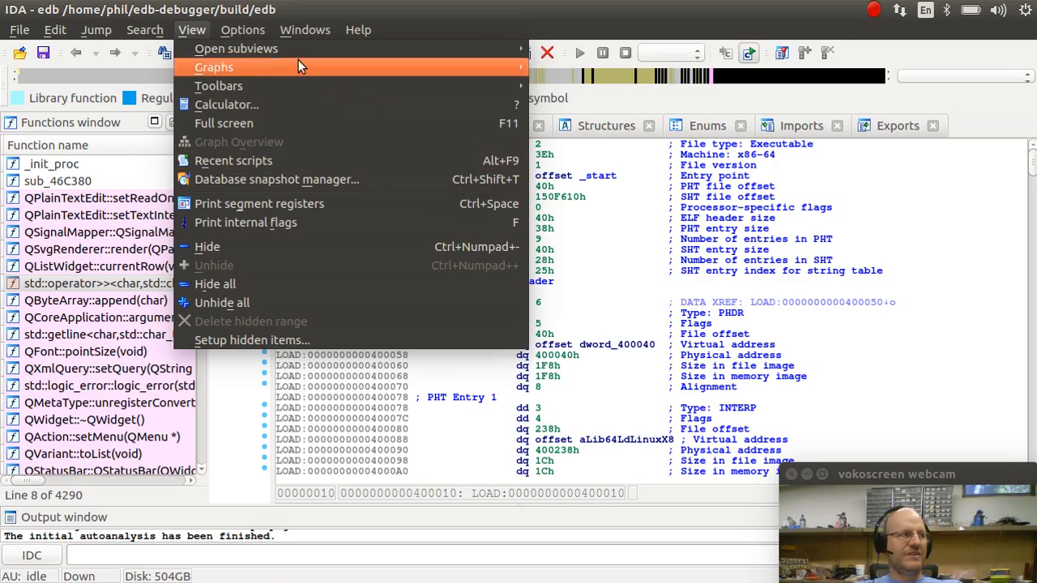
# Set the listing font to 14-point FreeMono via Options > Font.
pyautogui.click(243, 29)
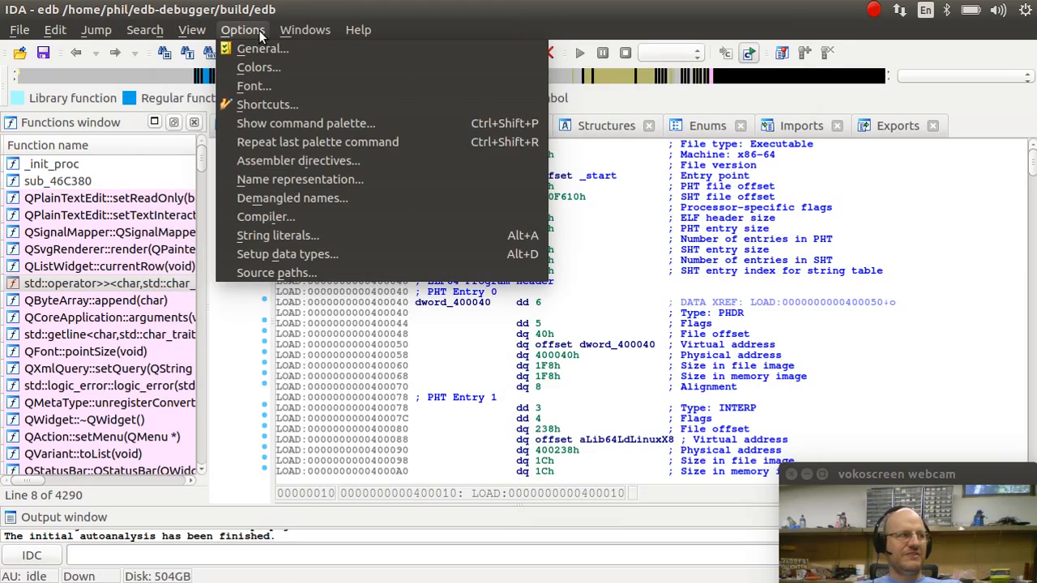
pyautogui.moveTo(263, 49)
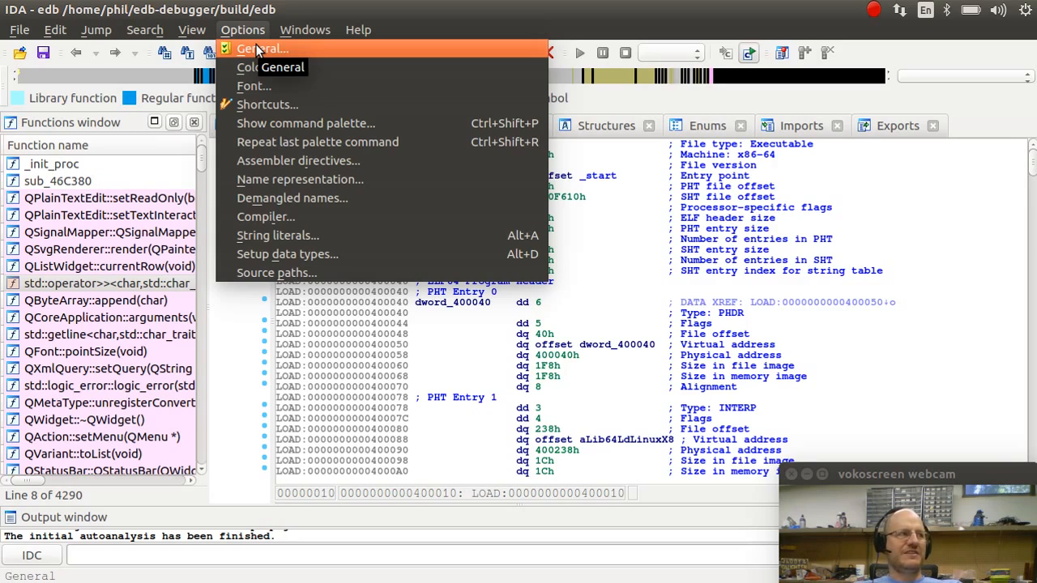
pyautogui.moveTo(253, 86)
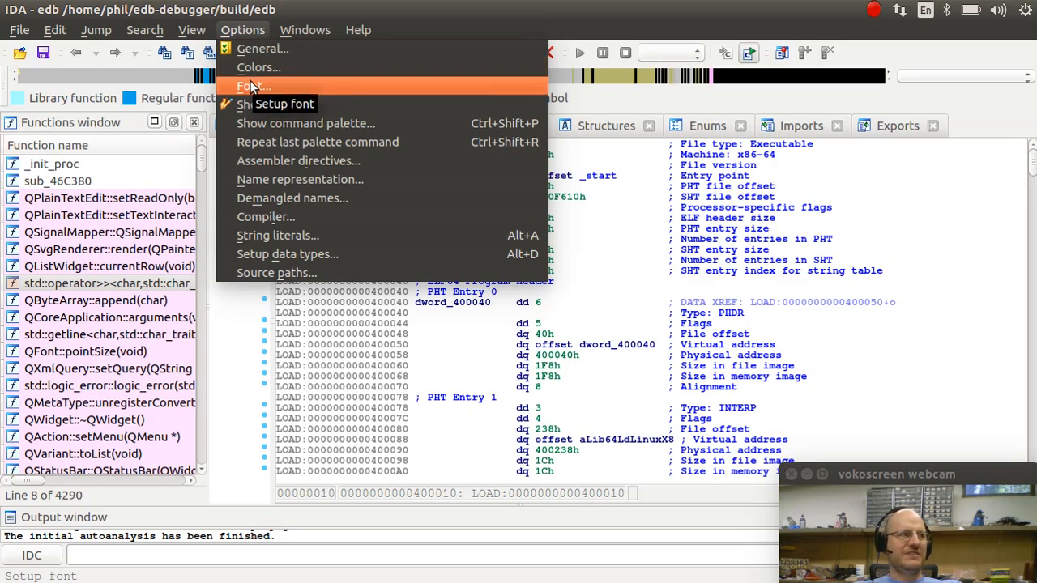
pyautogui.click(253, 86)
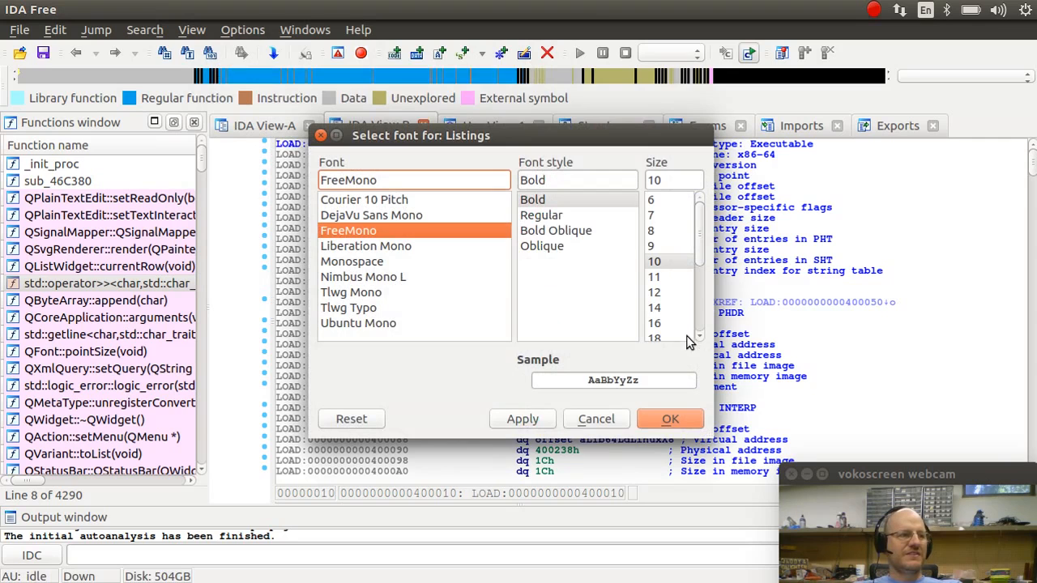
pyautogui.click(654, 308)
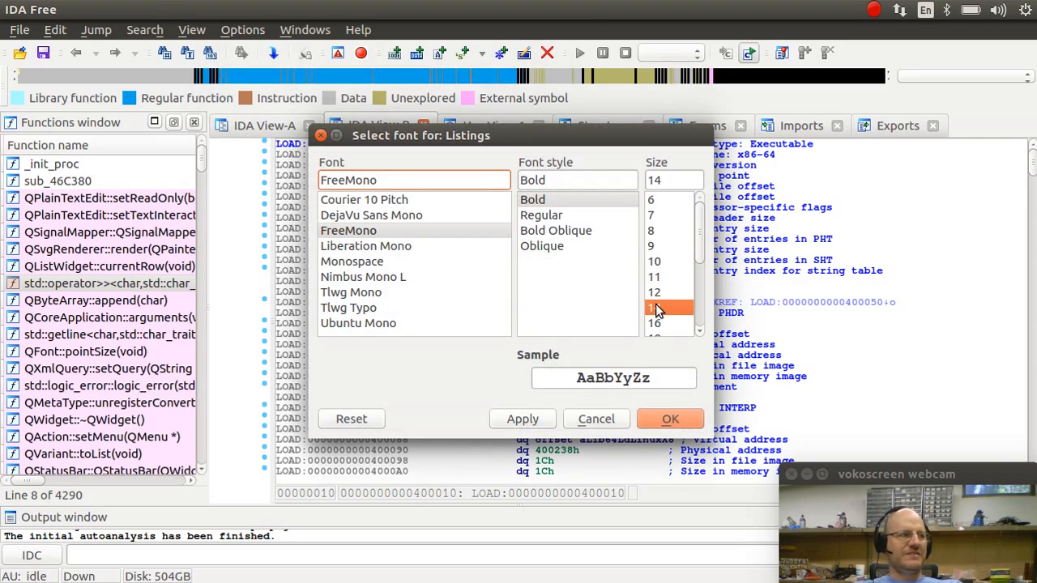
pyautogui.click(671, 418)
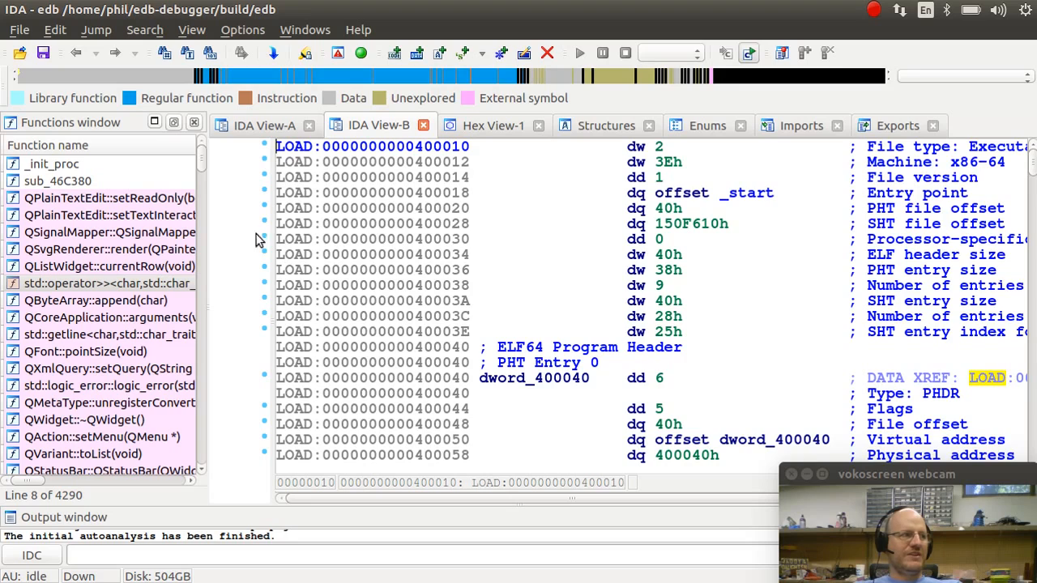
pyautogui.moveTo(360, 359)
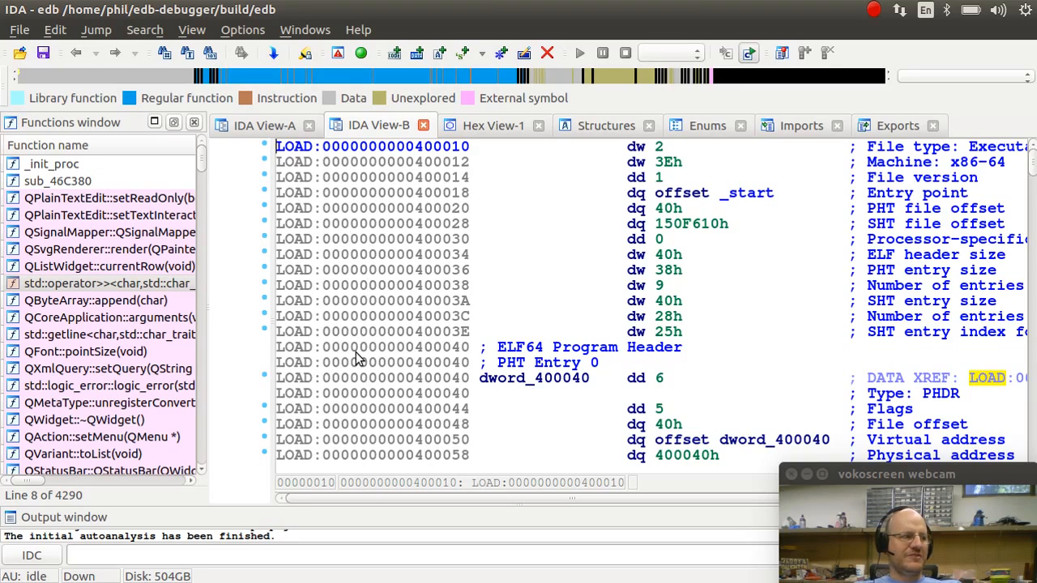
pyautogui.moveTo(355, 415)
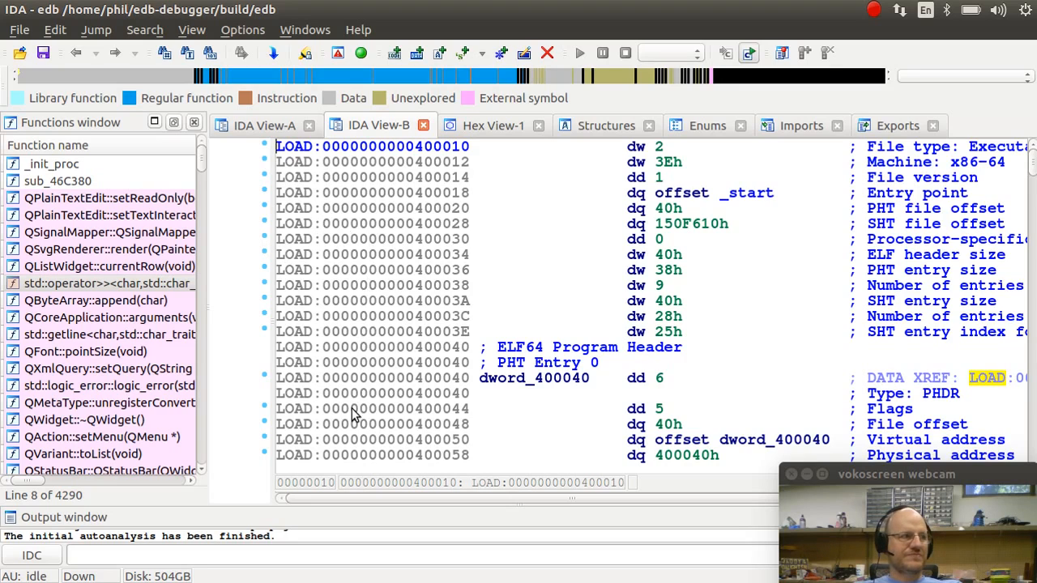
pyautogui.moveTo(272, 52)
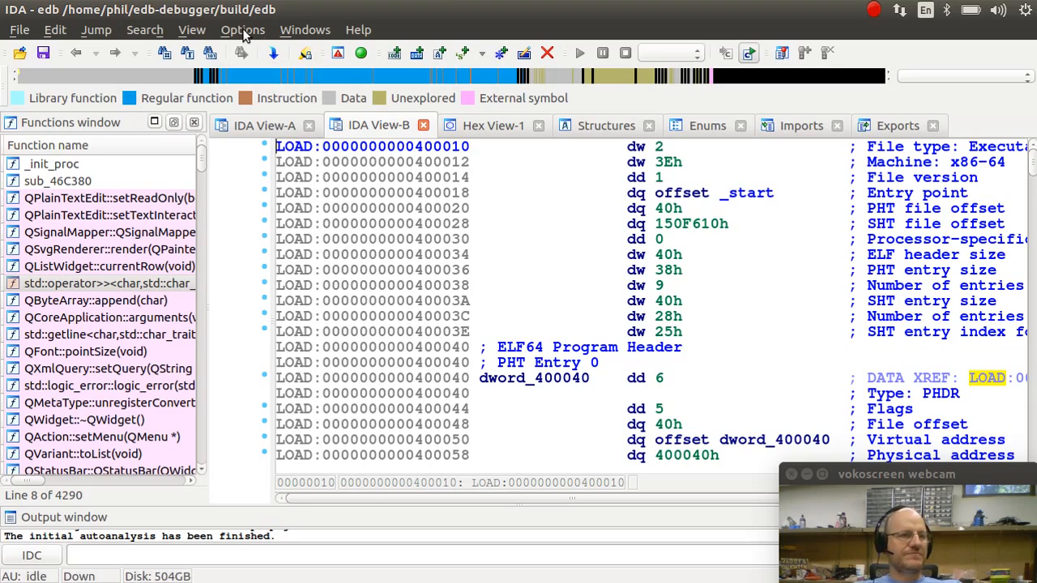
# Browse the Options, Windows and Help menus, ending on the help entries.
pyautogui.click(243, 29)
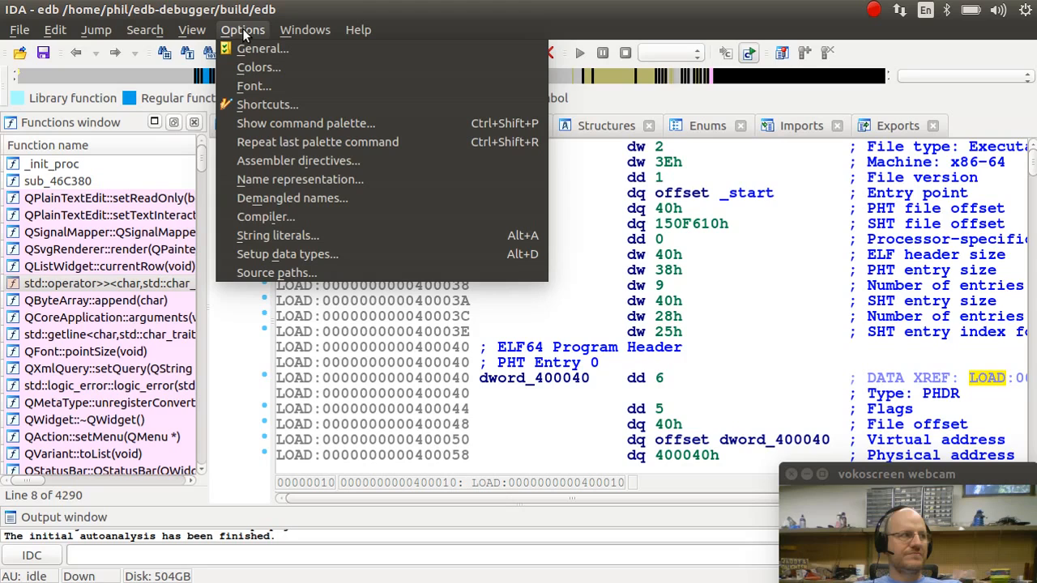
pyautogui.moveTo(259, 68)
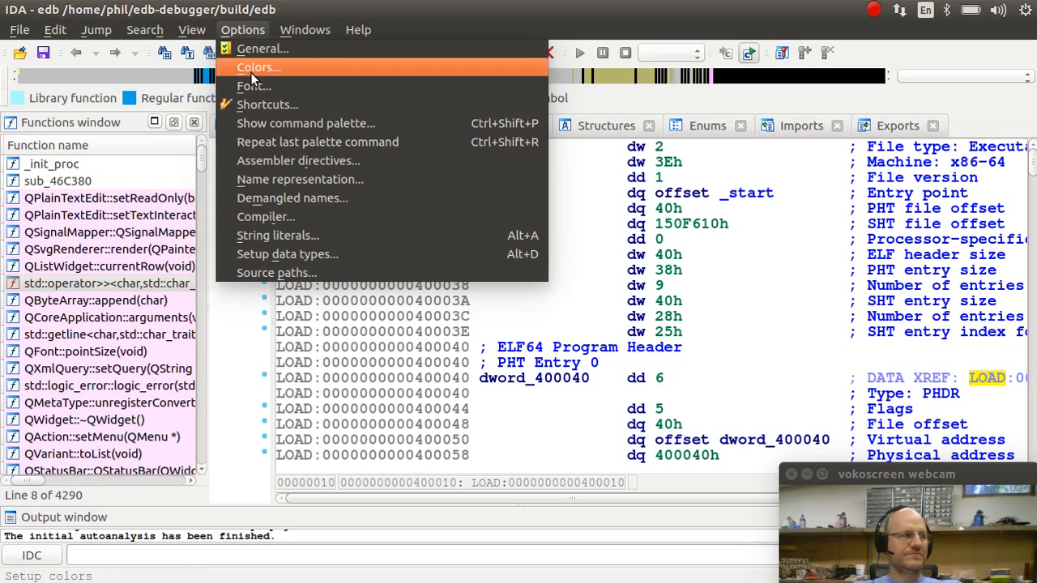
pyautogui.moveTo(266, 217)
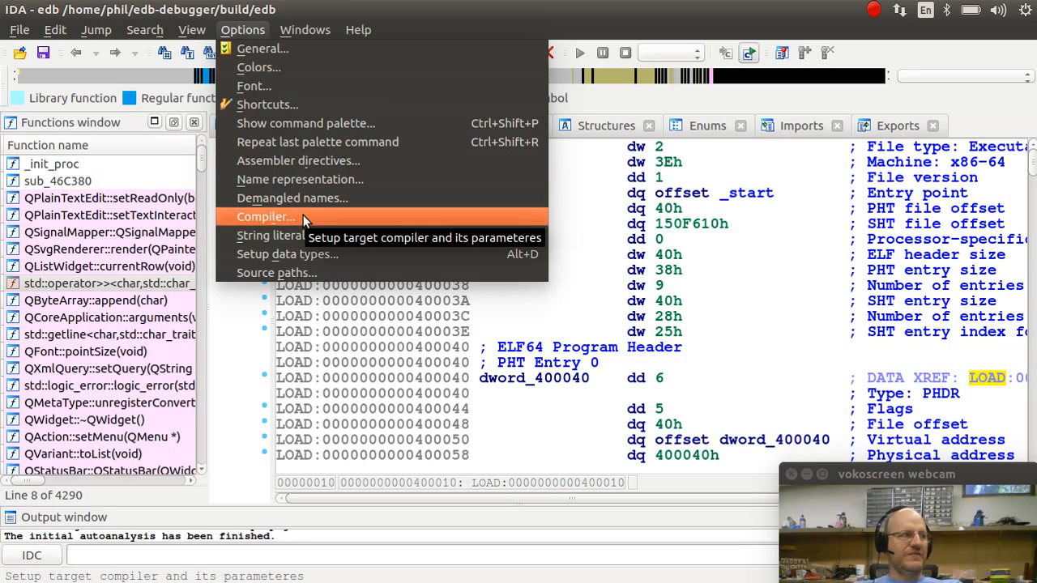
pyautogui.moveTo(315, 160)
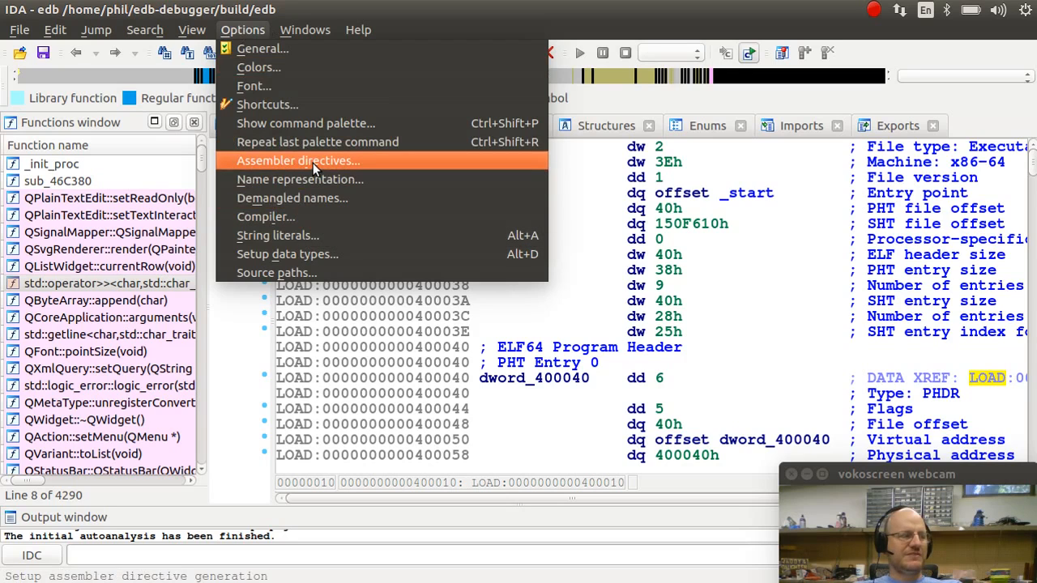
pyautogui.moveTo(298, 160)
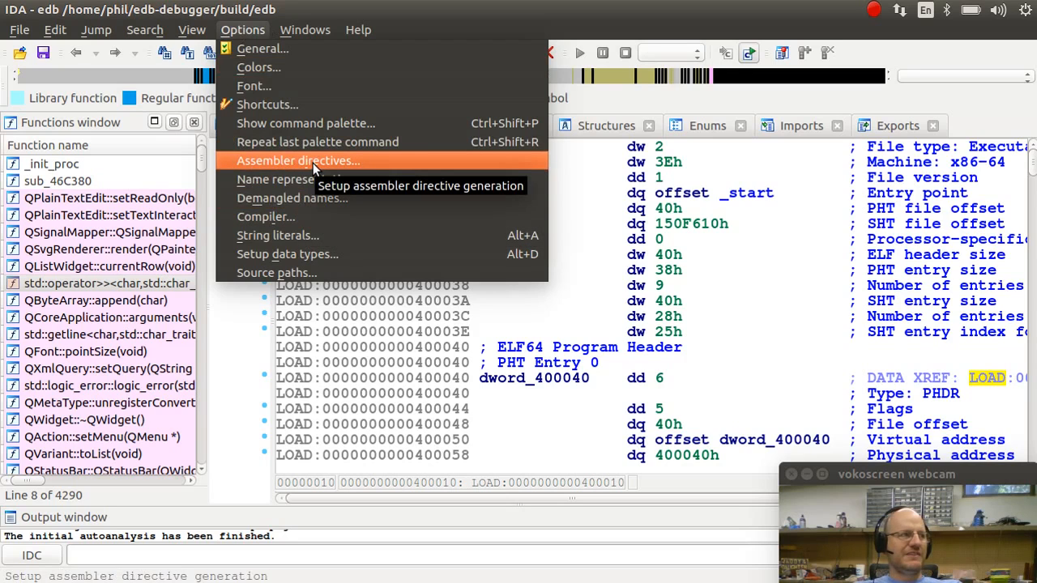
pyautogui.click(305, 29)
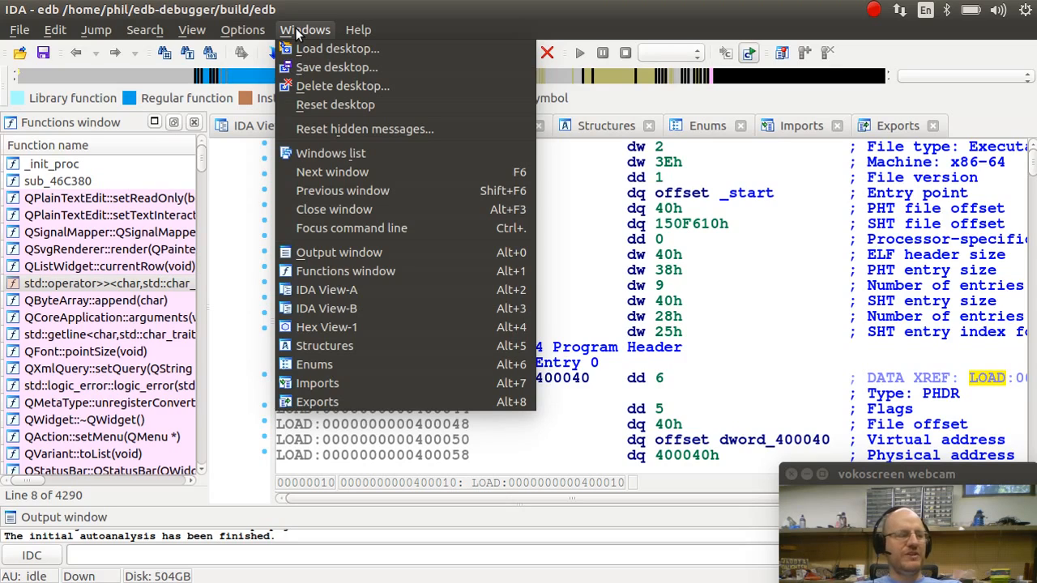
pyautogui.click(358, 29)
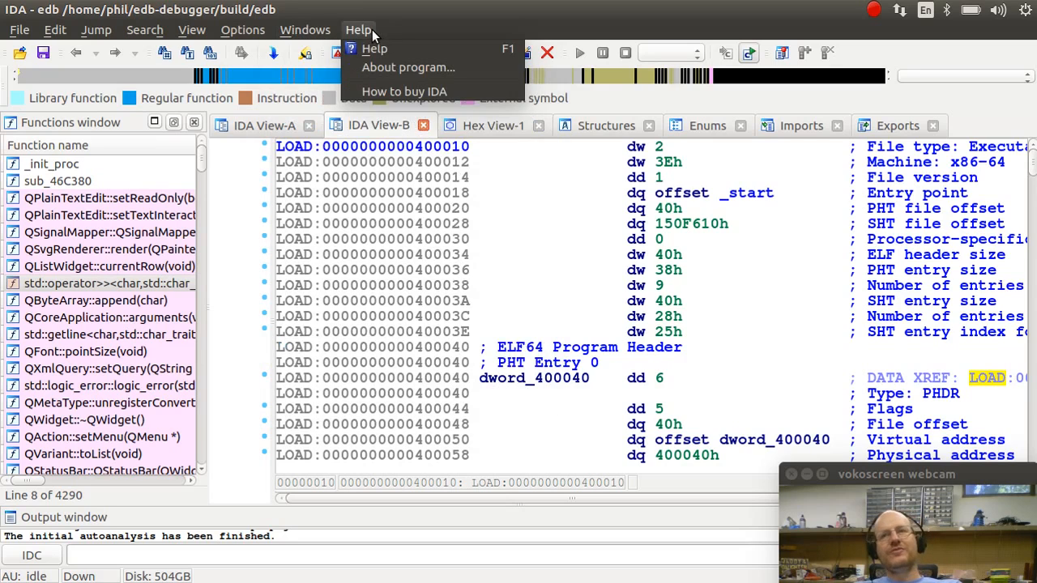
pyautogui.moveTo(408, 68)
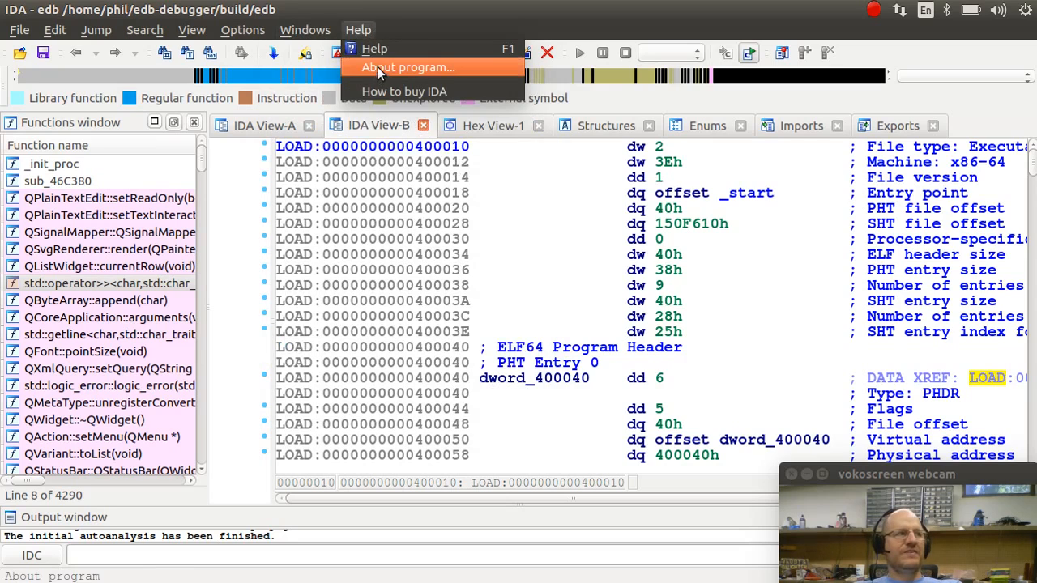
pyautogui.moveTo(376, 49)
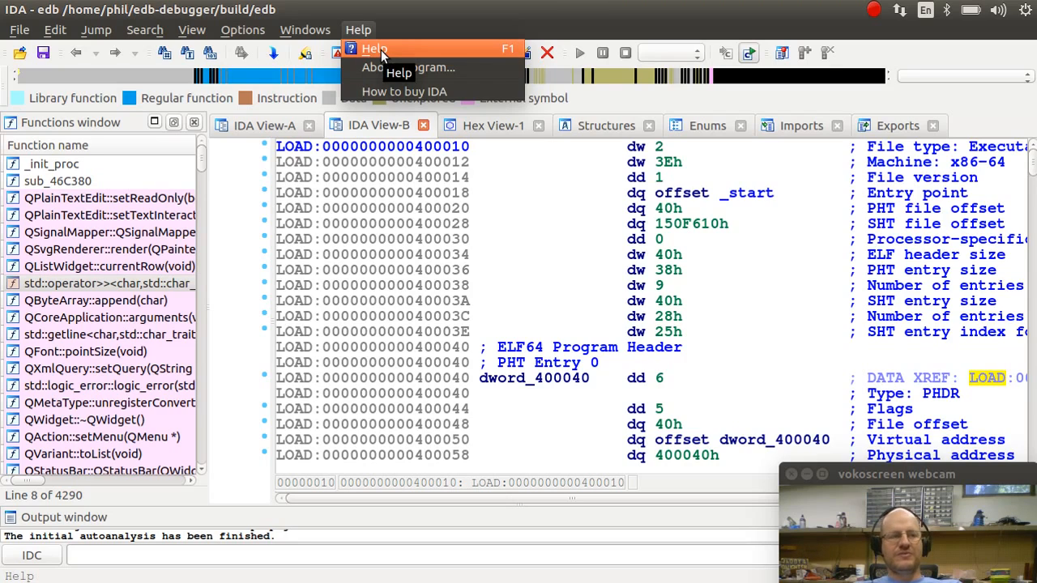
pyautogui.moveTo(408, 68)
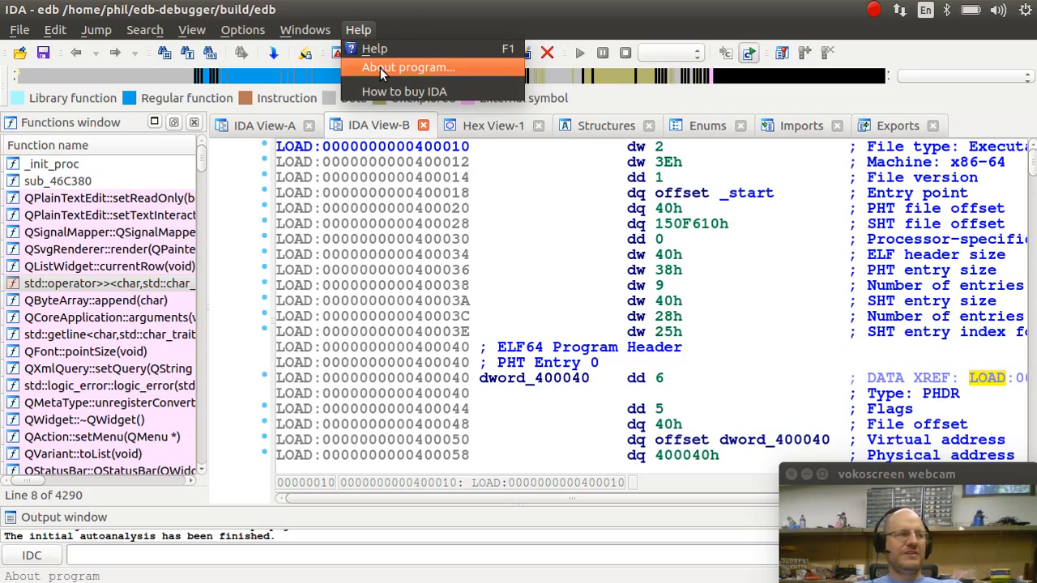
# Show the About box with version and licence info, then dismiss it.
pyautogui.click(407, 68)
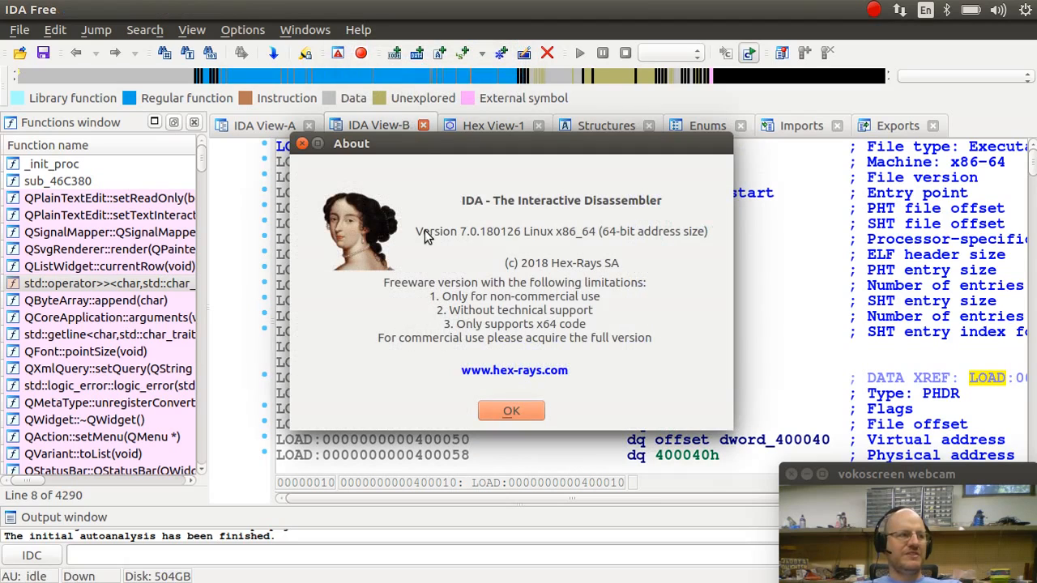
pyautogui.moveTo(457, 303)
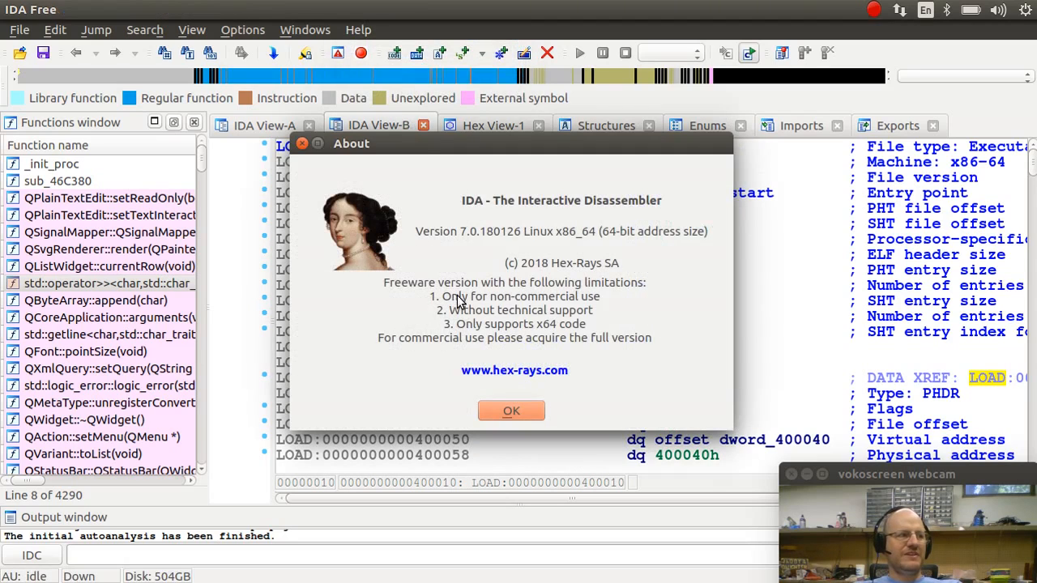
pyautogui.moveTo(583, 308)
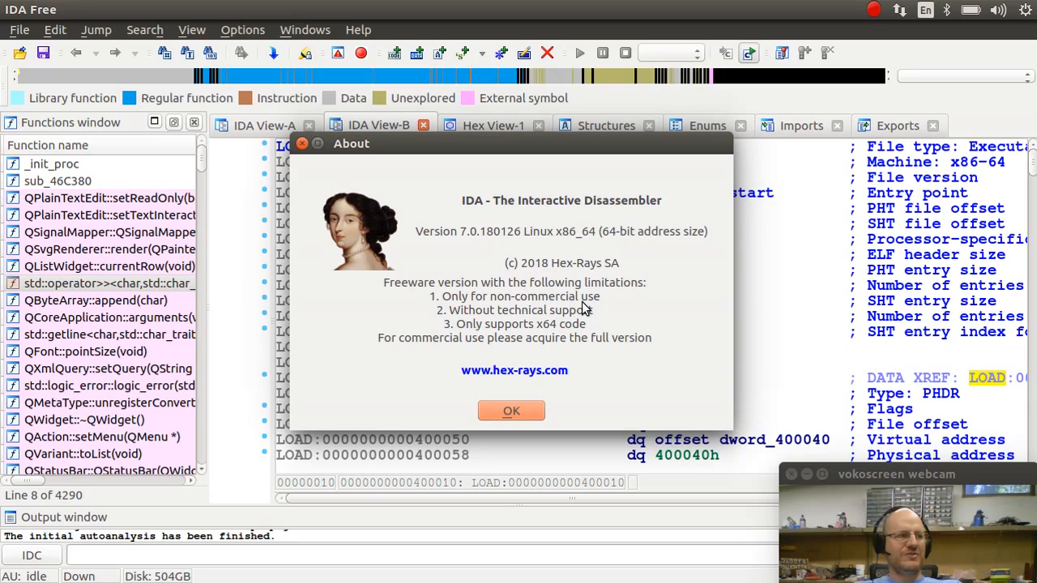
pyautogui.moveTo(585, 318)
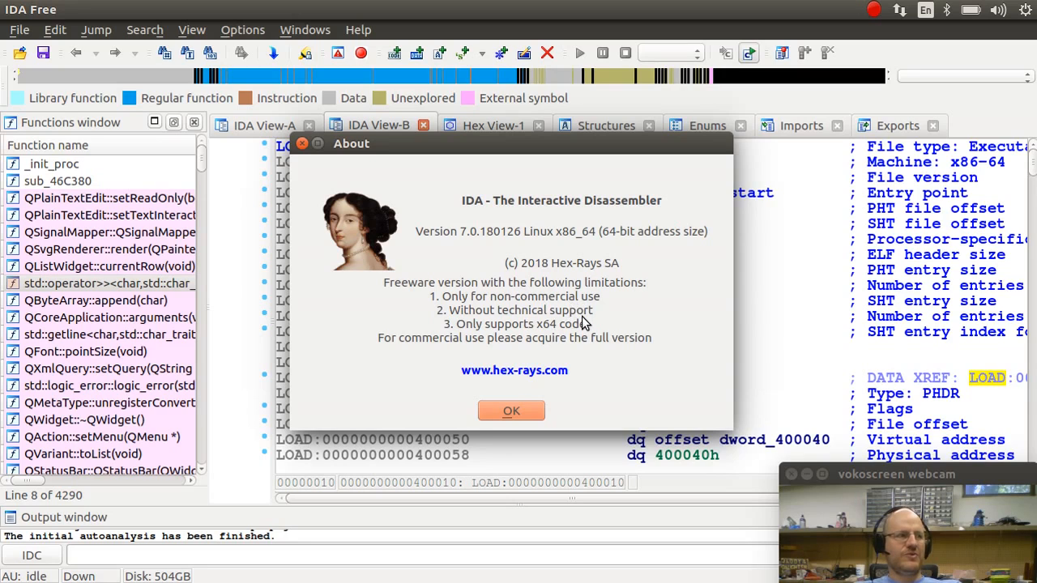
pyautogui.moveTo(586, 335)
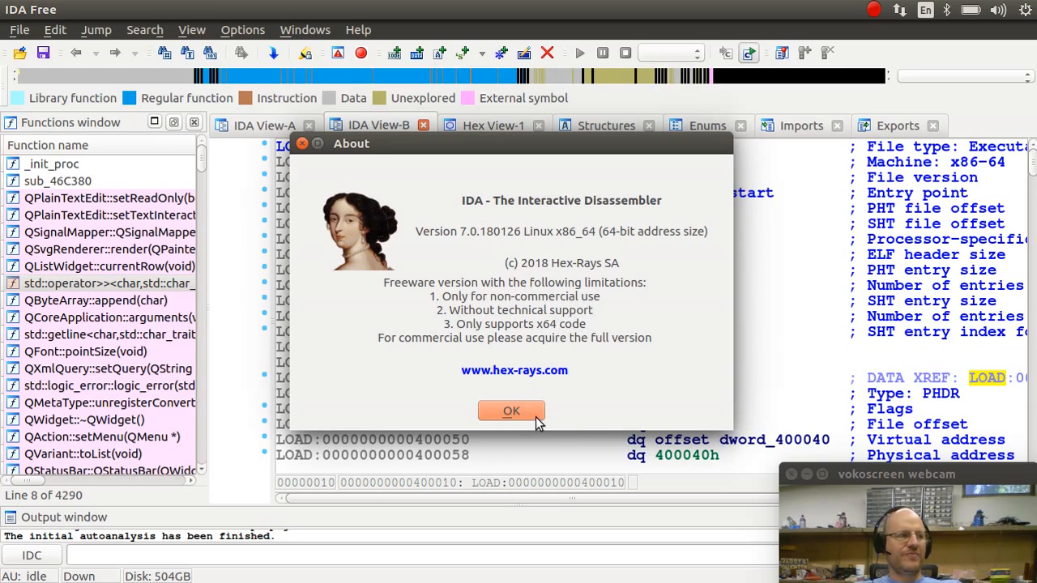
pyautogui.click(512, 411)
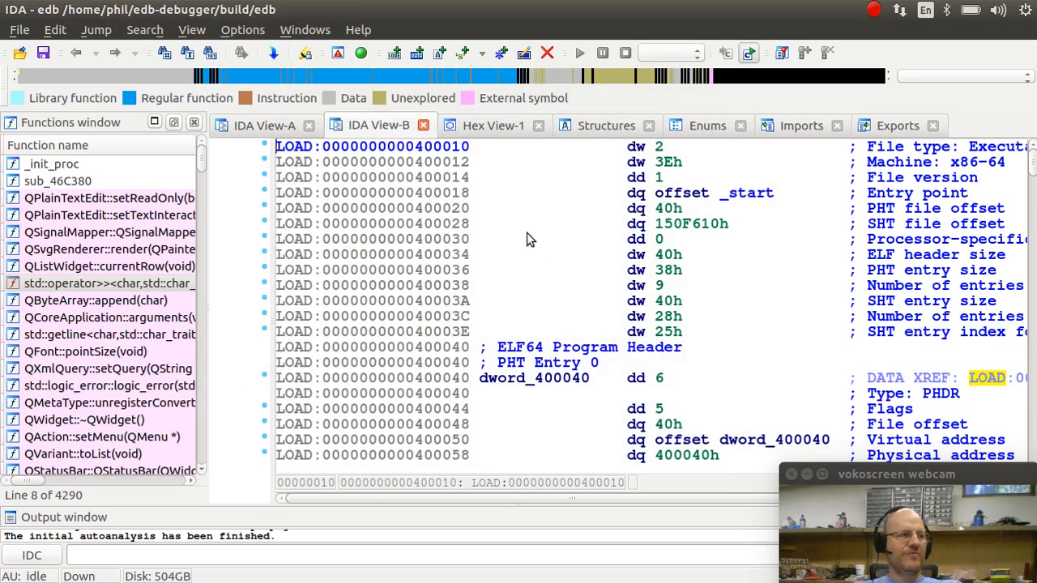
pyautogui.moveTo(602, 241)
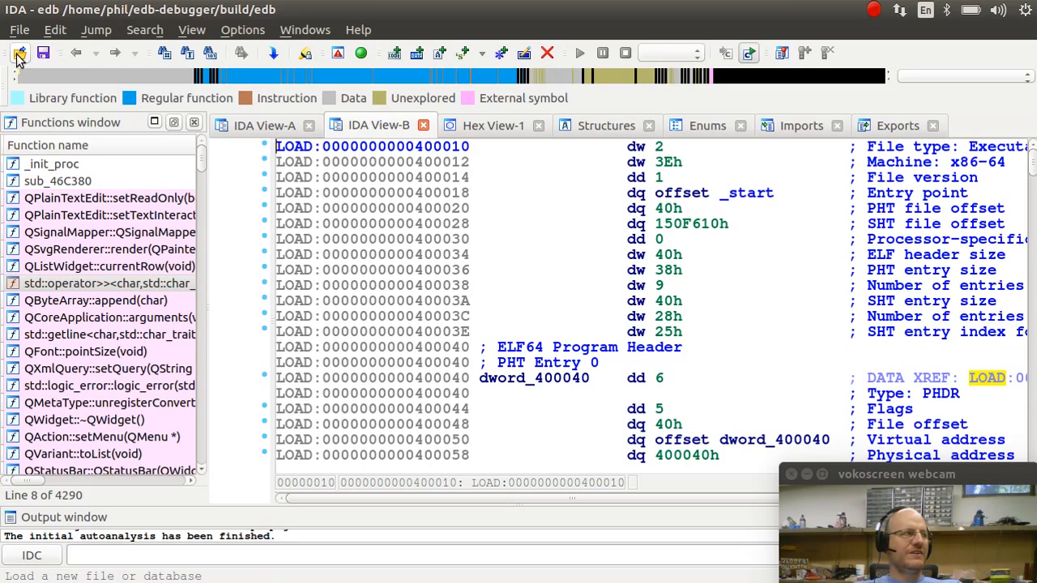
pyautogui.moveTo(20, 52)
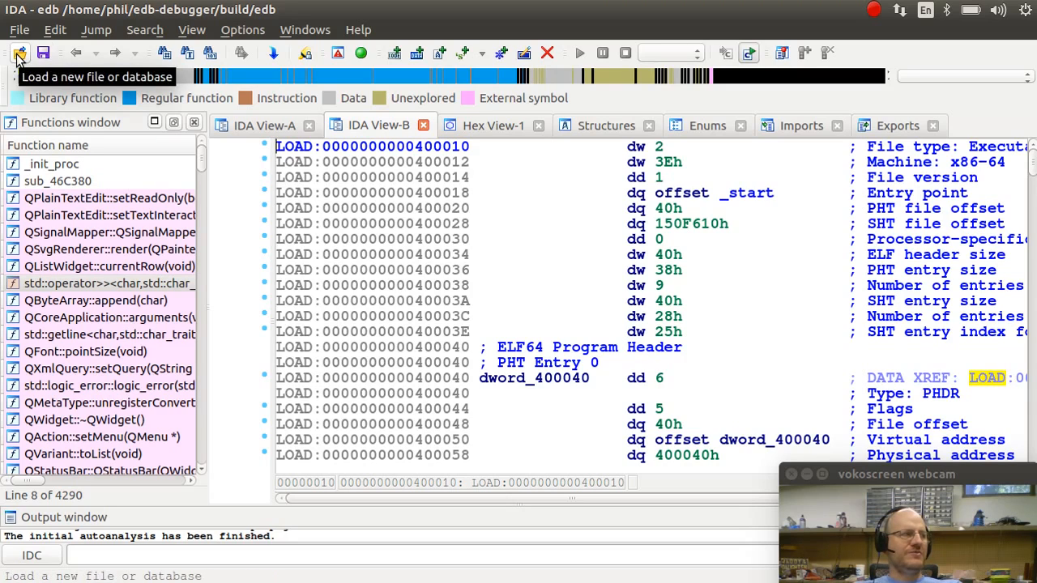
pyautogui.moveTo(43, 52)
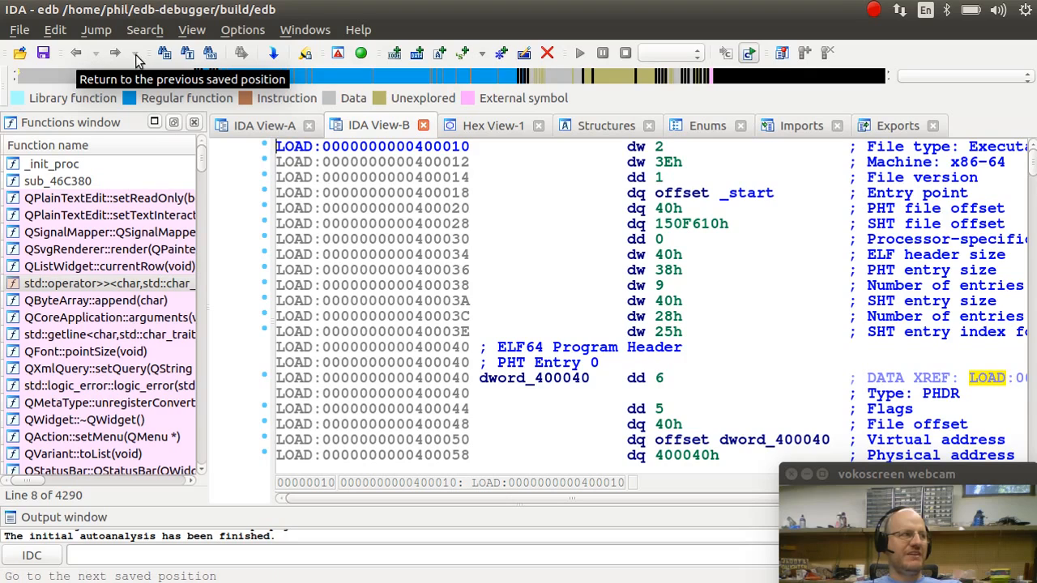
pyautogui.moveTo(165, 52)
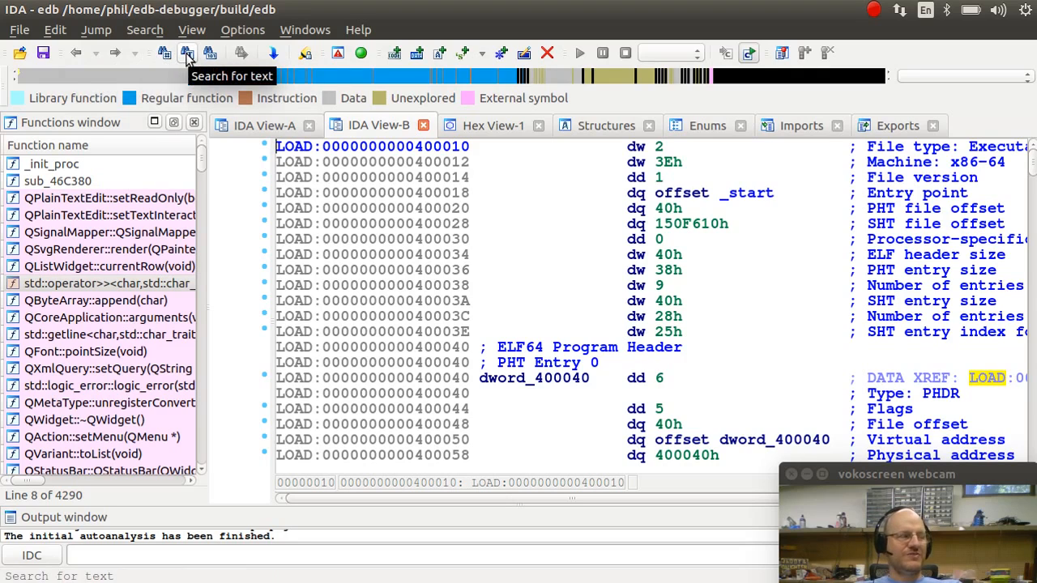
pyautogui.moveTo(210, 51)
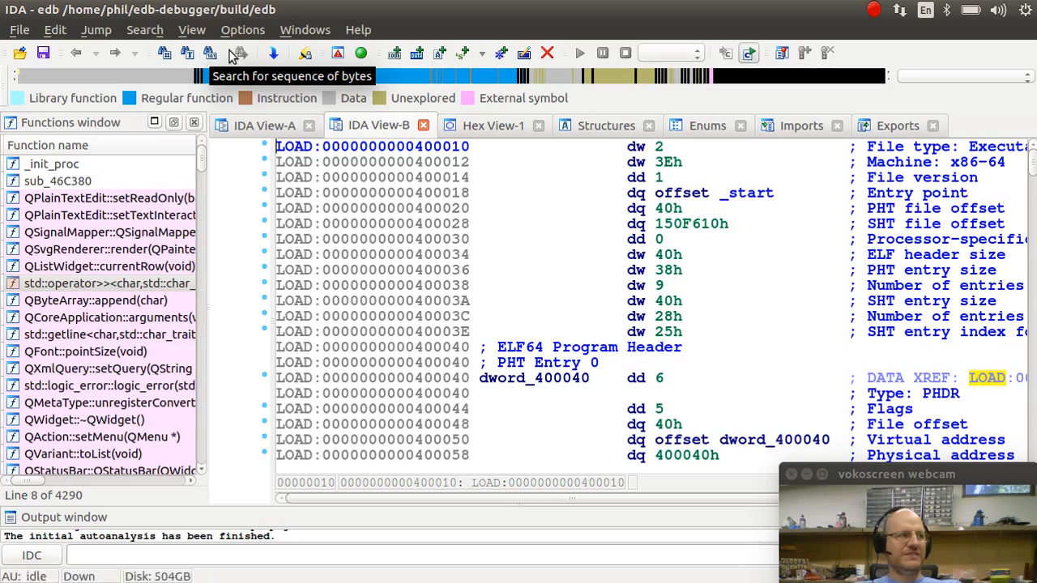
pyautogui.moveTo(272, 52)
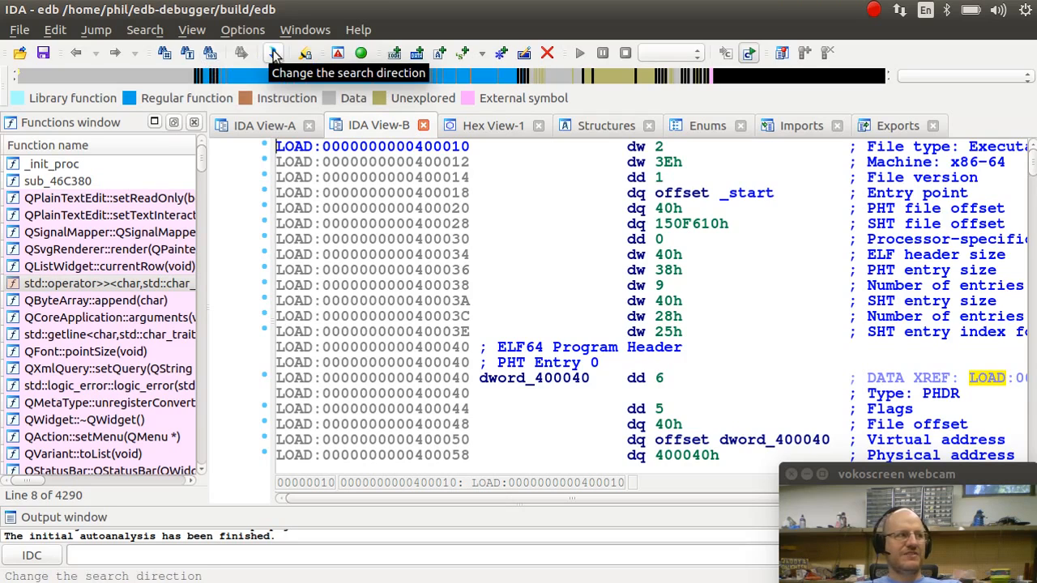
pyautogui.moveTo(304, 52)
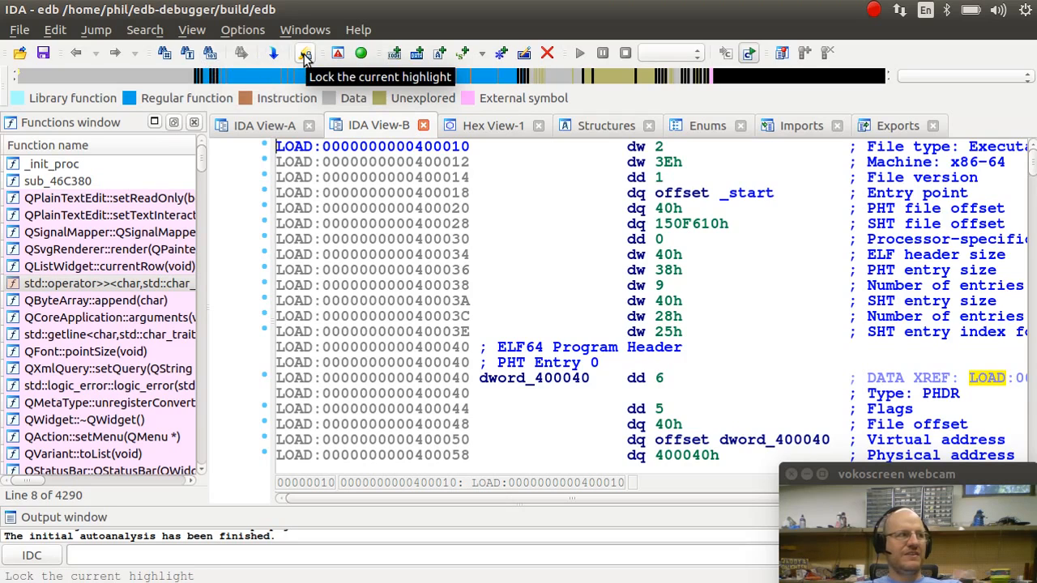
pyautogui.moveTo(337, 52)
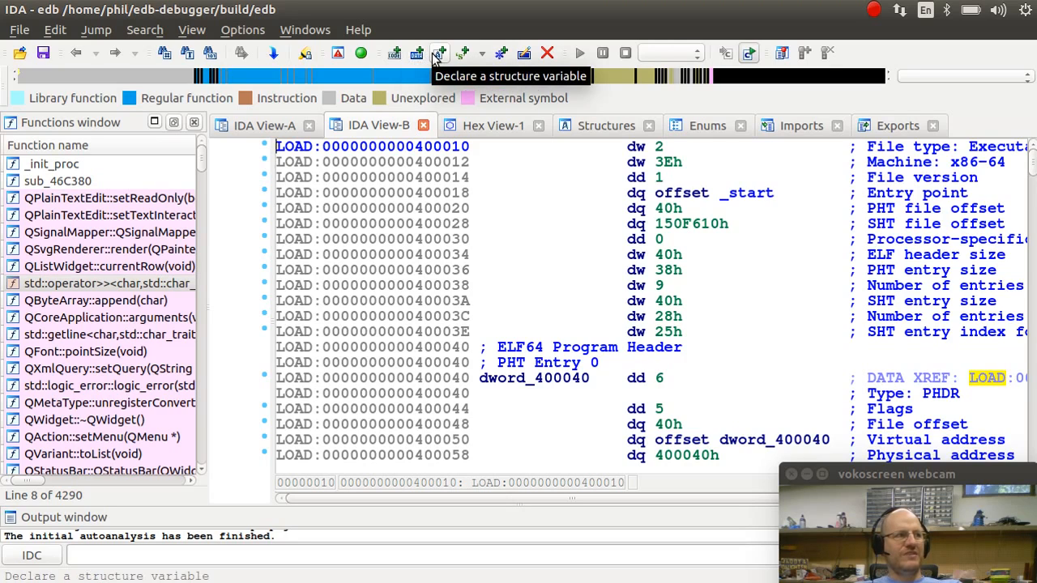
pyautogui.moveTo(437, 55)
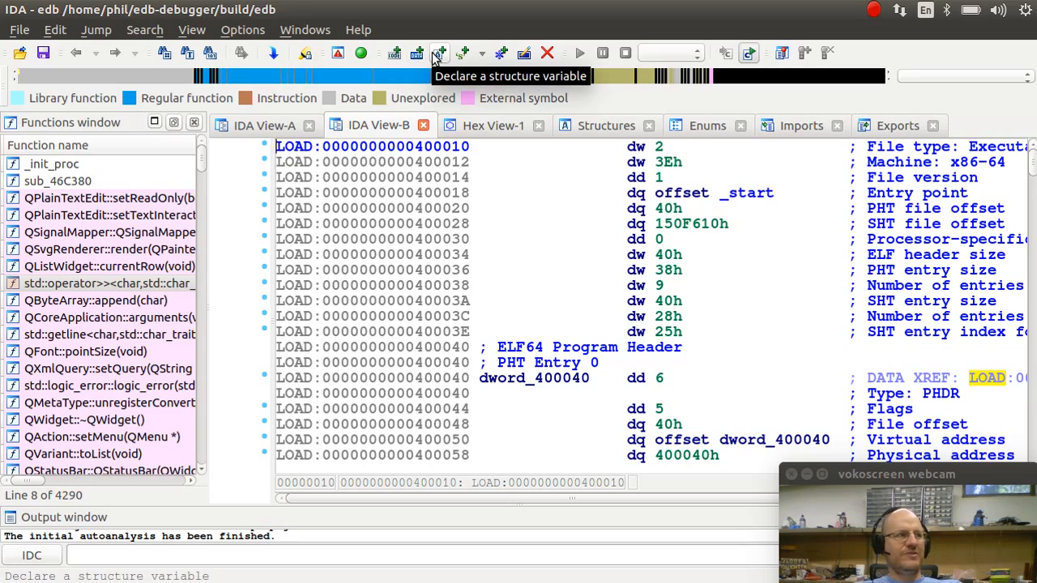
pyautogui.moveTo(461, 52)
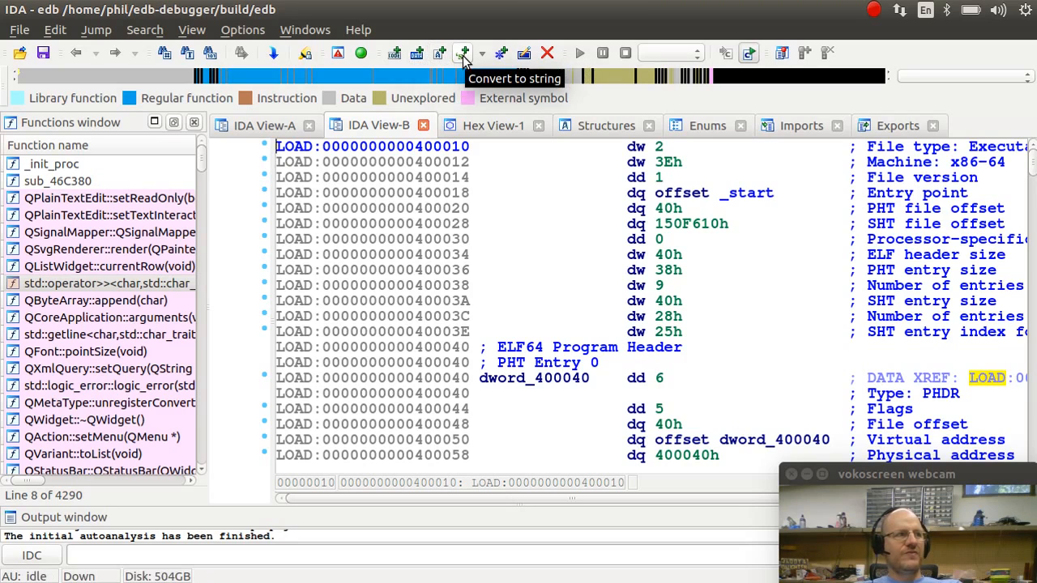
pyautogui.moveTo(502, 52)
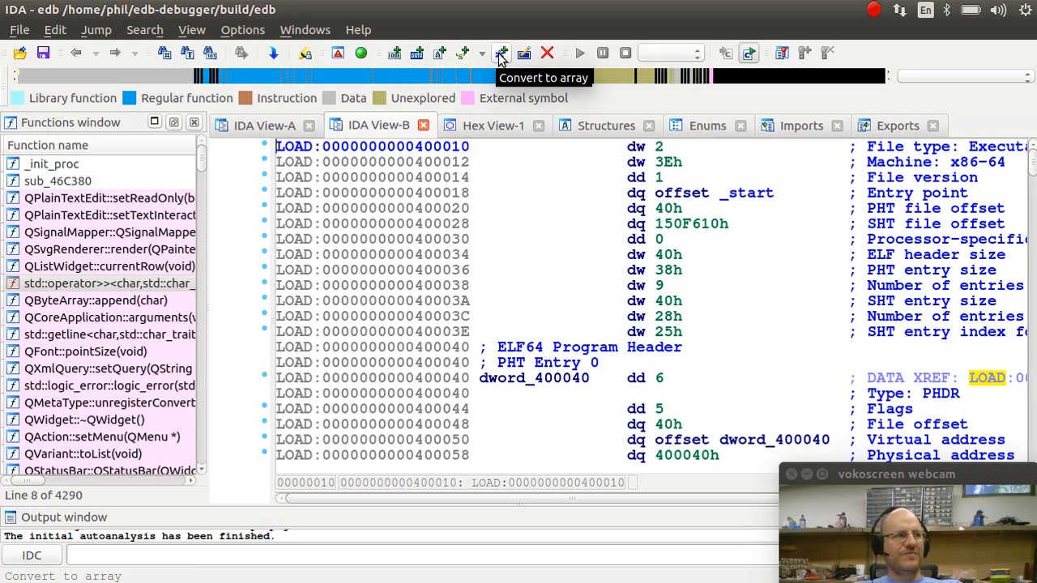
pyautogui.moveTo(524, 52)
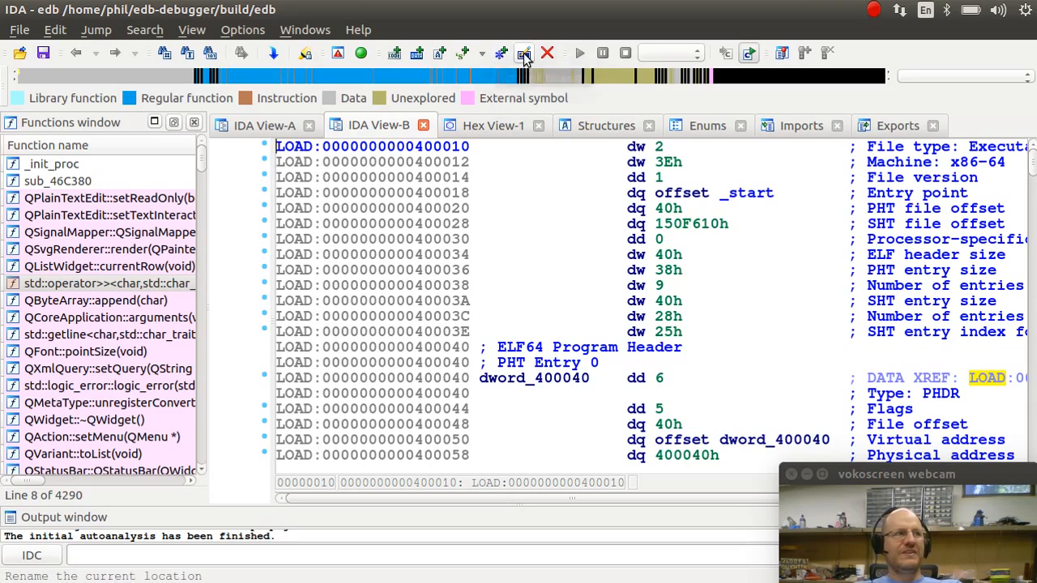
pyautogui.moveTo(525, 52)
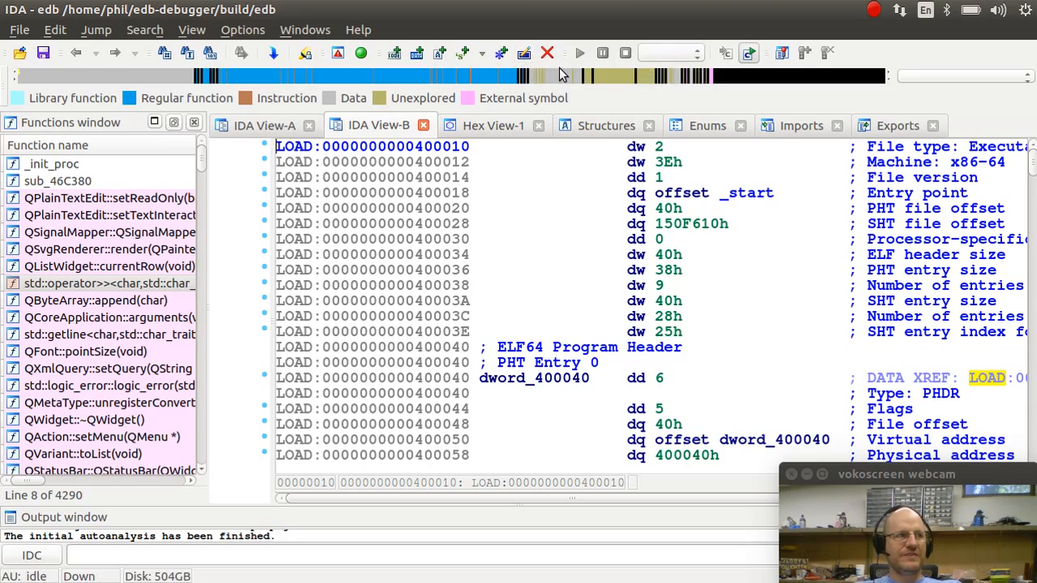
pyautogui.moveTo(580, 54)
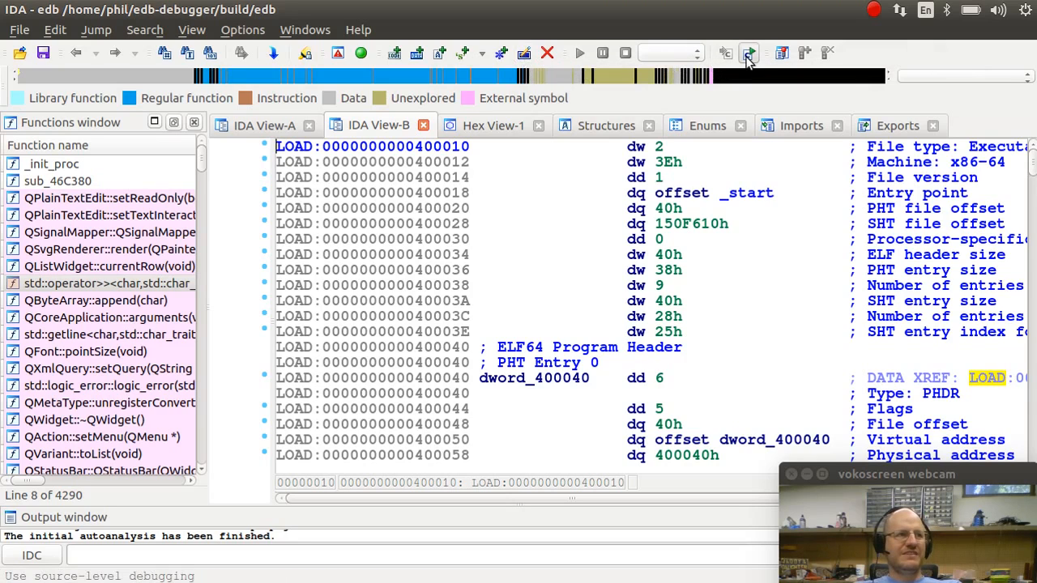
pyautogui.moveTo(749, 52)
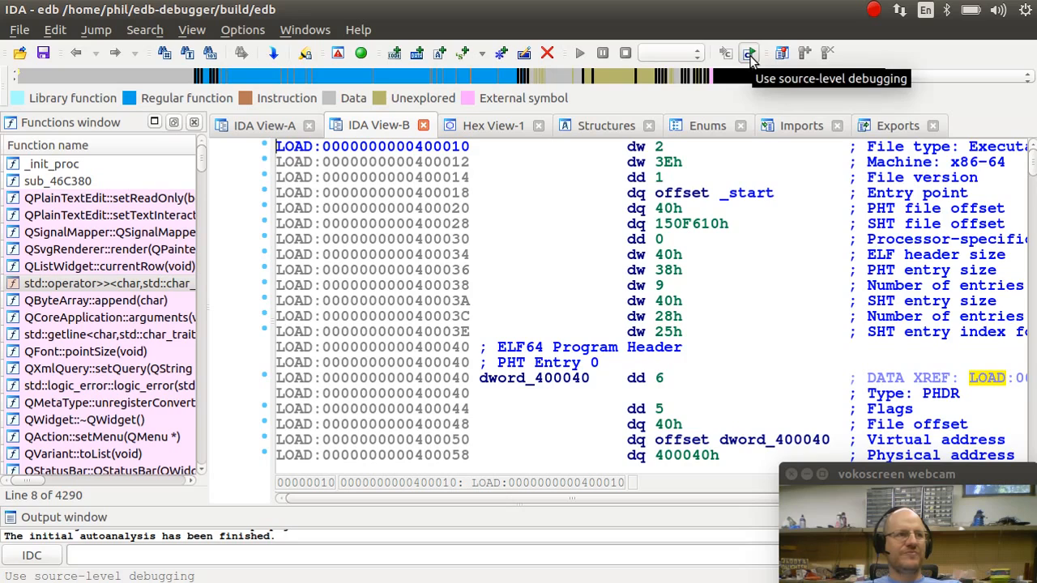
pyautogui.moveTo(780, 52)
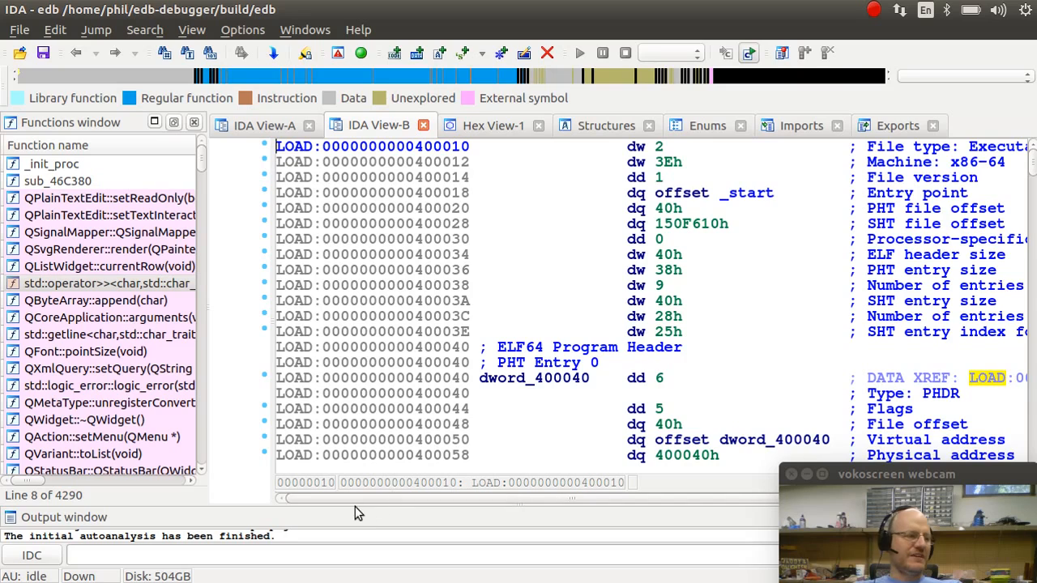
pyautogui.moveTo(320, 185)
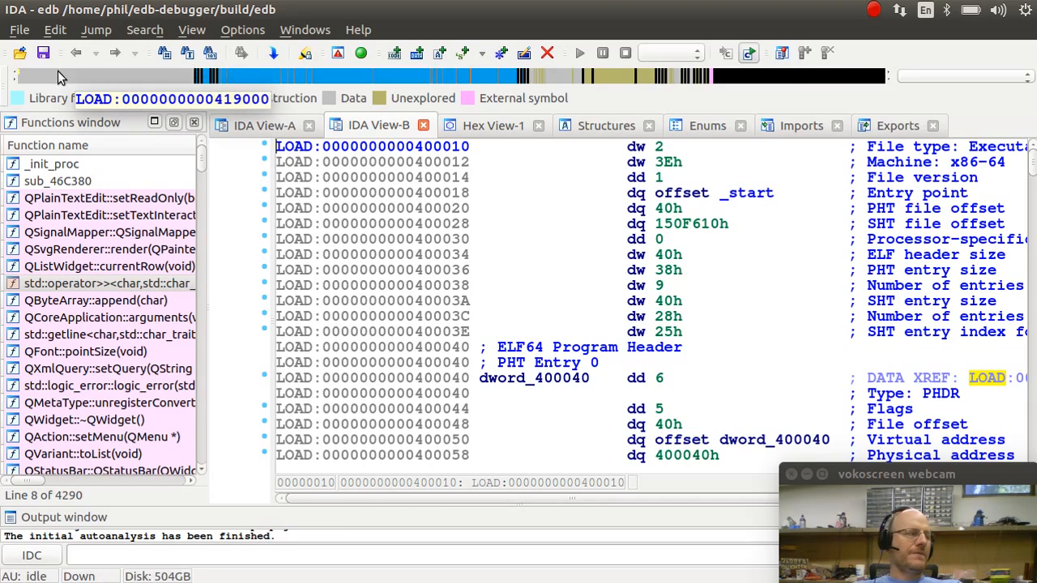
pyautogui.moveTo(224, 76)
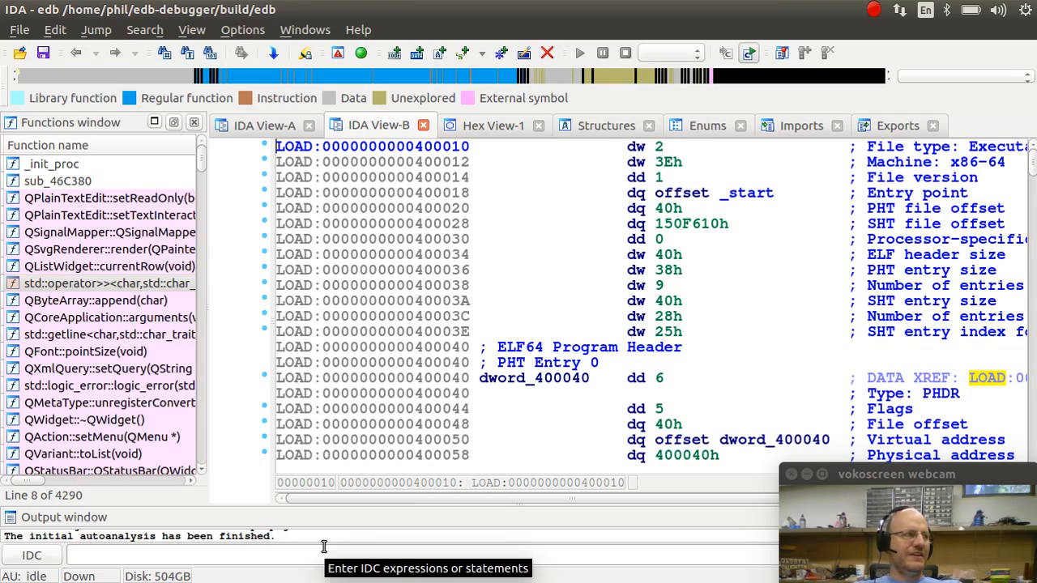
pyautogui.moveTo(249, 184)
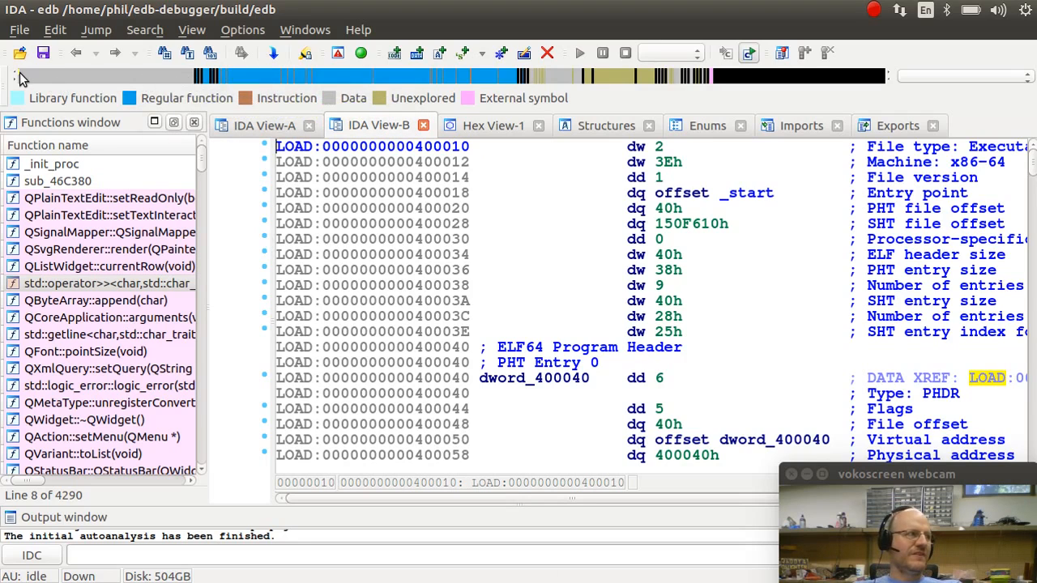
pyautogui.moveTo(19, 78)
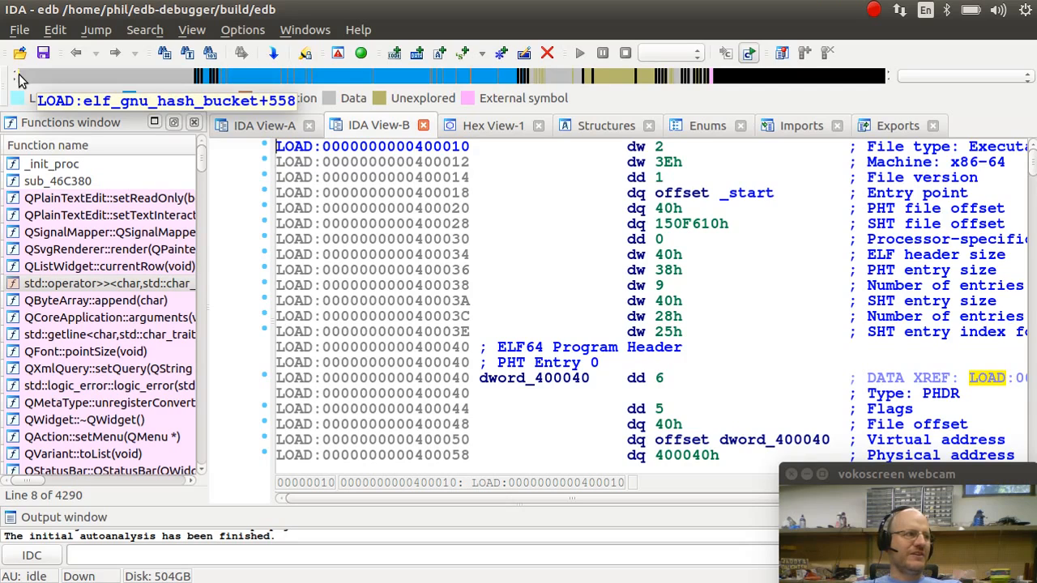
pyautogui.moveTo(202, 182)
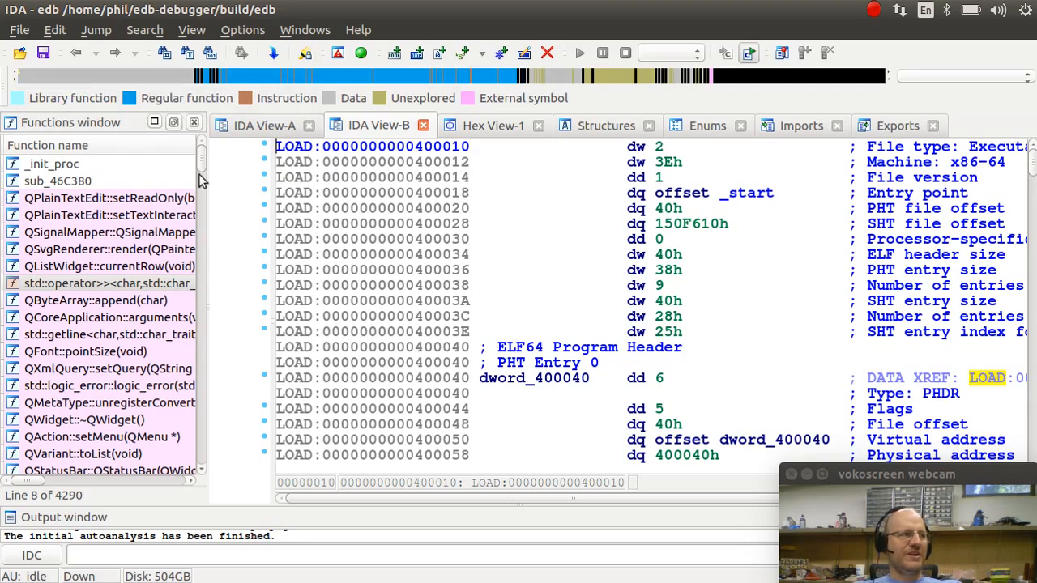
pyautogui.moveTo(387, 246)
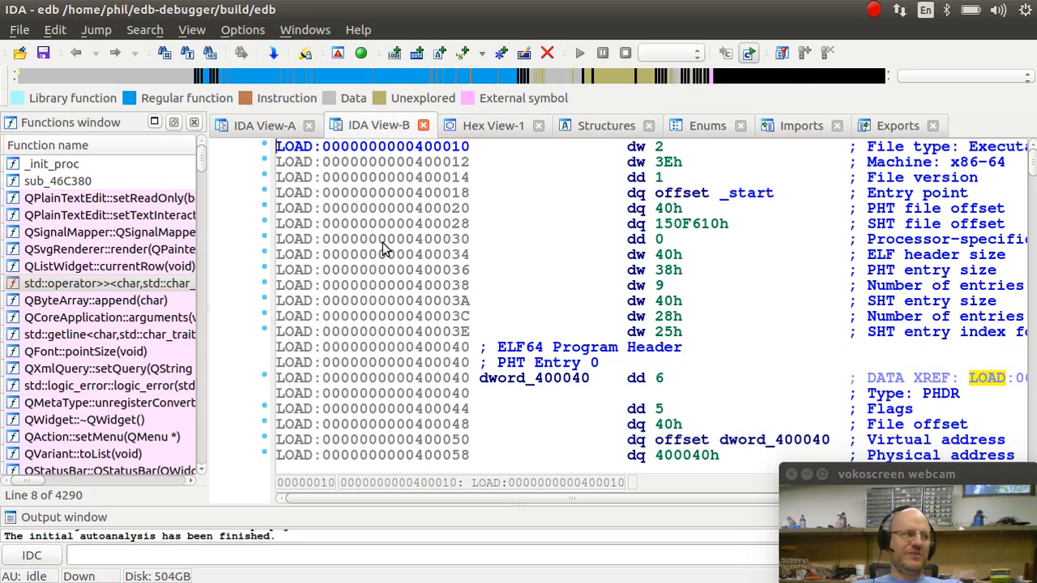
pyautogui.moveTo(130, 104)
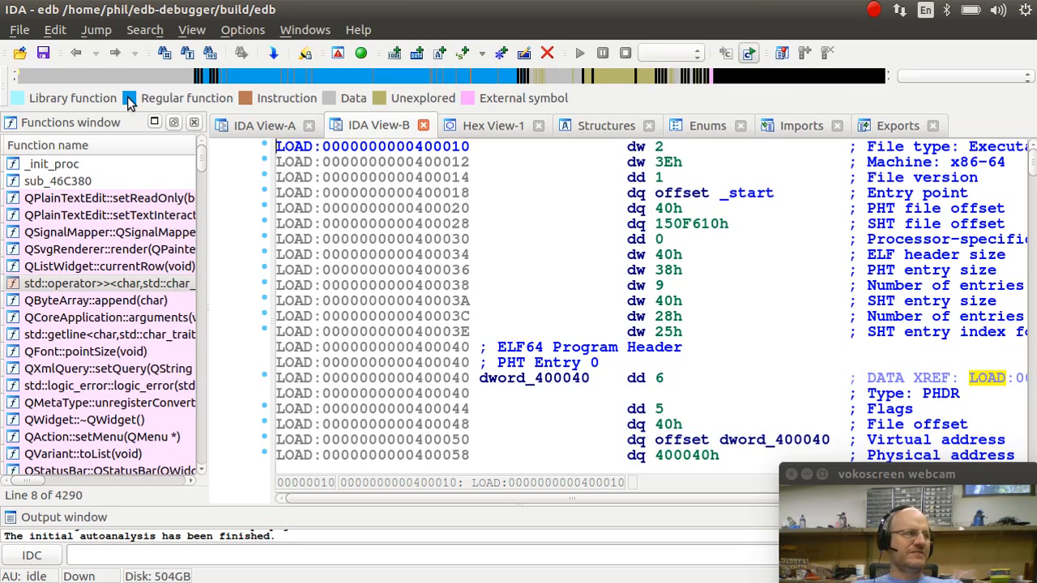
pyautogui.moveTo(237, 85)
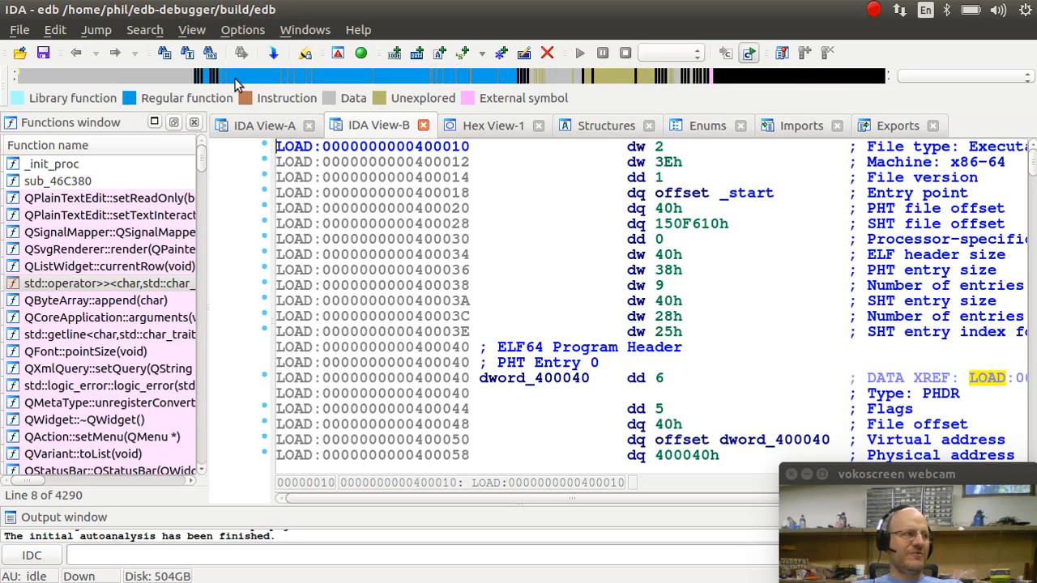
pyautogui.moveTo(239, 78)
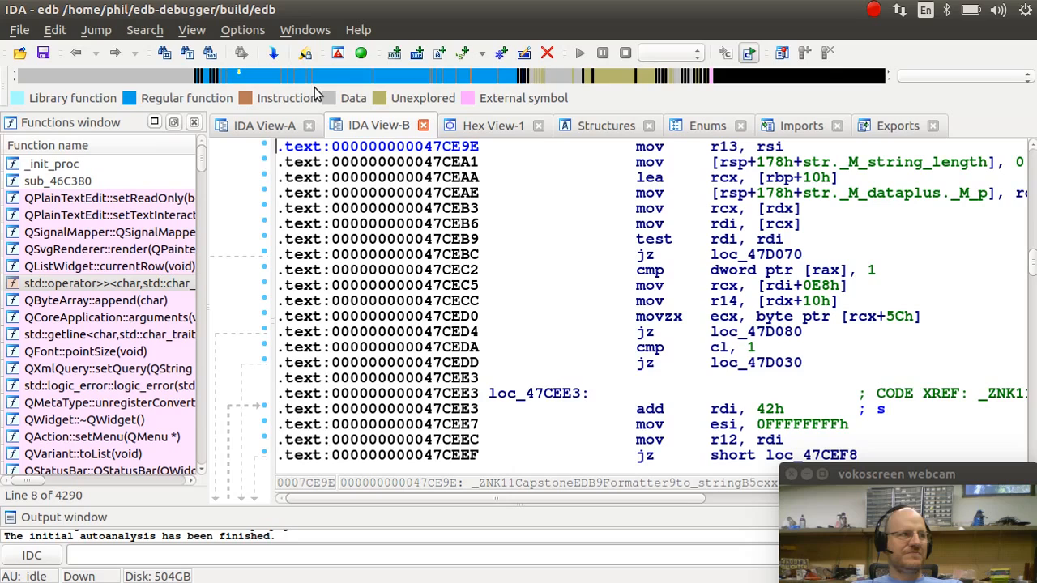
pyautogui.moveTo(249, 107)
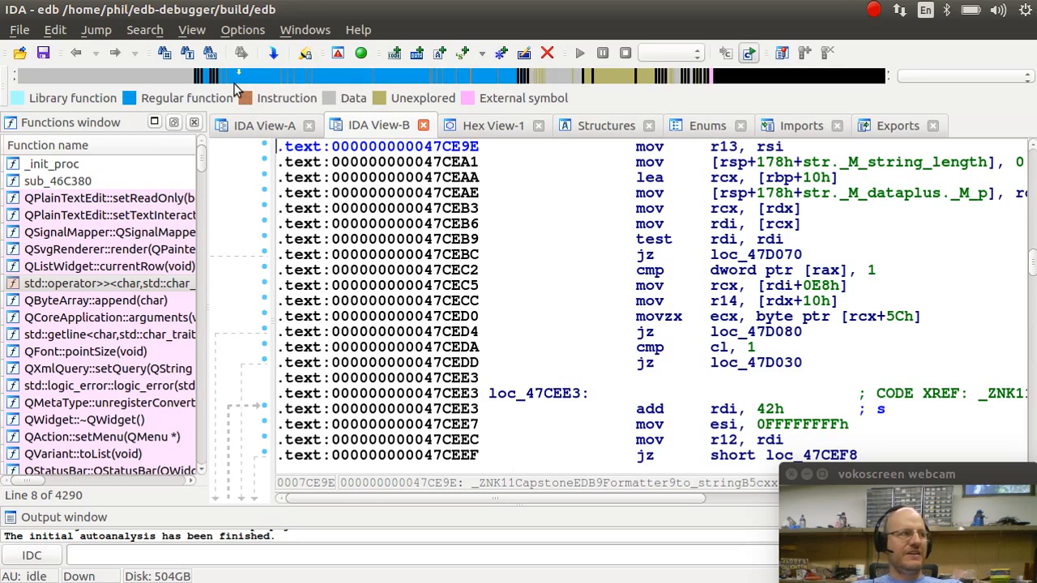
pyautogui.moveTo(56, 81)
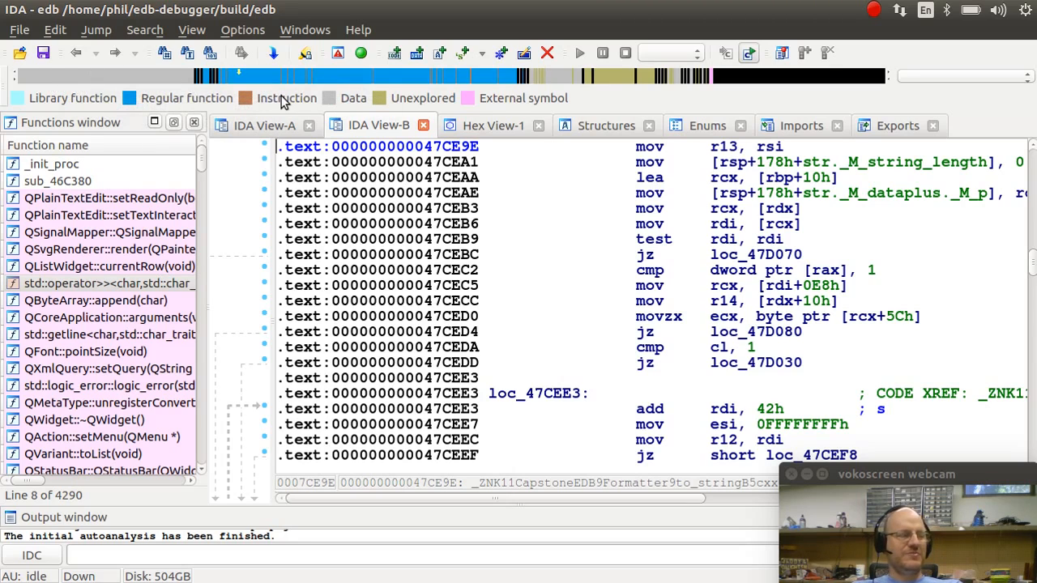
pyautogui.moveTo(376, 110)
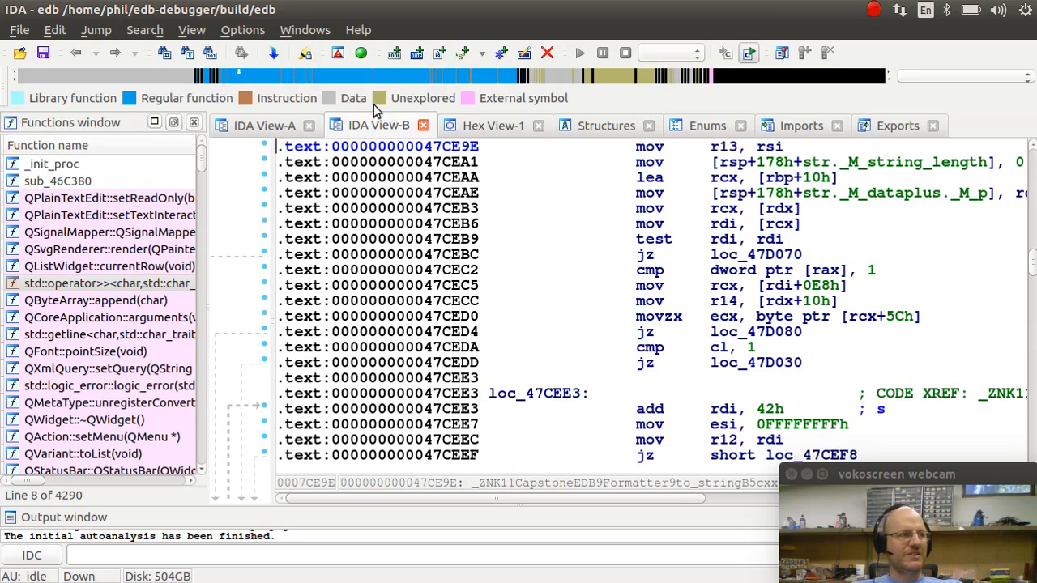
pyautogui.moveTo(467, 104)
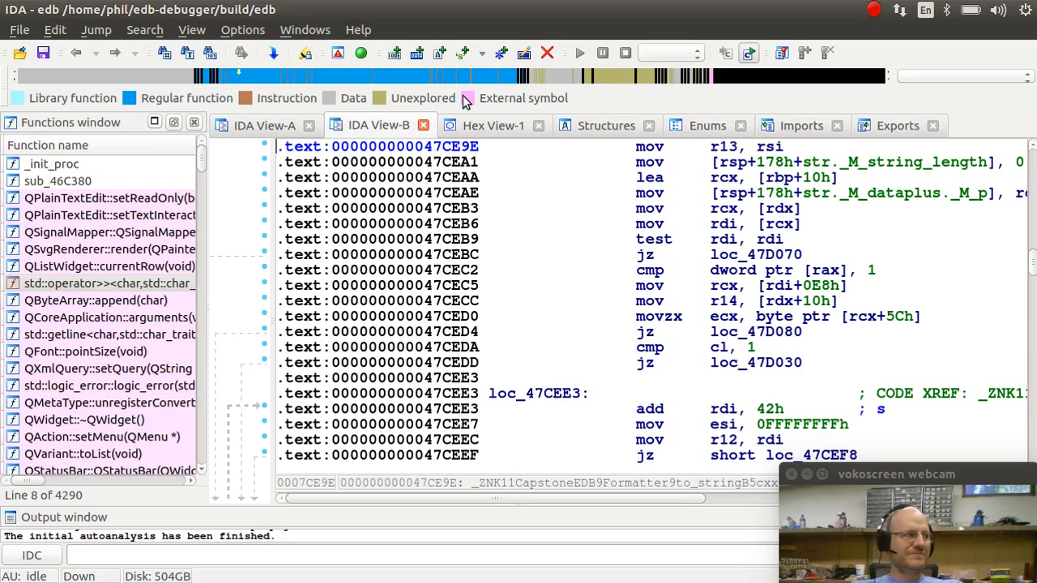
pyautogui.moveTo(256, 350)
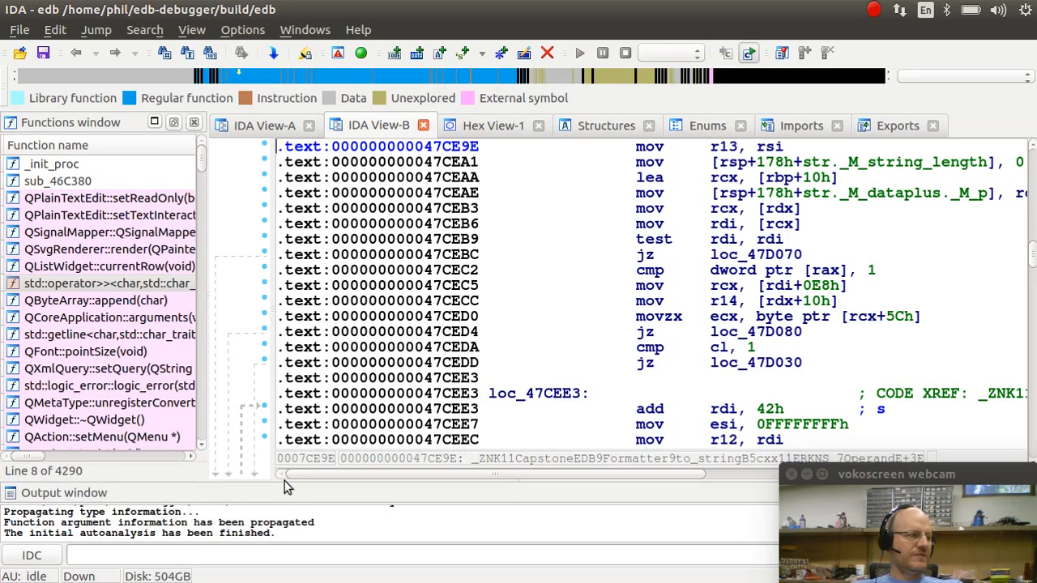
pyautogui.moveTo(813, 500)
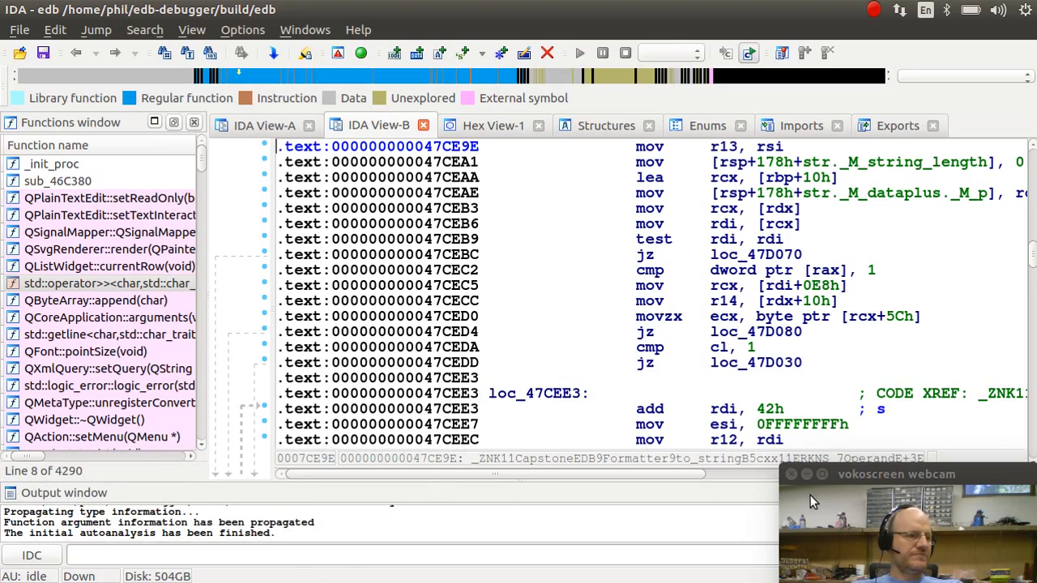
pyautogui.moveTo(4, 235)
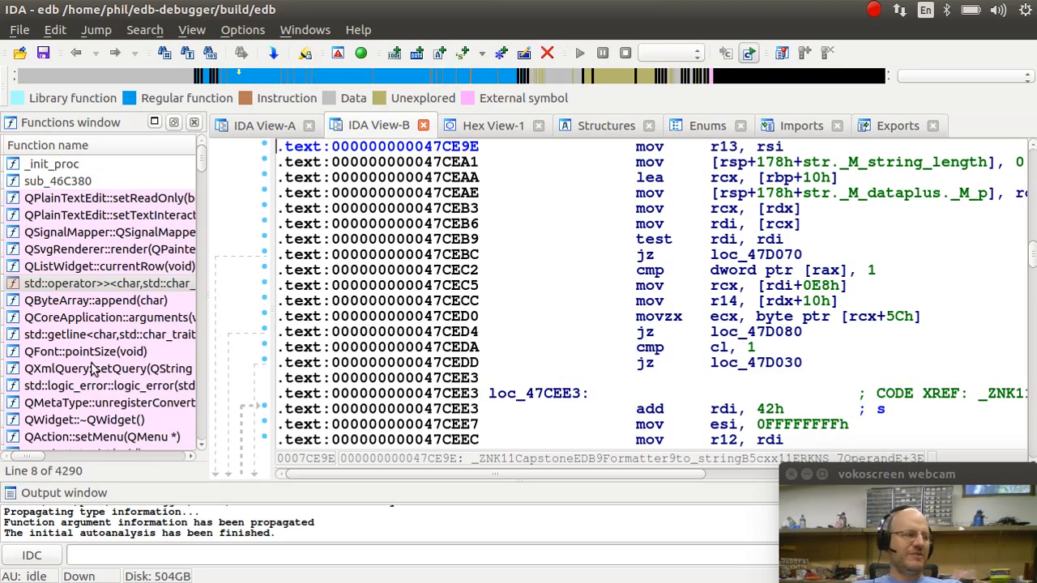
pyautogui.moveTo(105, 503)
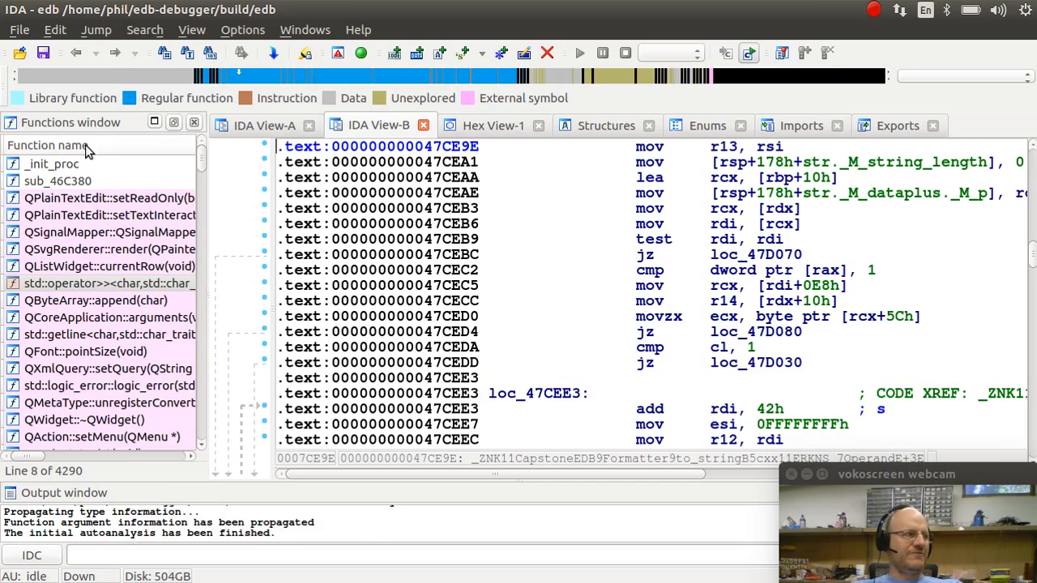
pyautogui.moveTo(194, 154)
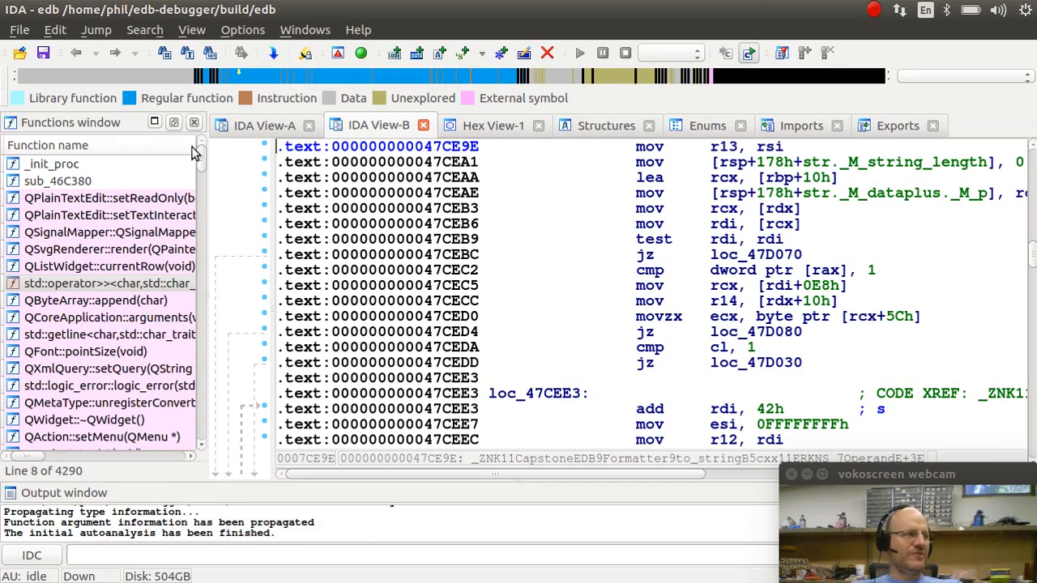
pyautogui.moveTo(84, 170)
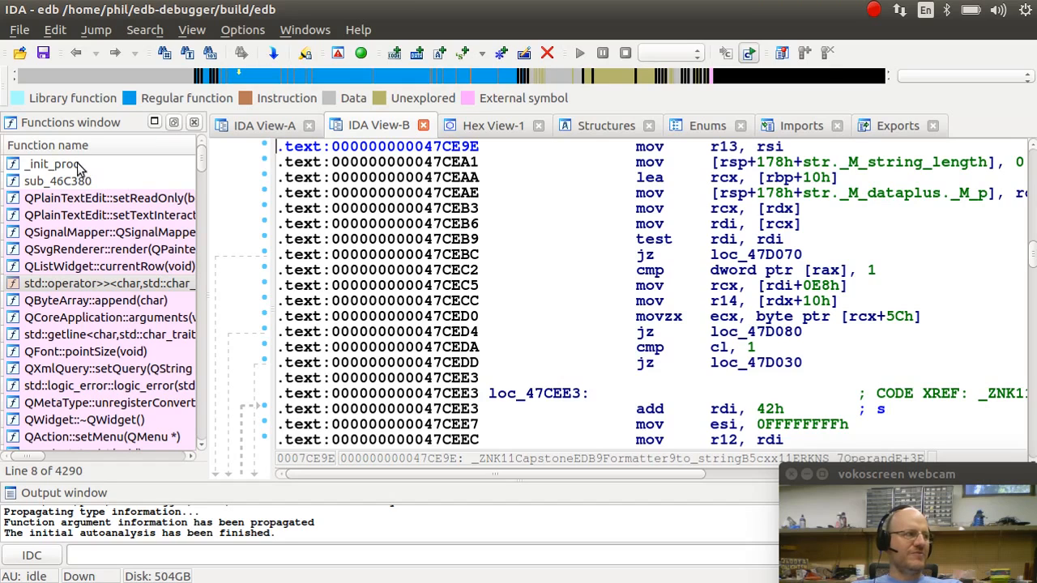
pyautogui.moveTo(191, 198)
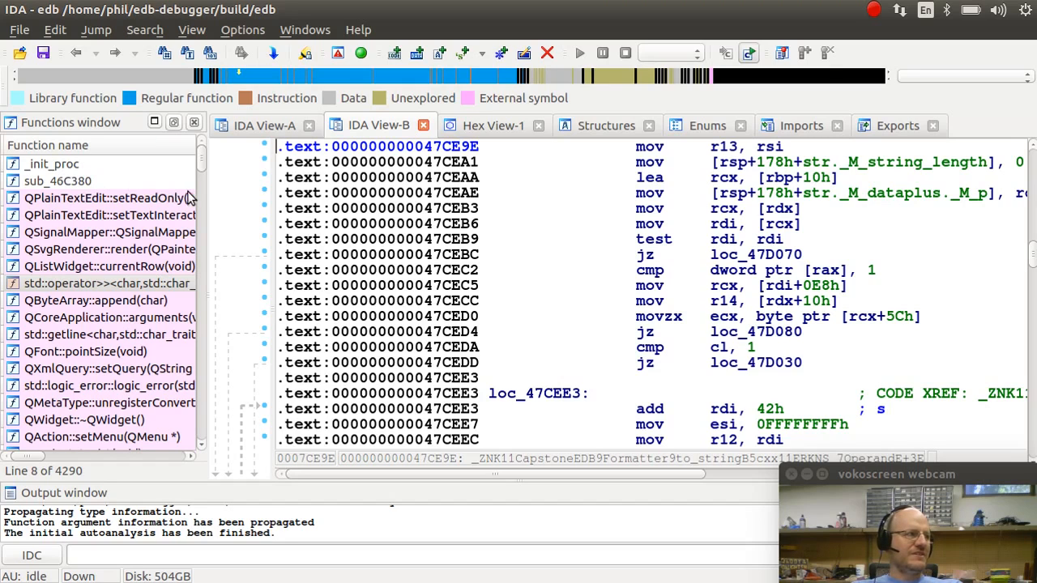
pyautogui.moveTo(203, 198)
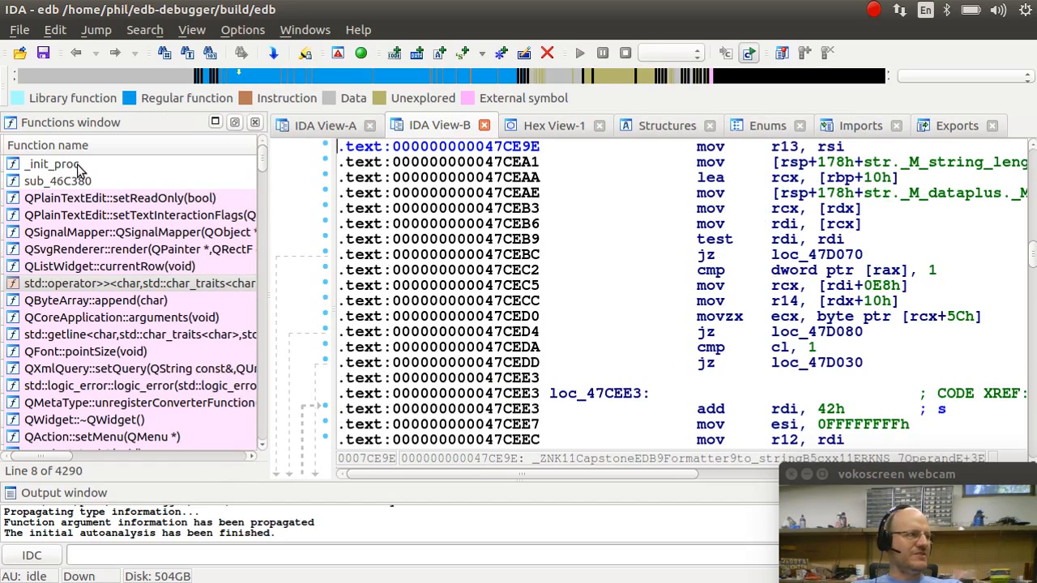
# Show sub_46C380's push-and-jmp stub from .plt as a flow graph in IDA View-B.
pyautogui.click(56, 162)
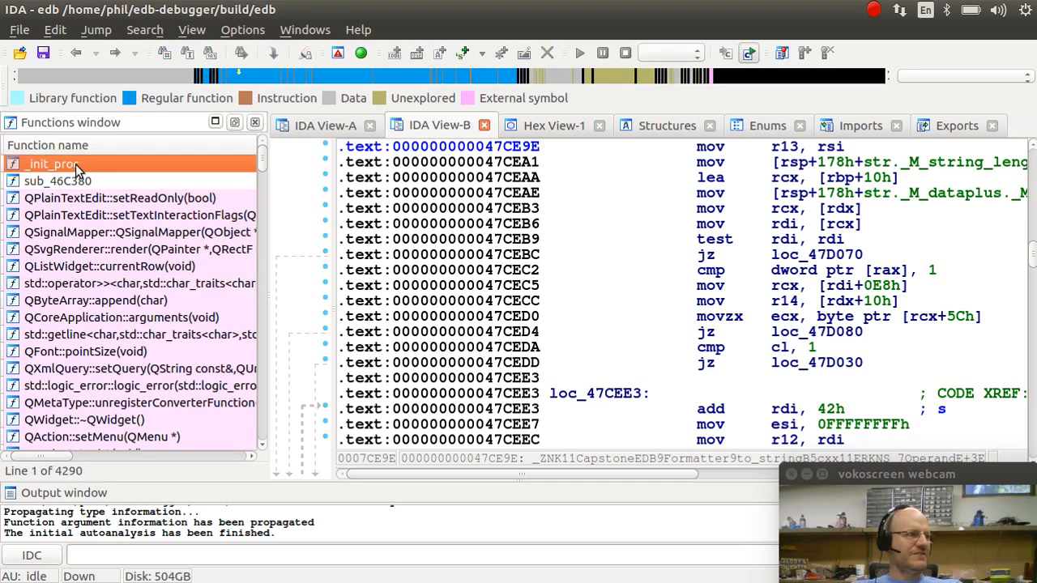
pyautogui.doubleClick(52, 164)
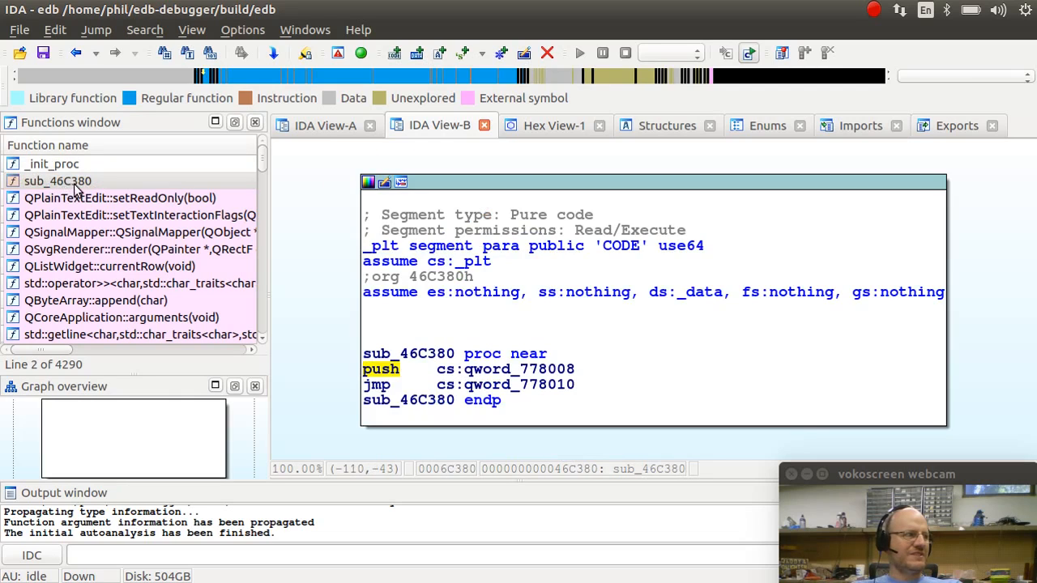
pyautogui.moveTo(564, 348)
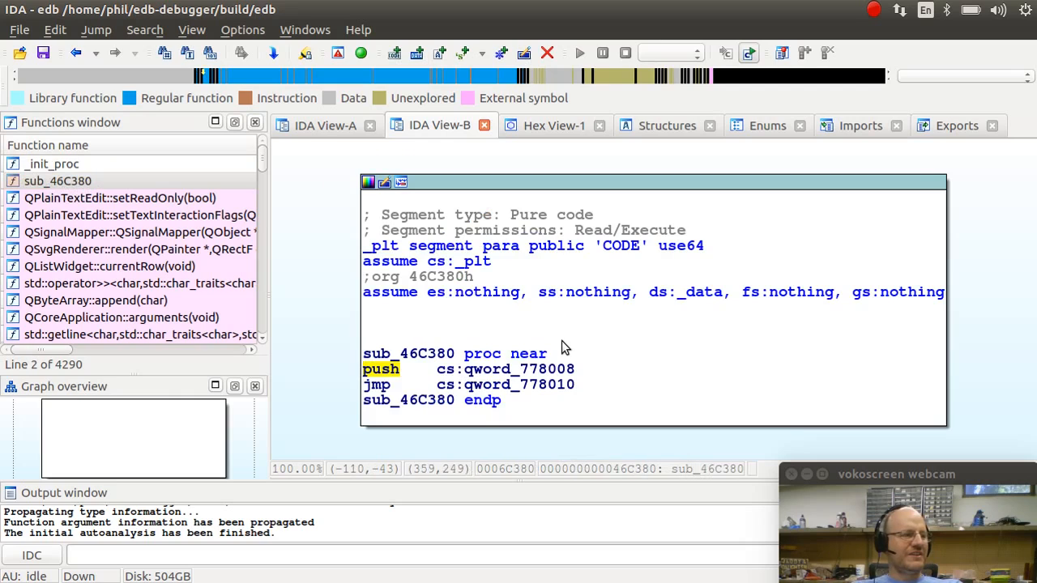
pyautogui.moveTo(397, 360)
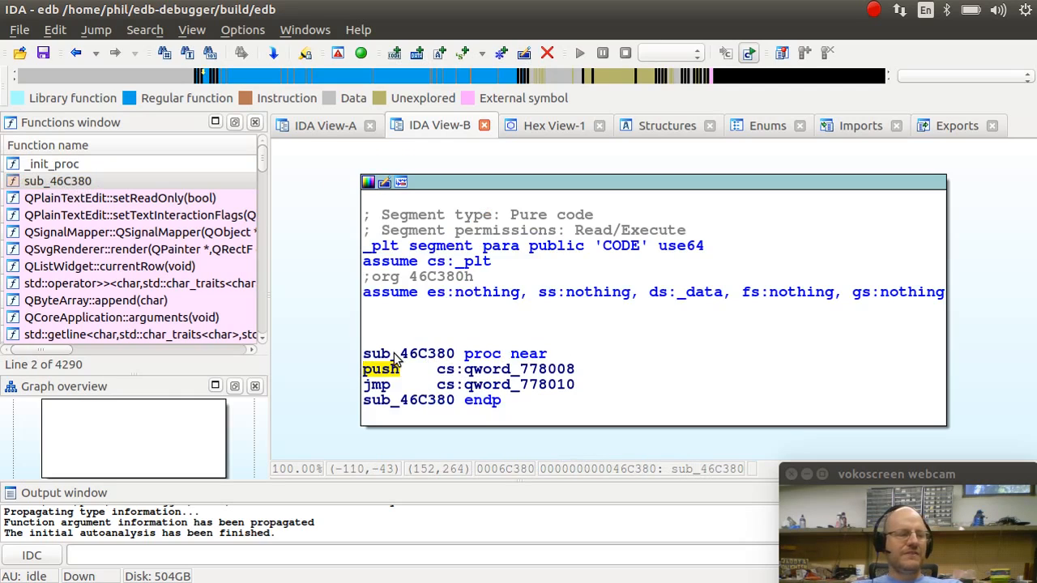
pyautogui.moveTo(392, 359)
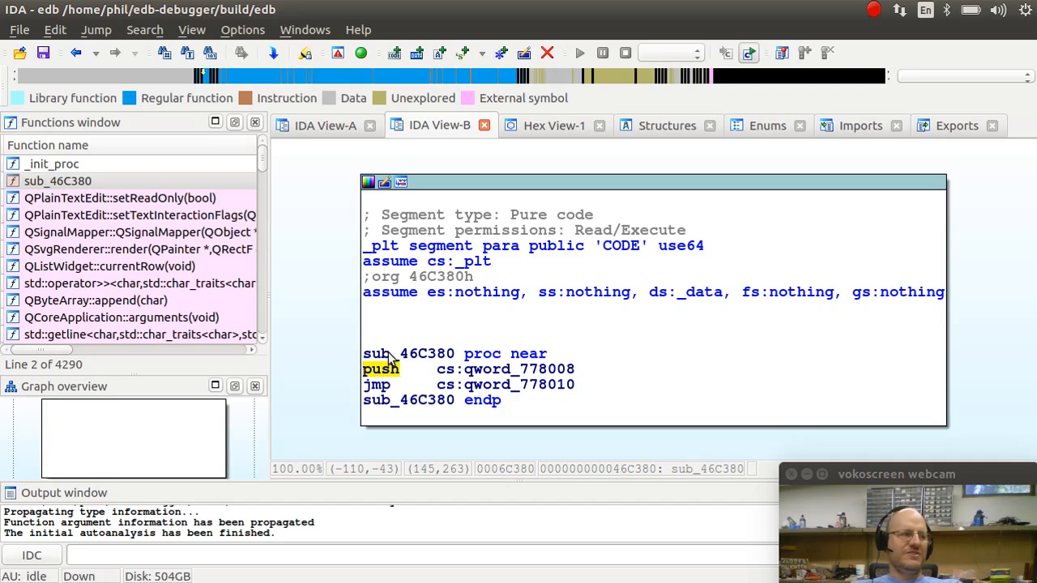
pyautogui.moveTo(478, 360)
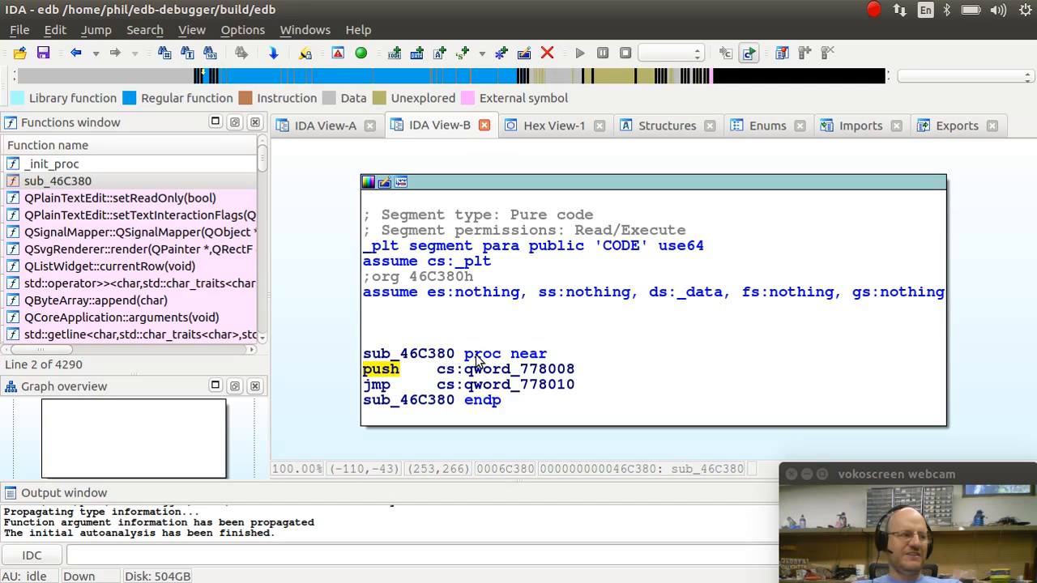
pyautogui.moveTo(170, 181)
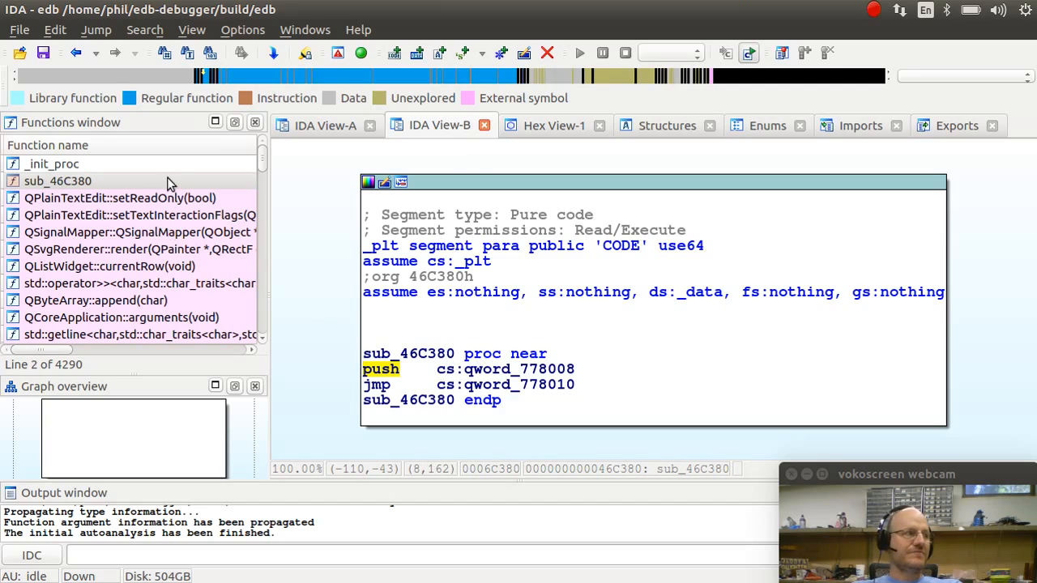
pyautogui.rightClick(58, 181)
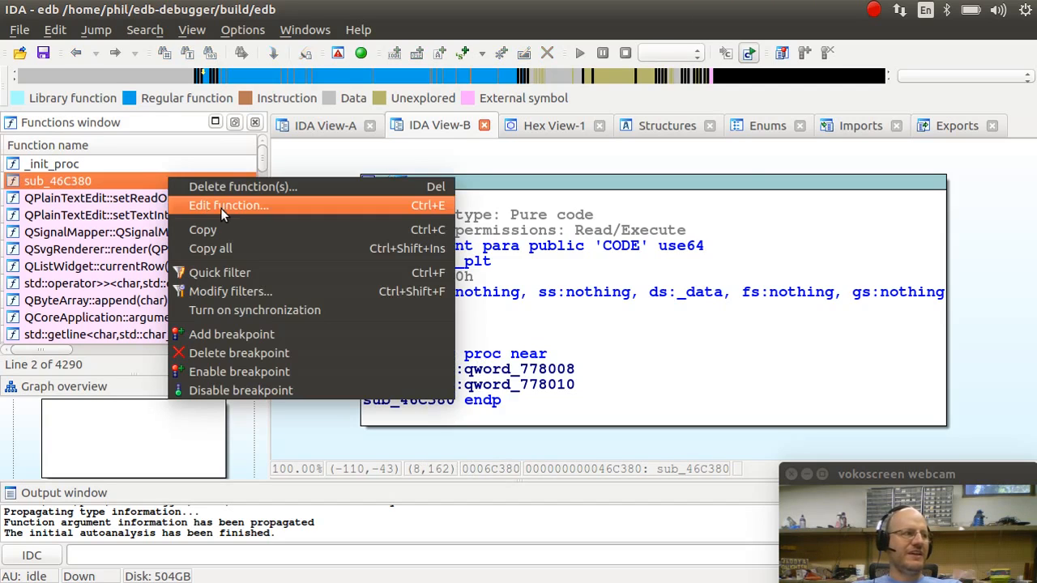
pyautogui.click(226, 204)
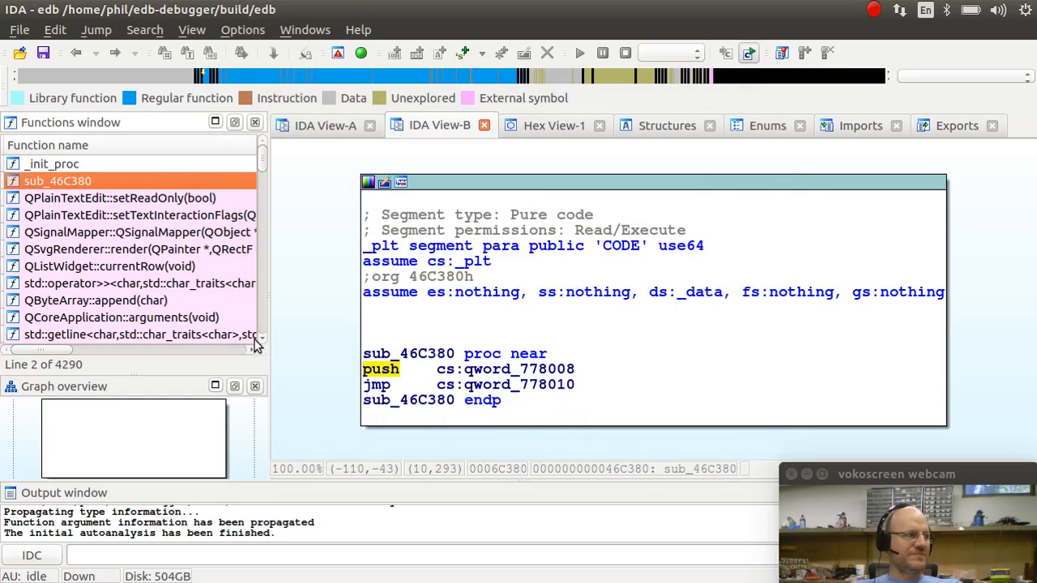
pyautogui.moveTo(262, 230)
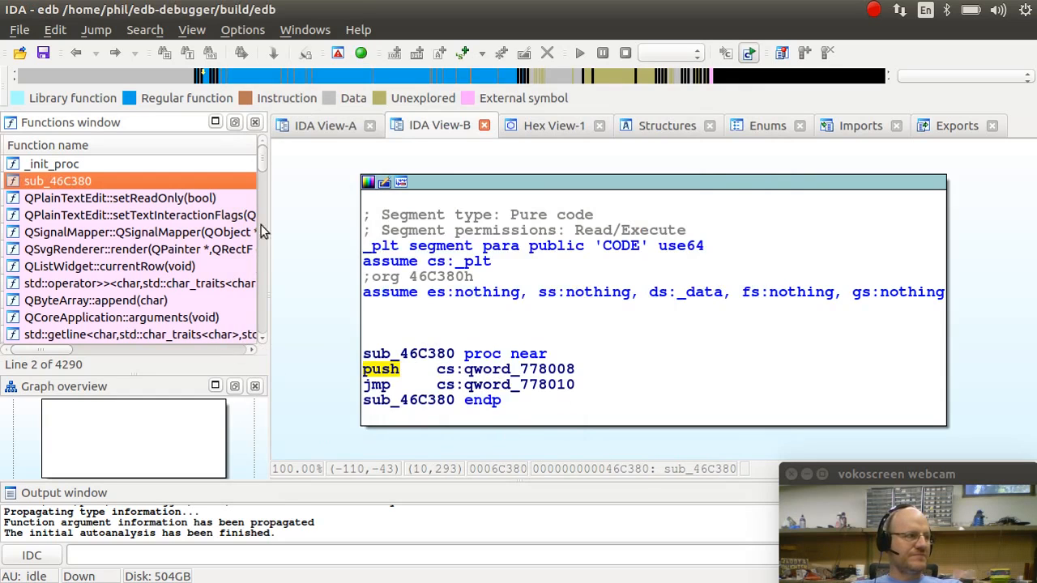
pyautogui.scroll(-3)
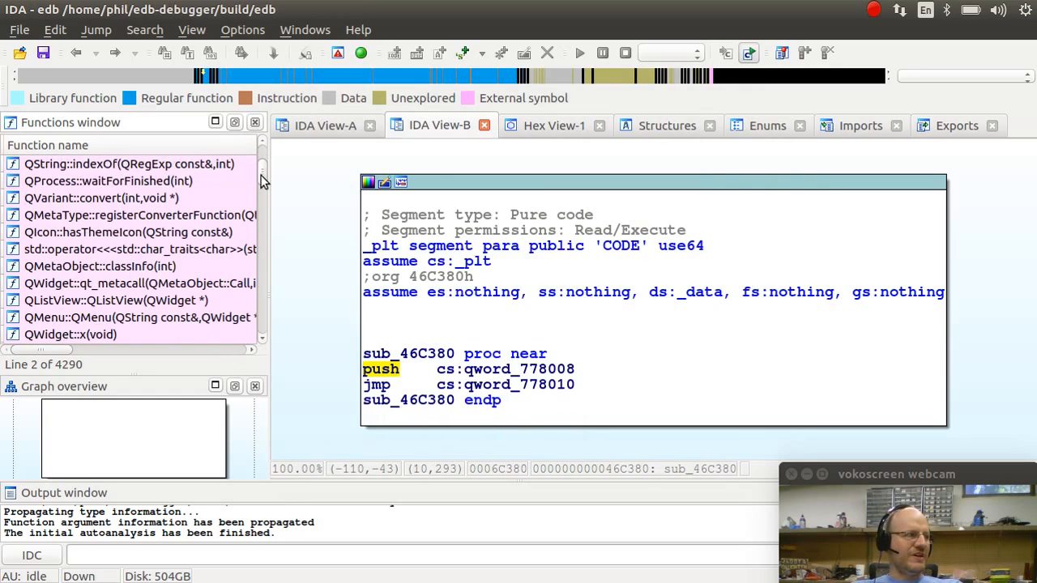
pyautogui.moveTo(46, 204)
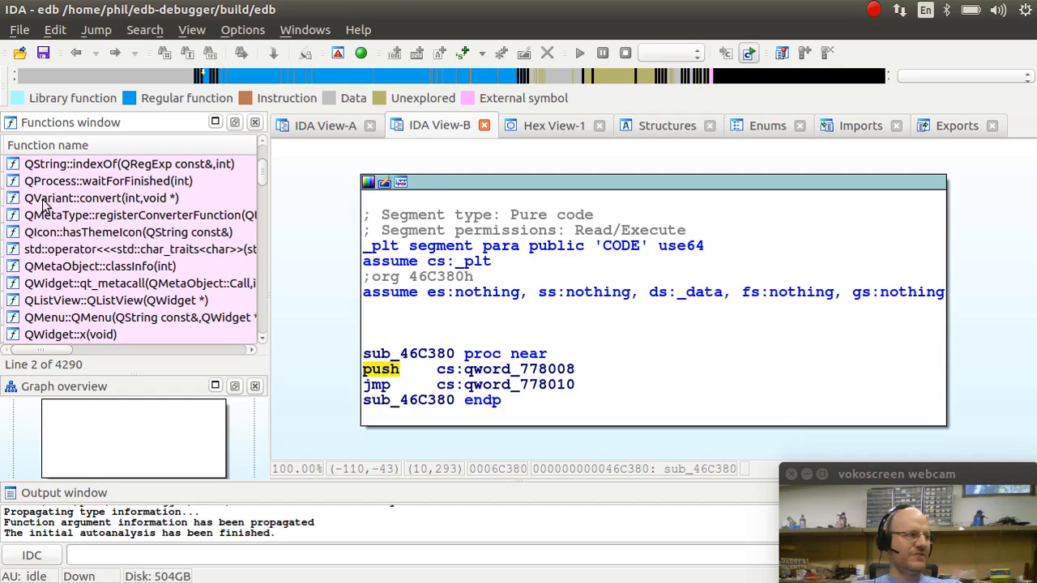
pyautogui.click(100, 198)
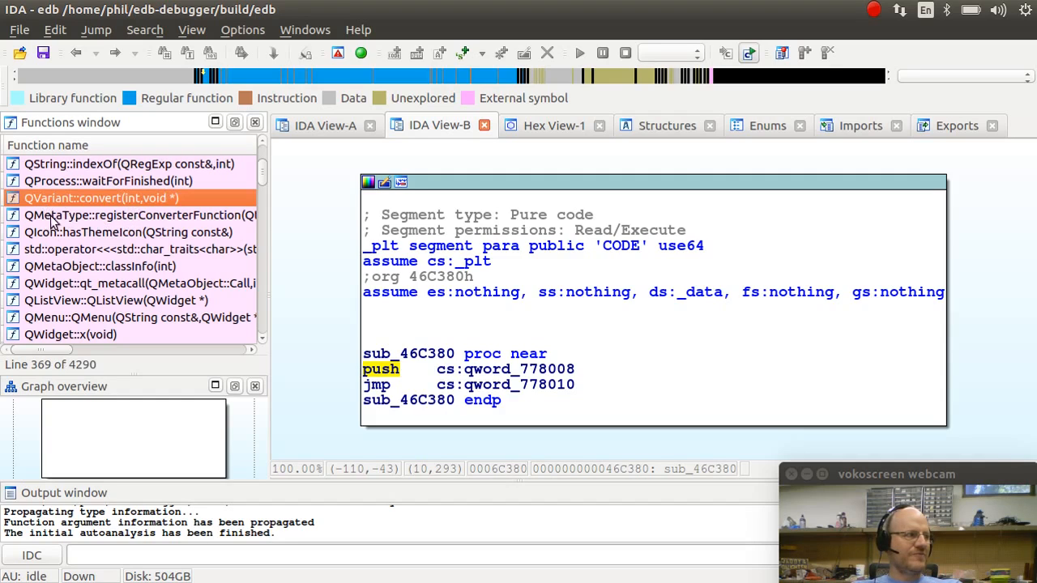
pyautogui.moveTo(251, 177)
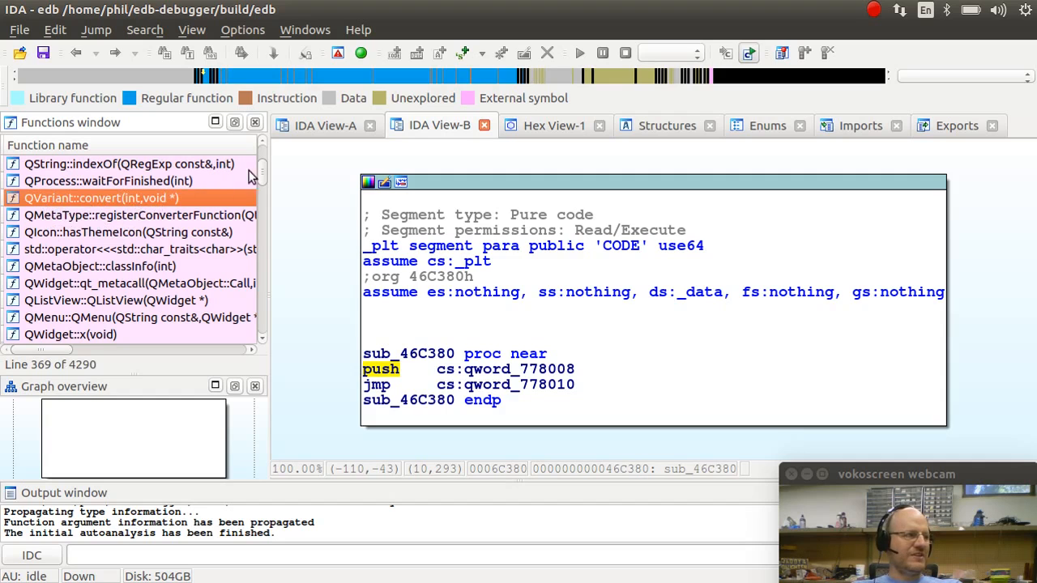
pyautogui.scroll(-3)
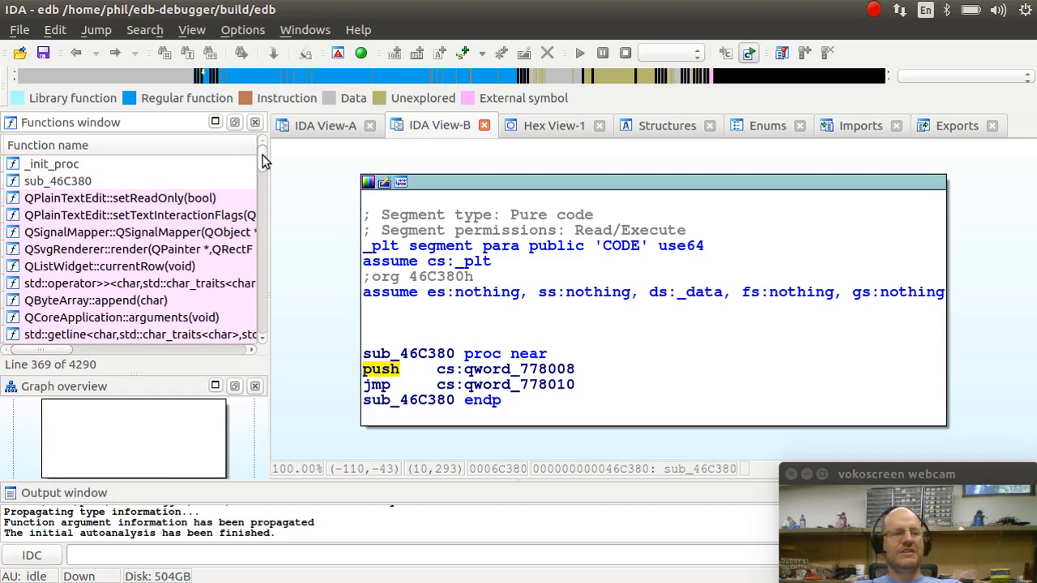
pyautogui.moveTo(3, 209)
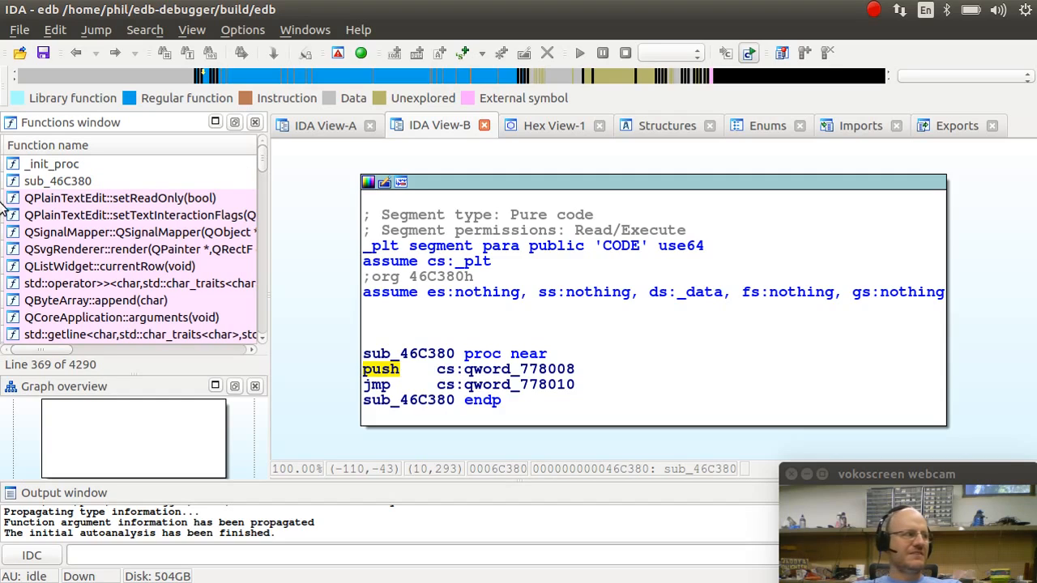
pyautogui.moveTo(55, 207)
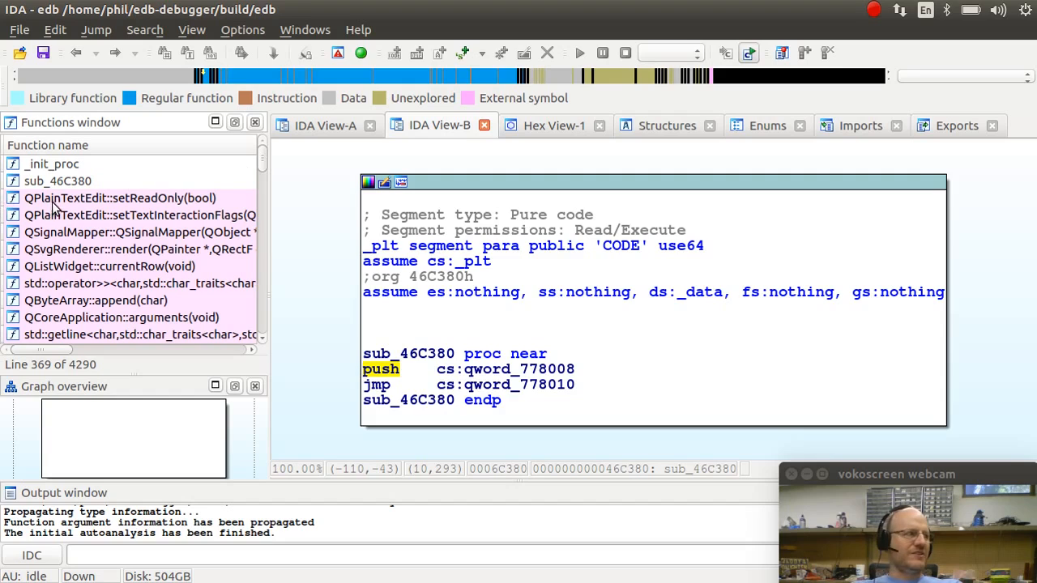
pyautogui.click(119, 198)
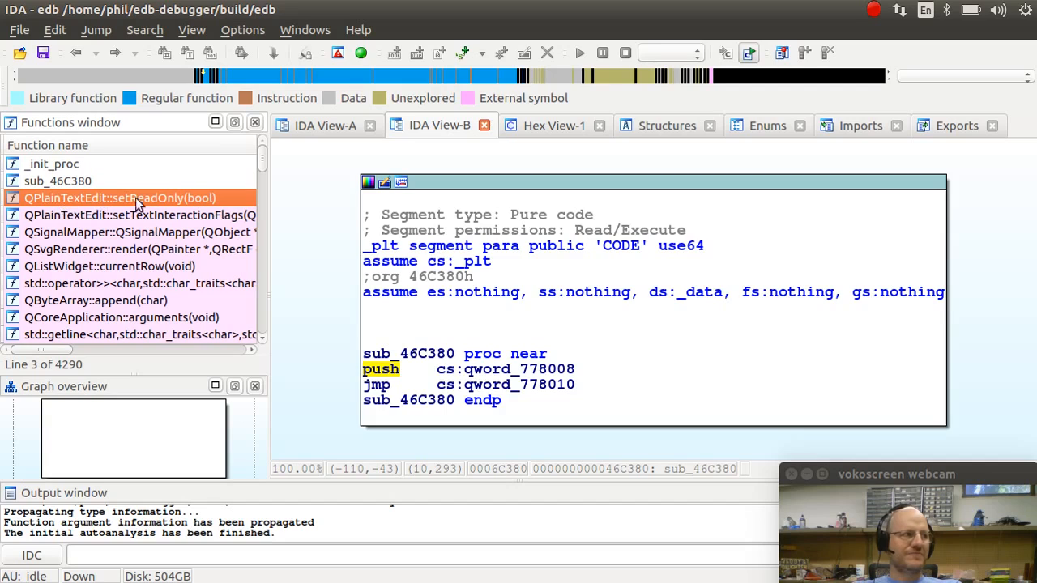
pyautogui.moveTo(243, 204)
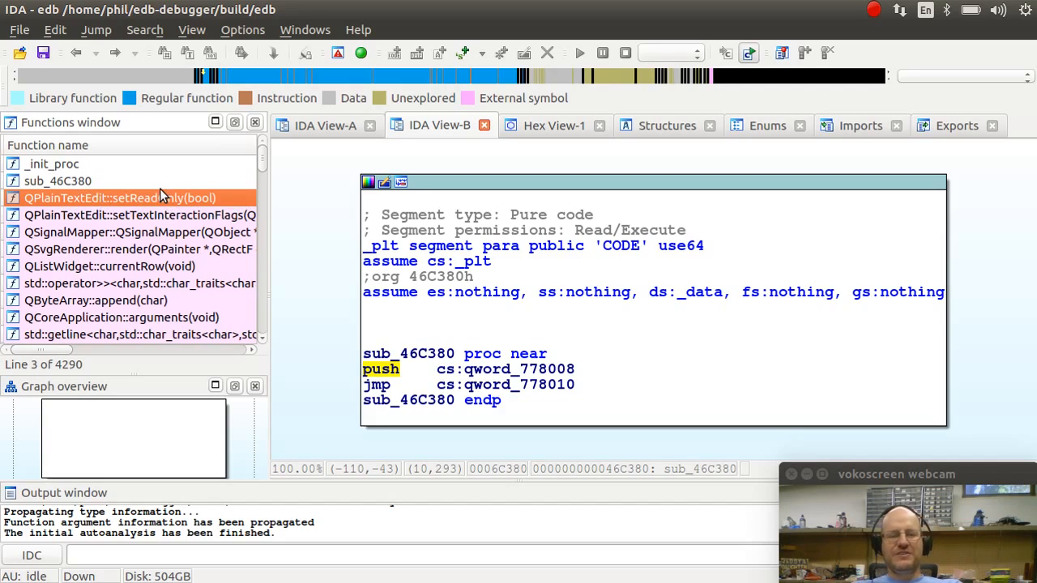
pyautogui.moveTo(332, 166)
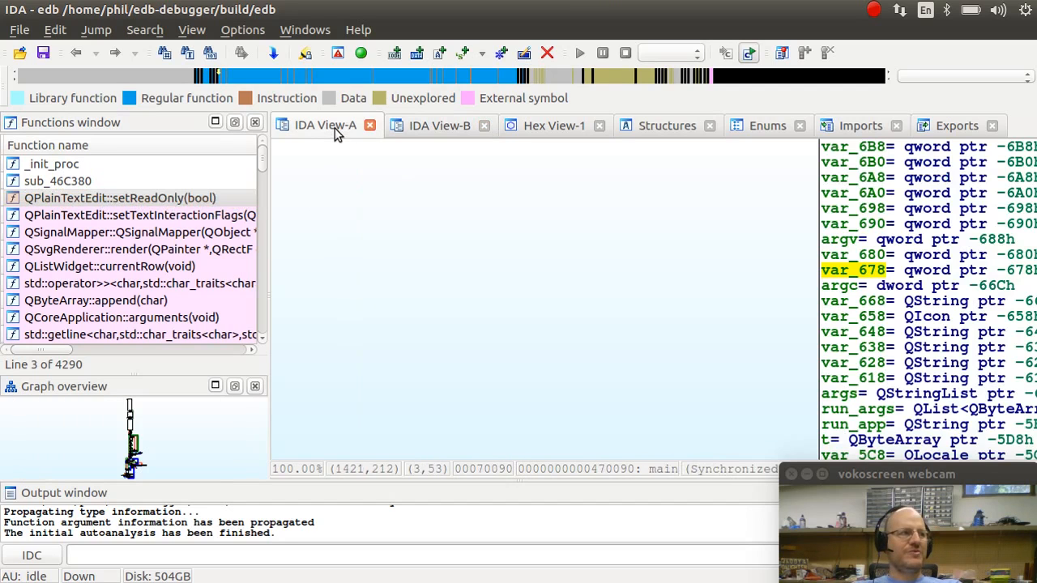
pyautogui.moveTo(359, 266)
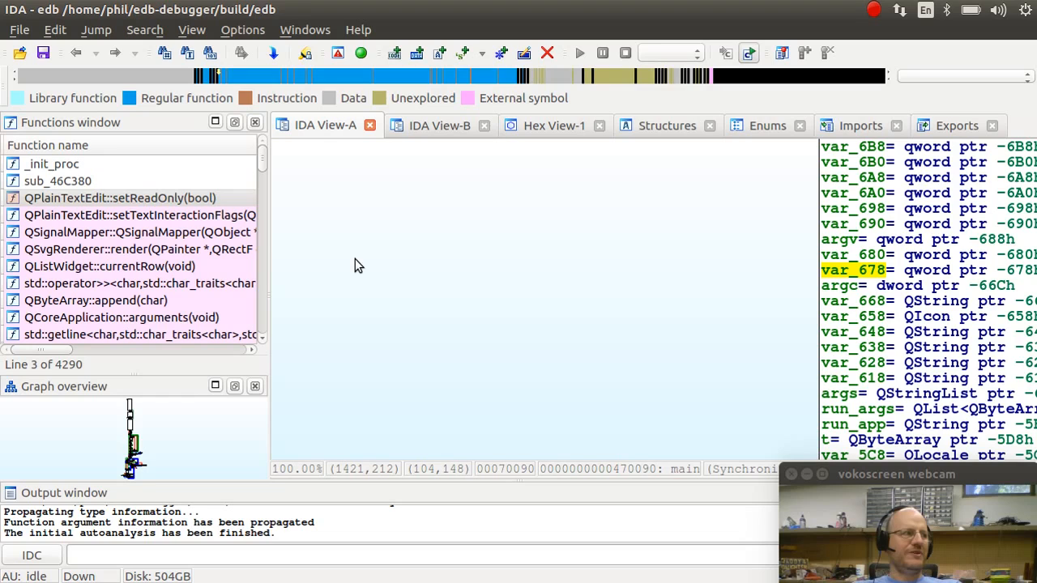
pyautogui.moveTo(65, 163)
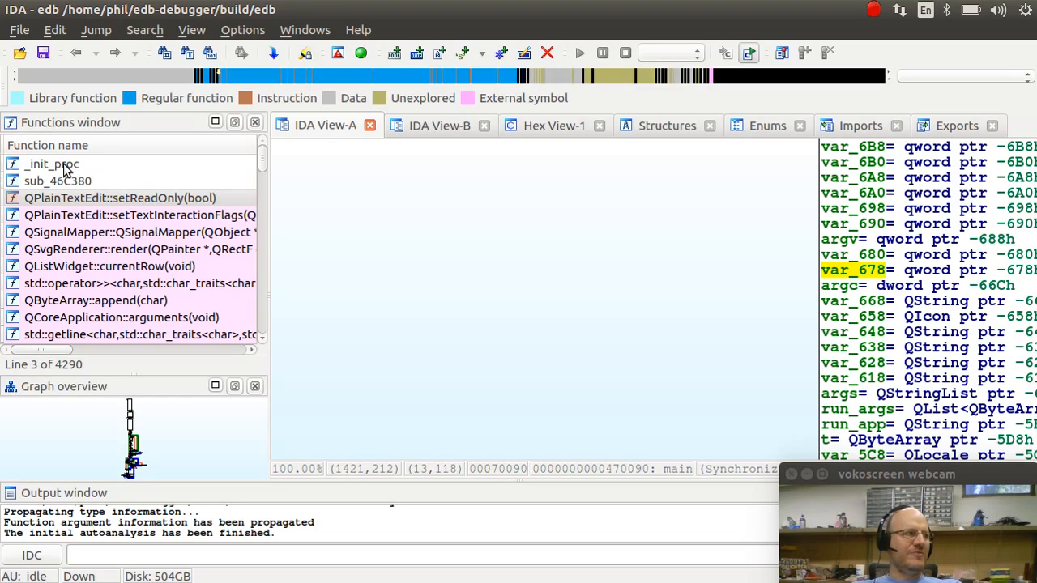
# Show _init_proc from the .init segment as a flow graph in IDA View-A.
pyautogui.doubleClick(52, 164)
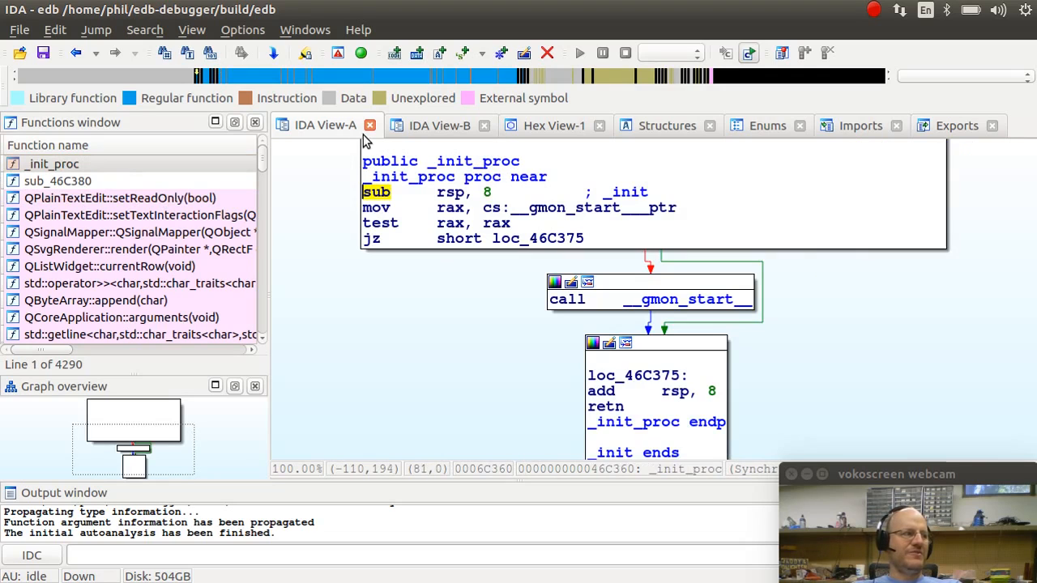
pyautogui.moveTo(1006, 331)
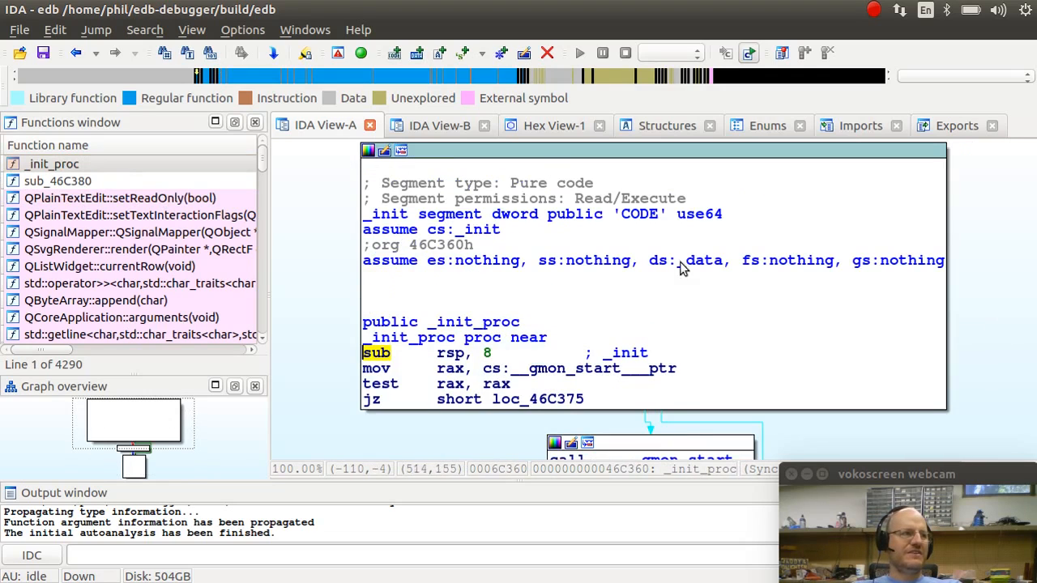
pyautogui.moveTo(543, 256)
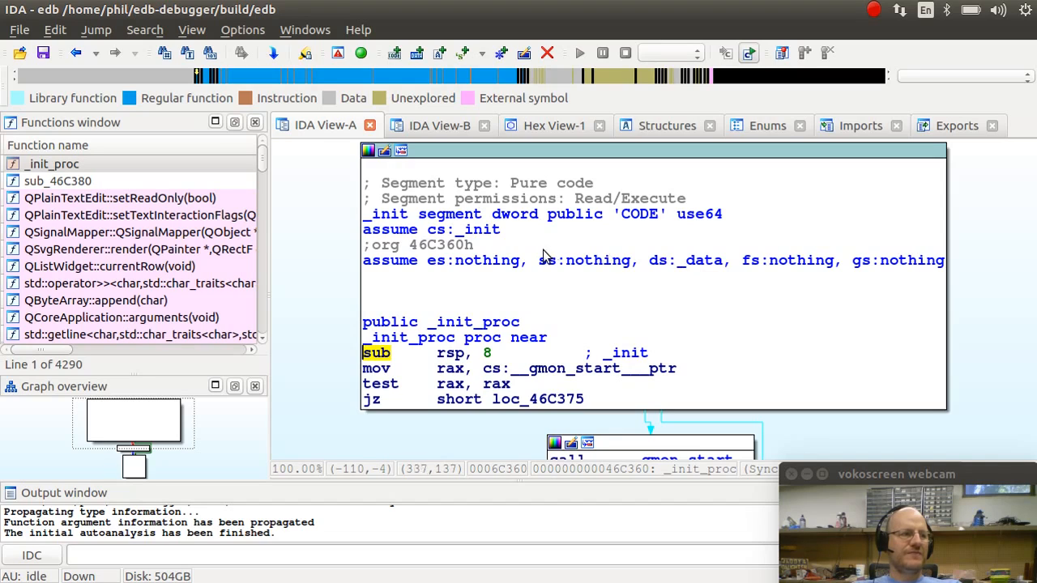
pyautogui.moveTo(698, 327)
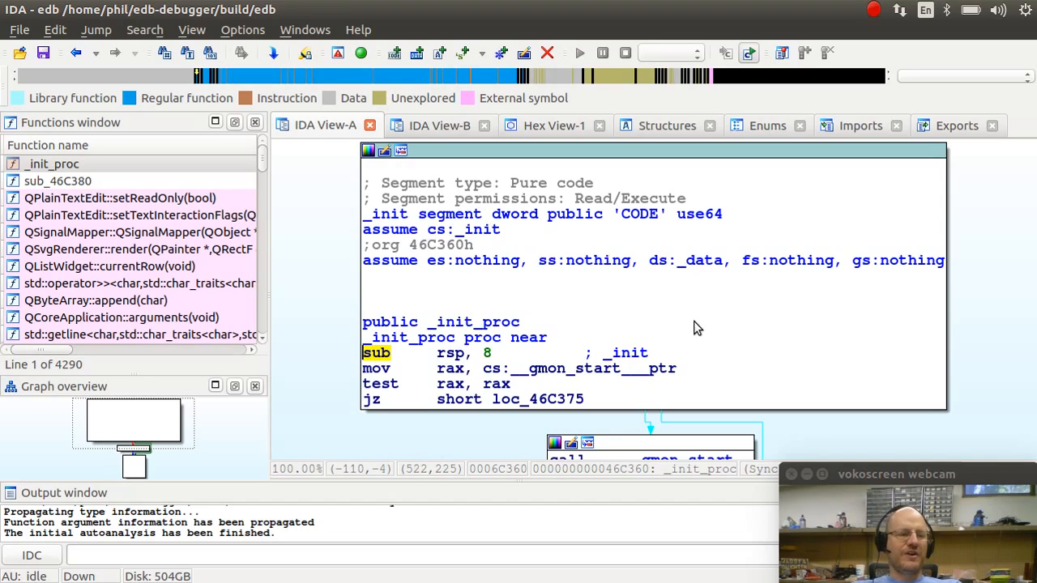
pyautogui.moveTo(808, 366)
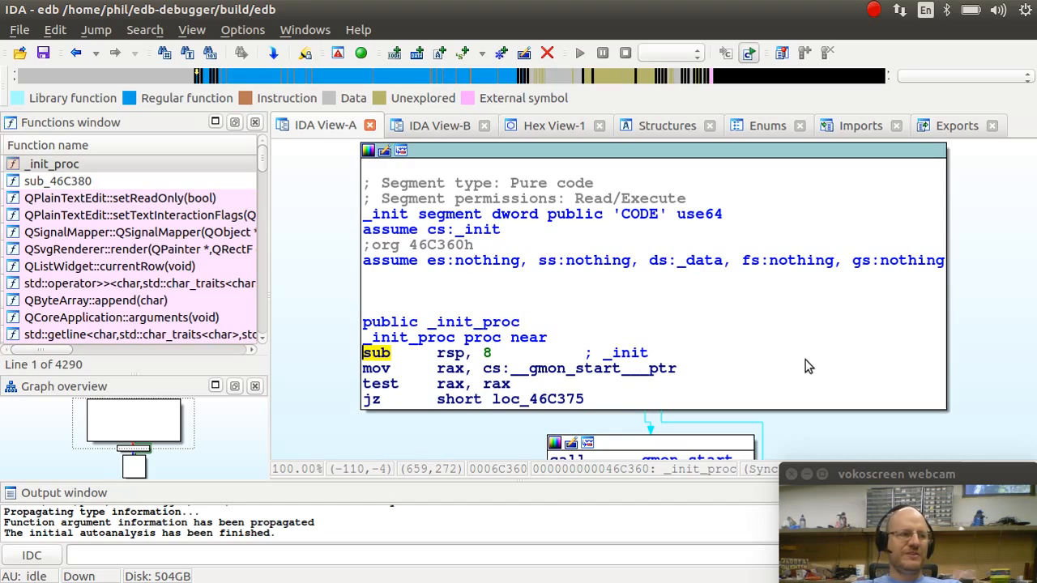
pyautogui.scroll(-3)
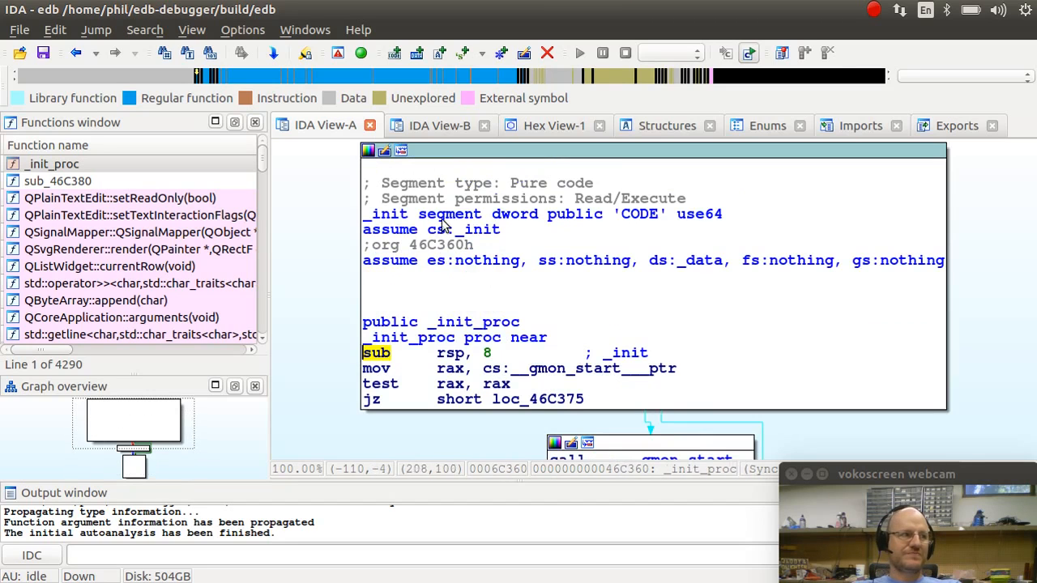
pyautogui.moveTo(443, 348)
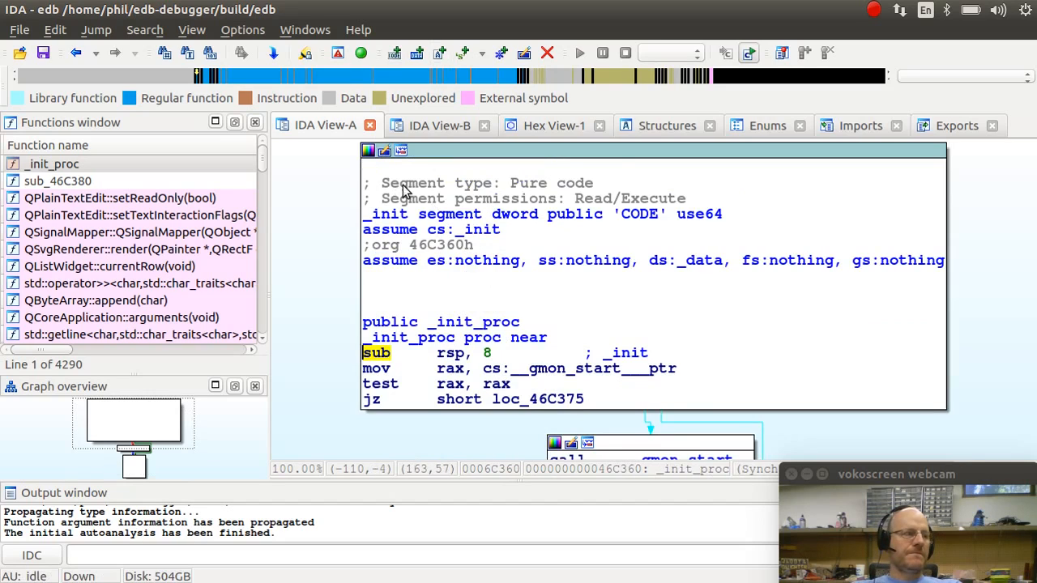
pyautogui.moveTo(522, 285)
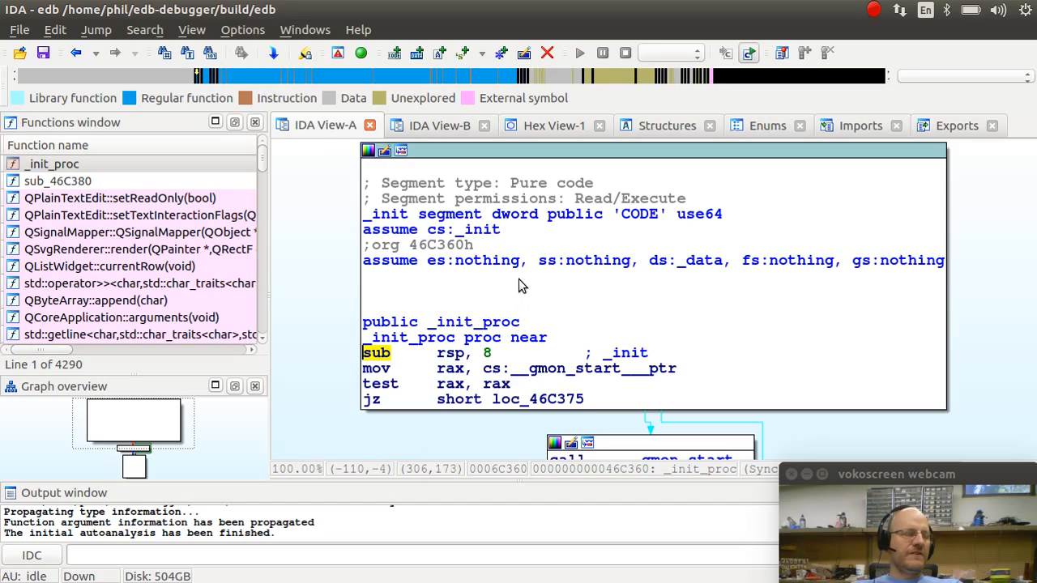
pyautogui.moveTo(492, 214)
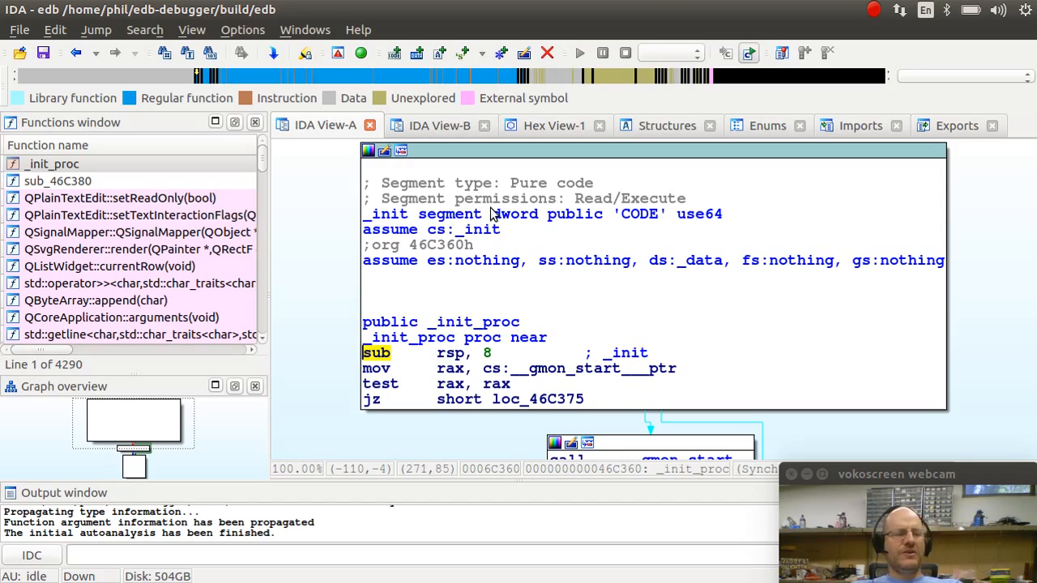
pyautogui.moveTo(489, 119)
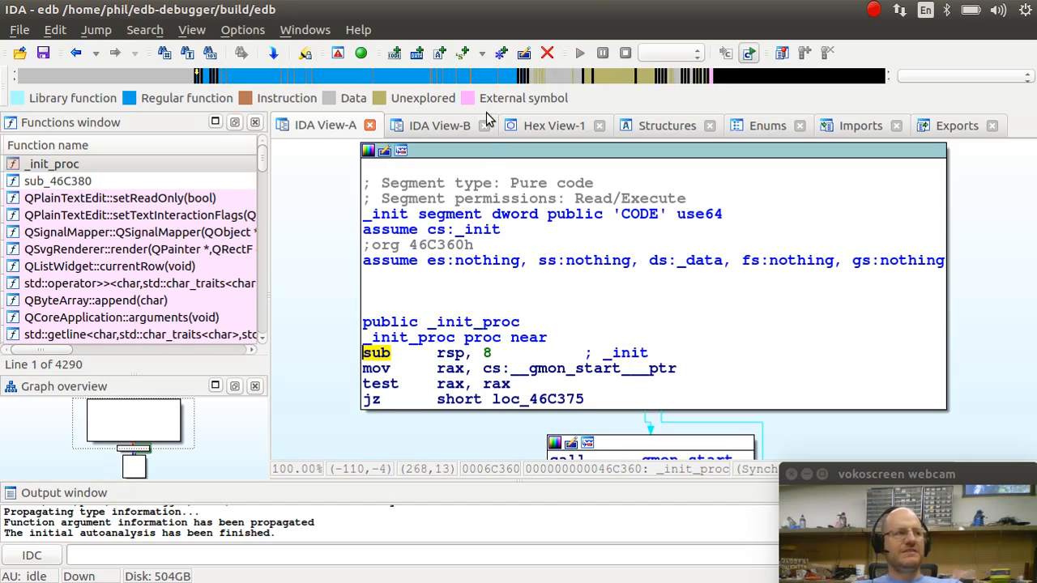
# Bring IDA View-B with the sub_46C380 stub back to the front.
pyautogui.click(441, 126)
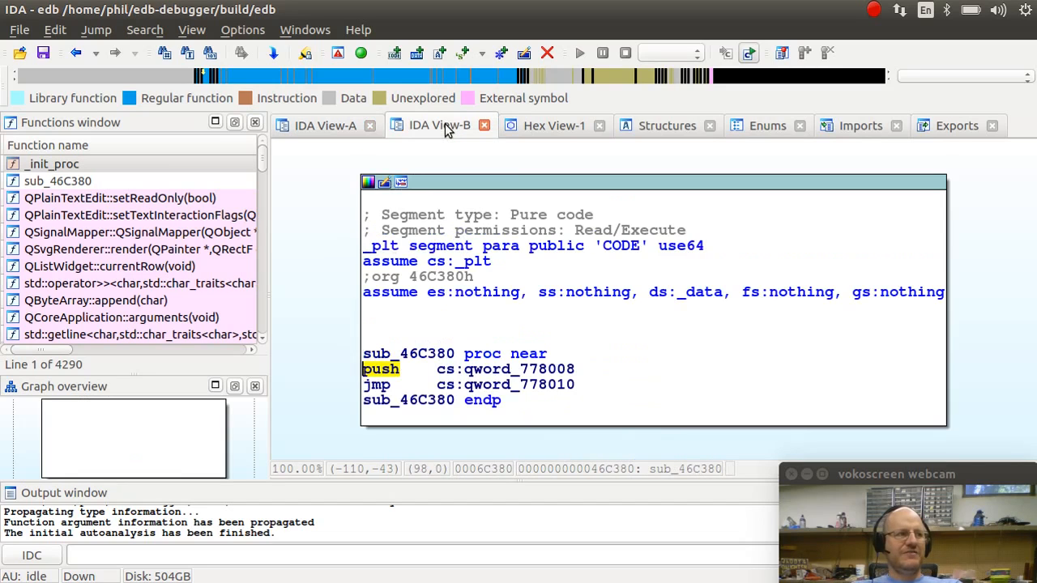
pyautogui.moveTo(279, 110)
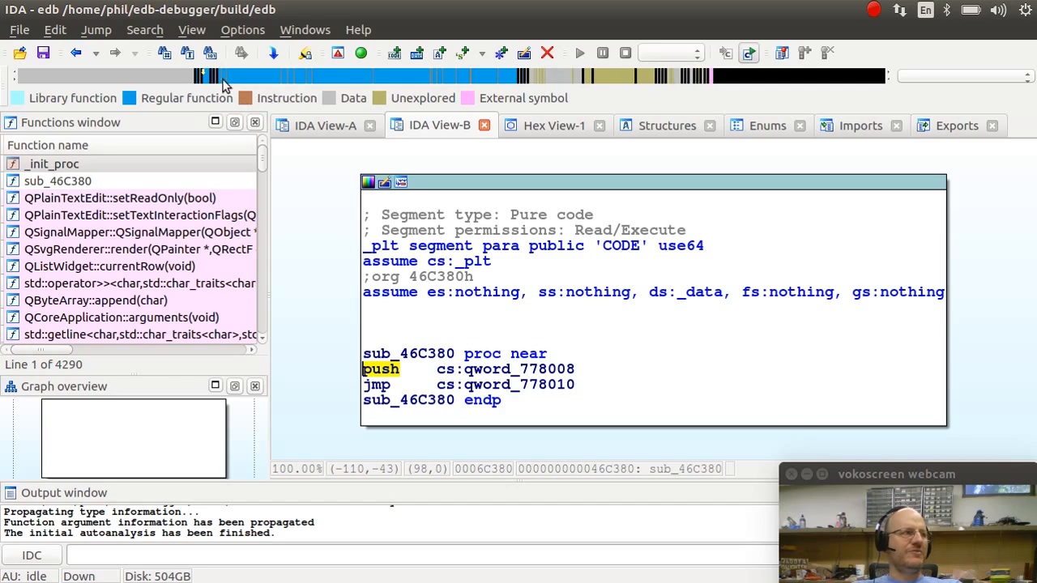
pyautogui.moveTo(159, 33)
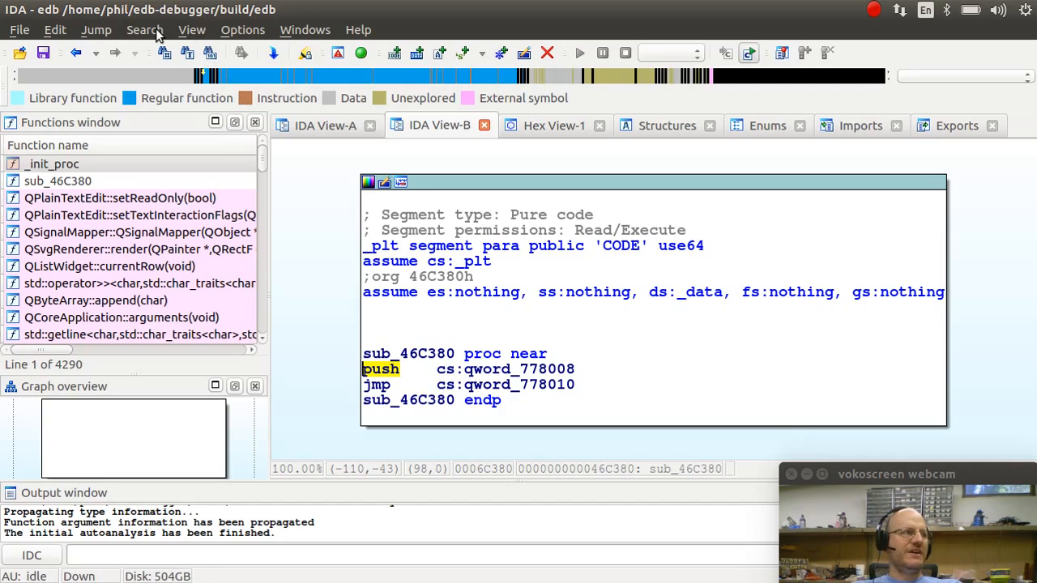
pyautogui.click(191, 29)
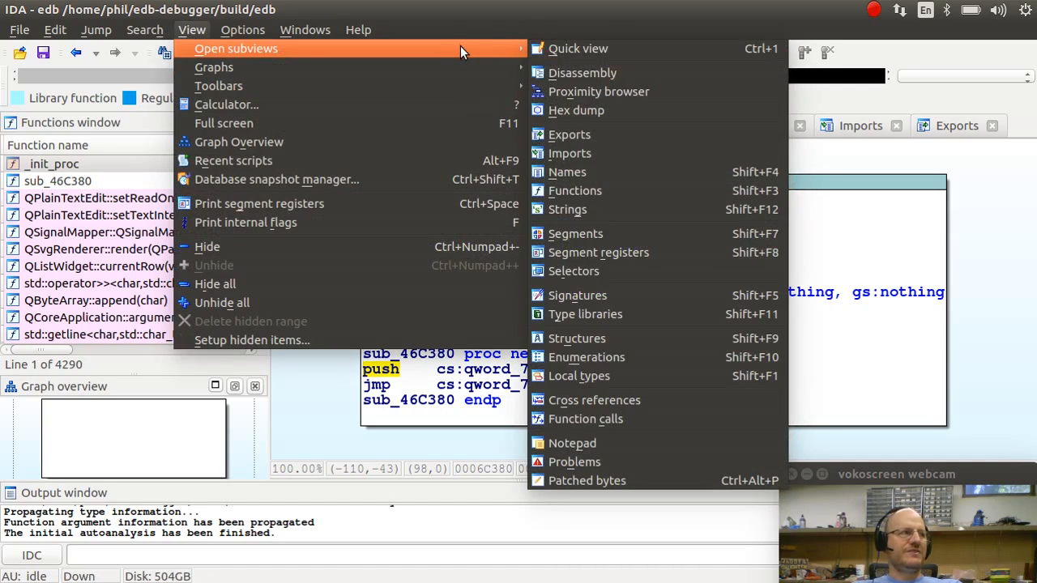
pyautogui.moveTo(583, 72)
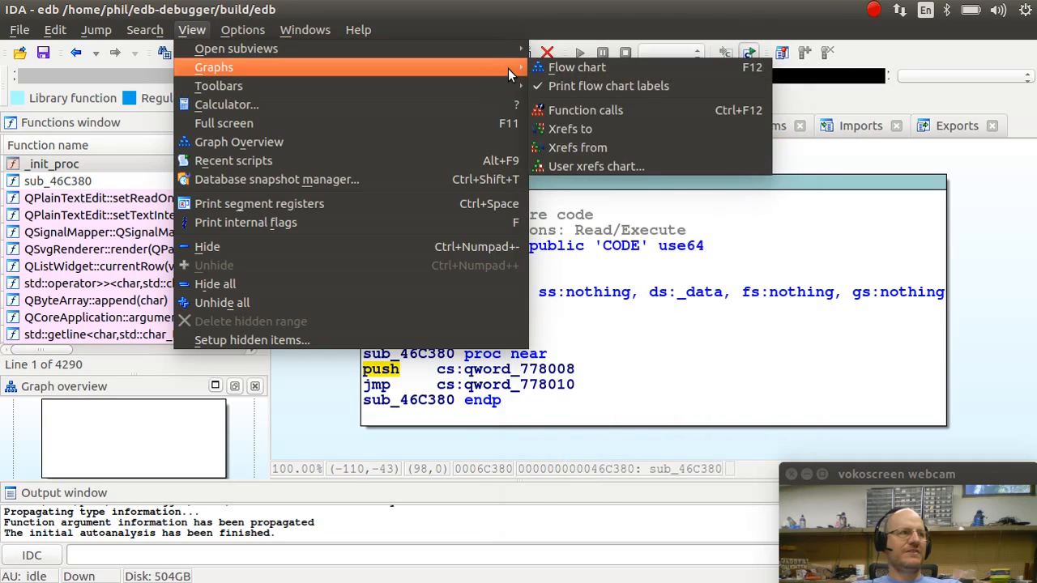
pyautogui.moveTo(577, 68)
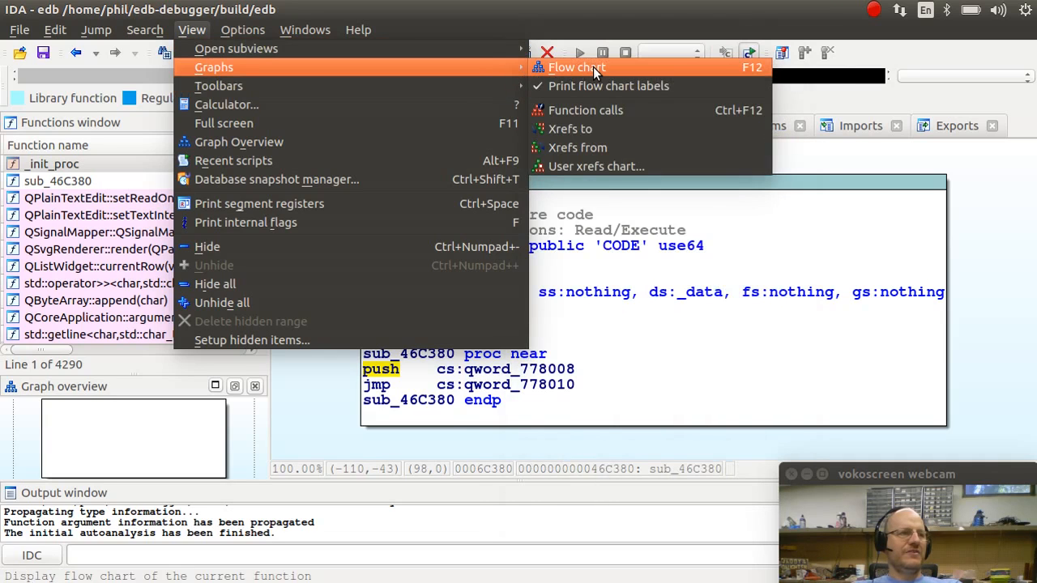
pyautogui.click(577, 67)
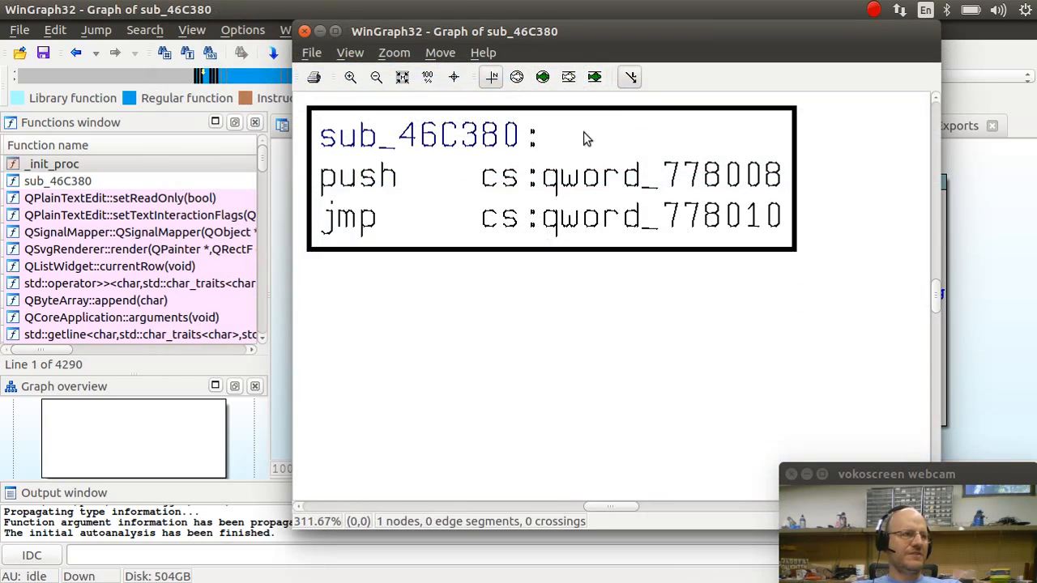
pyautogui.moveTo(591, 243)
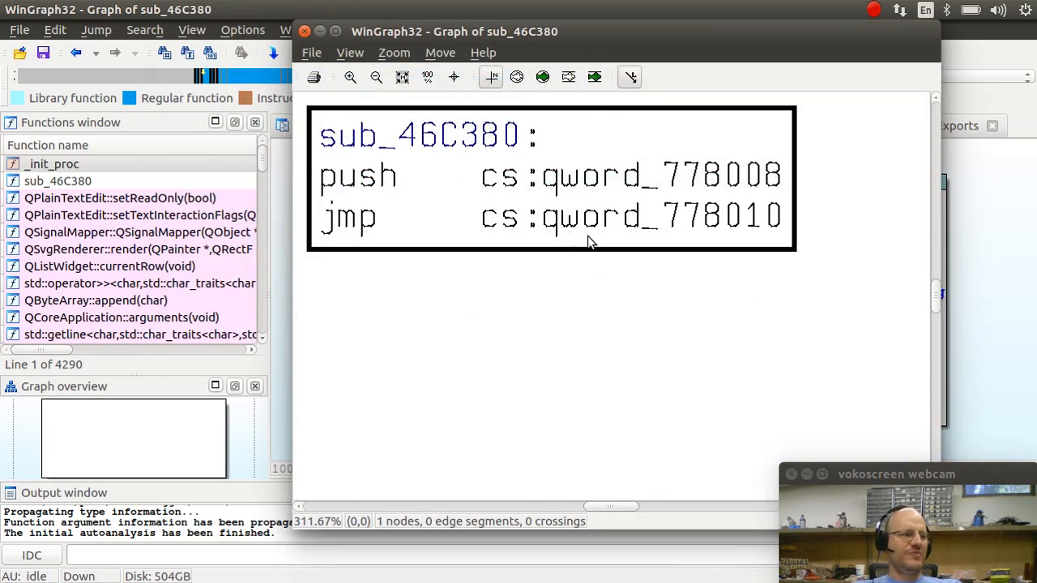
pyautogui.moveTo(777, 214)
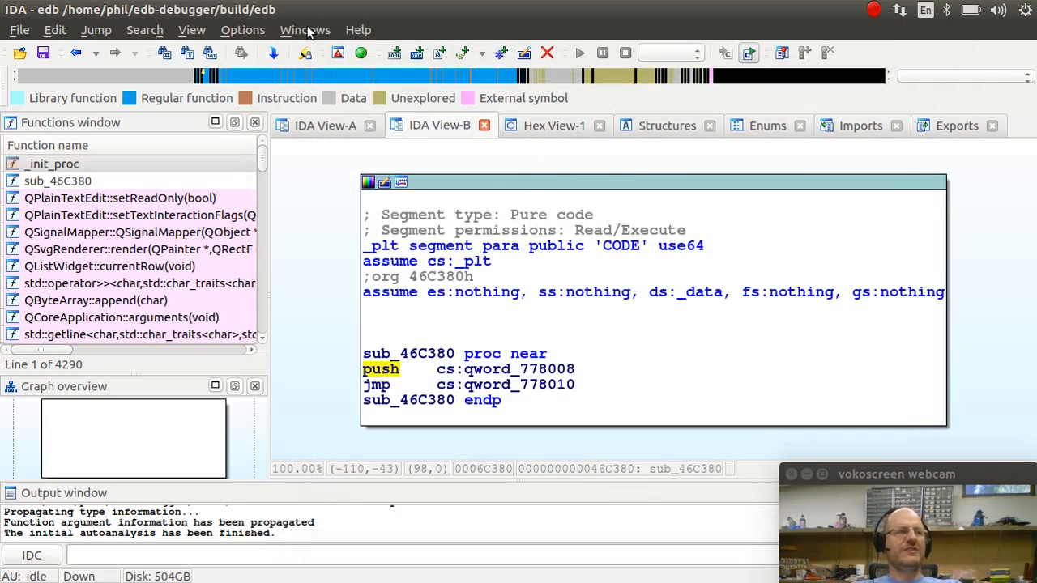
pyautogui.moveTo(558, 133)
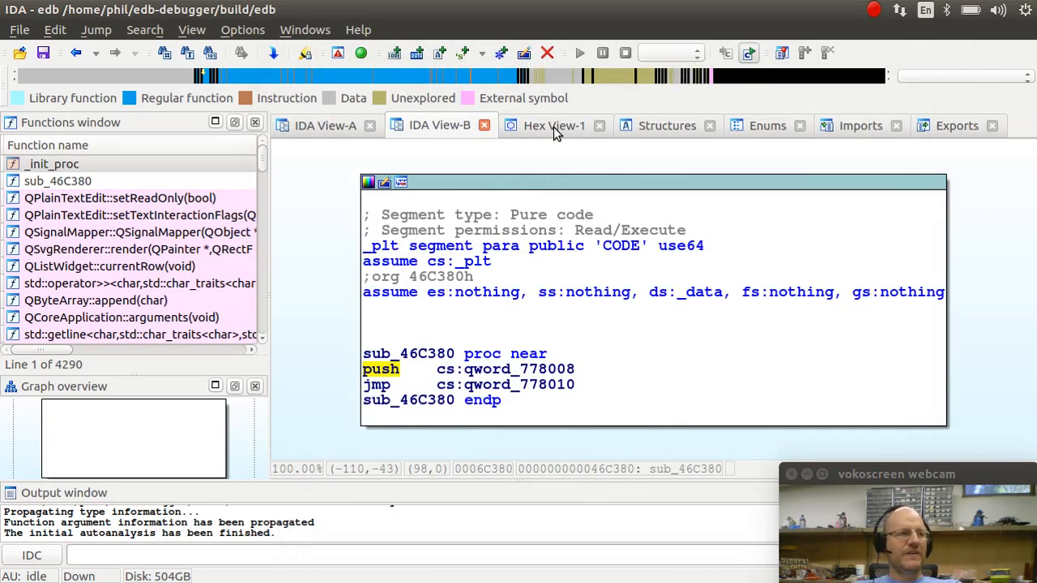
pyautogui.click(554, 124)
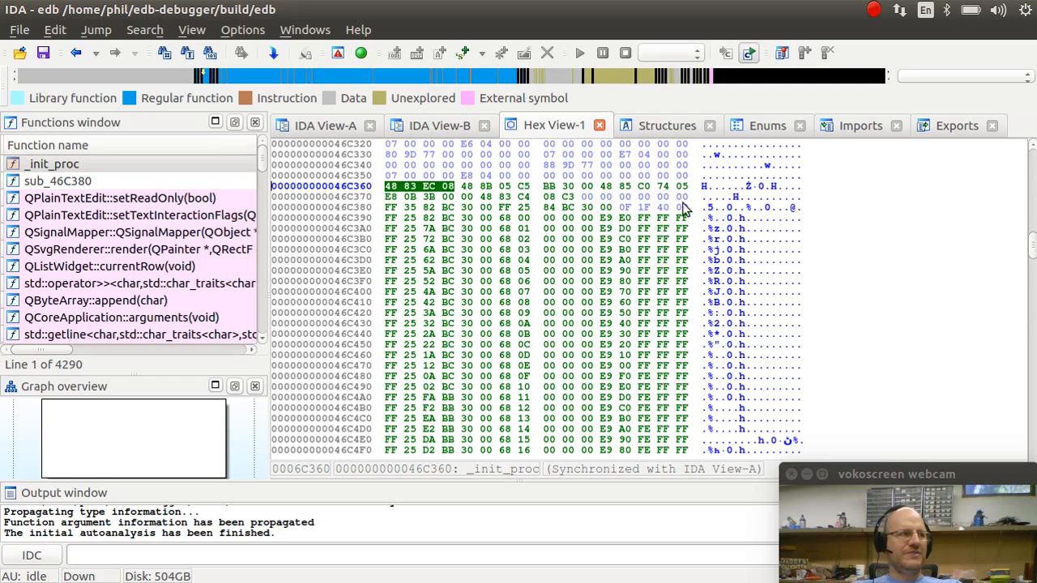
pyautogui.moveTo(695, 230)
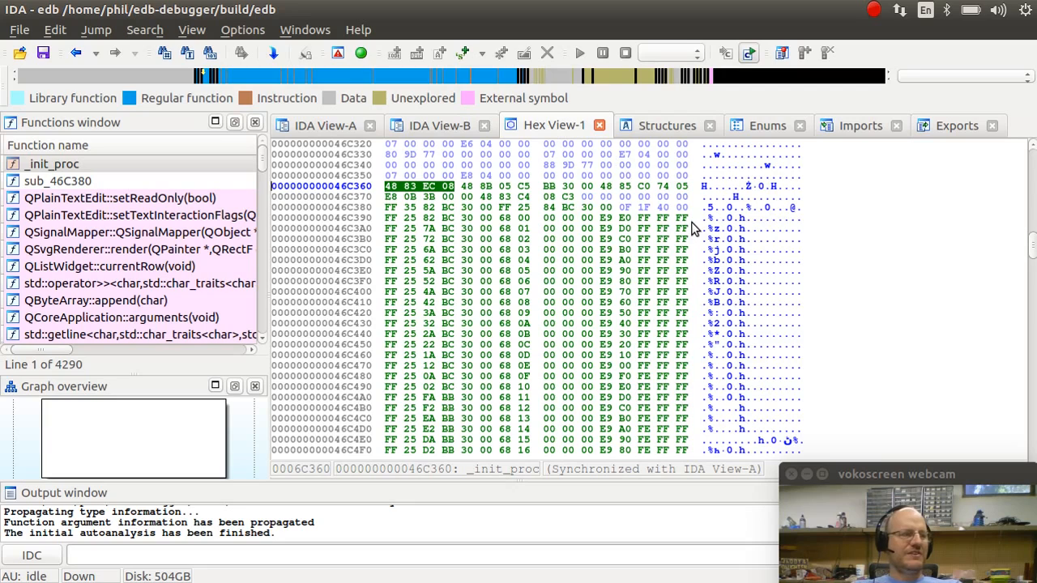
pyautogui.moveTo(695, 217)
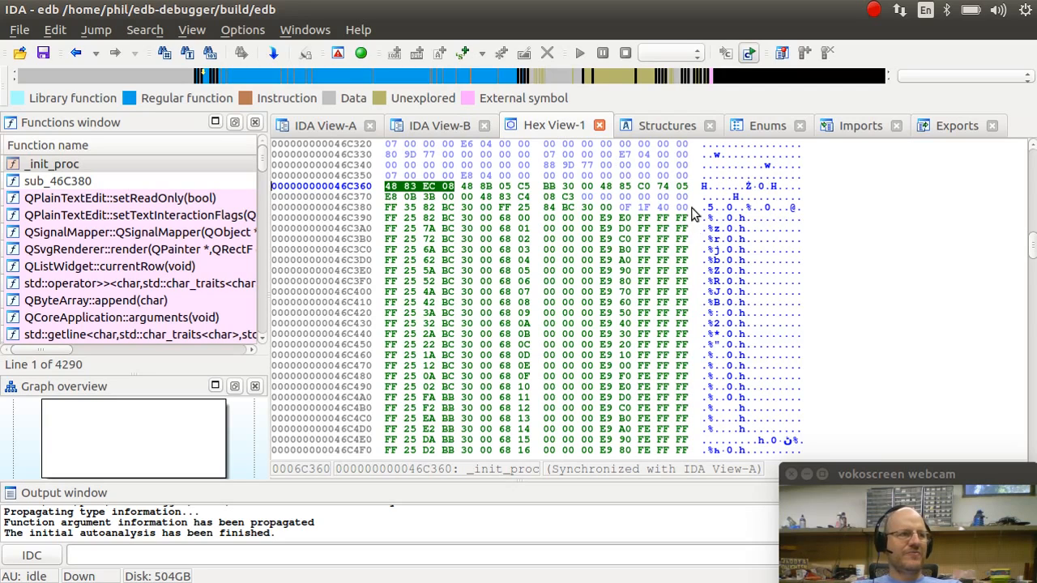
# Look at Structures, then show the Enums list with x86_insn_group_0 and CapstoneEDB::Formatter::Syntax.
pyautogui.click(667, 127)
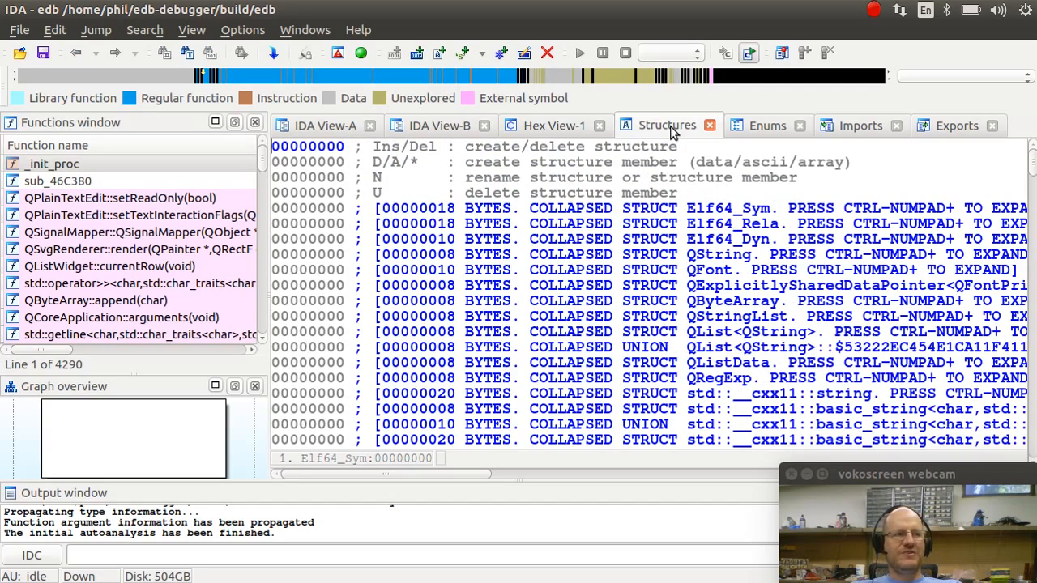
pyautogui.moveTo(732, 139)
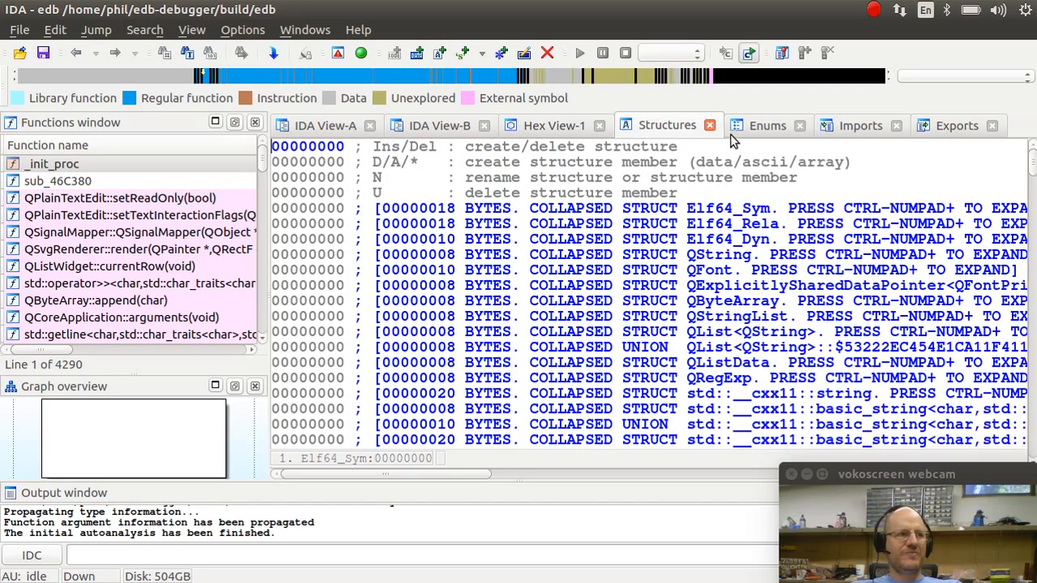
pyautogui.click(765, 125)
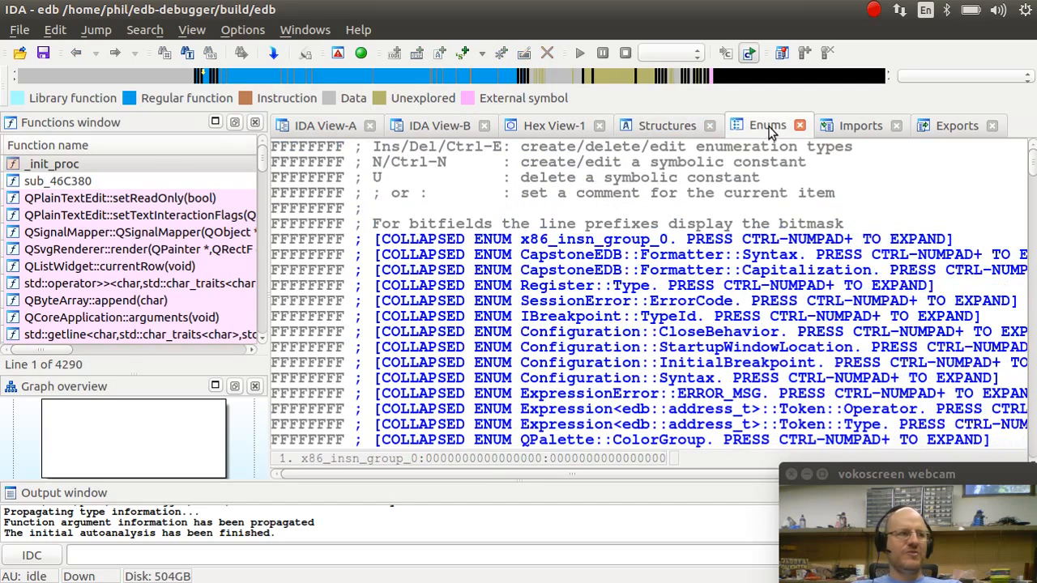
pyautogui.moveTo(871, 133)
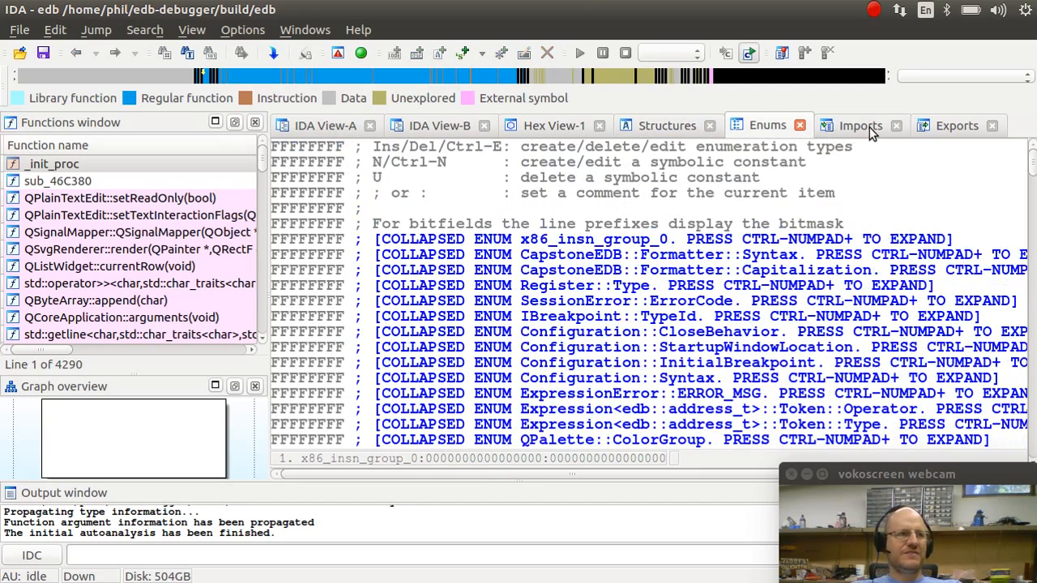
# Show the Imports list of edb's 1265 Qt and standard library functions.
pyautogui.click(858, 124)
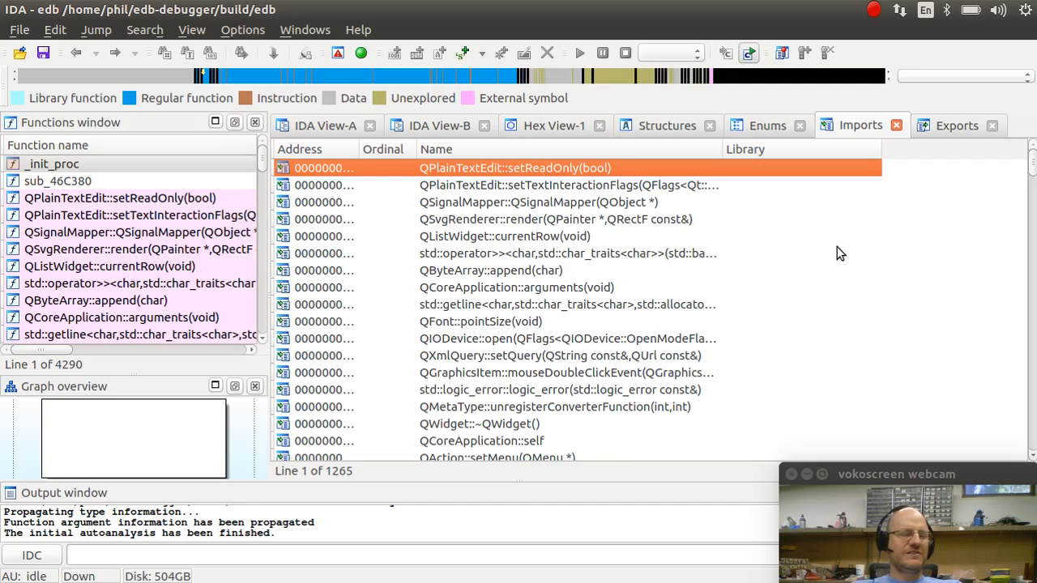
pyautogui.moveTo(441, 494)
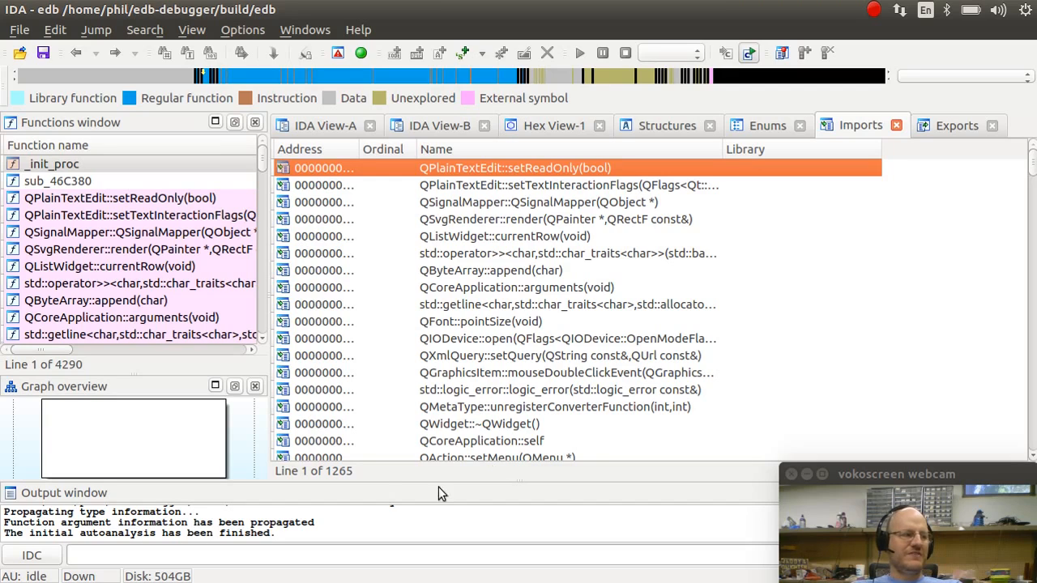
pyautogui.moveTo(353, 476)
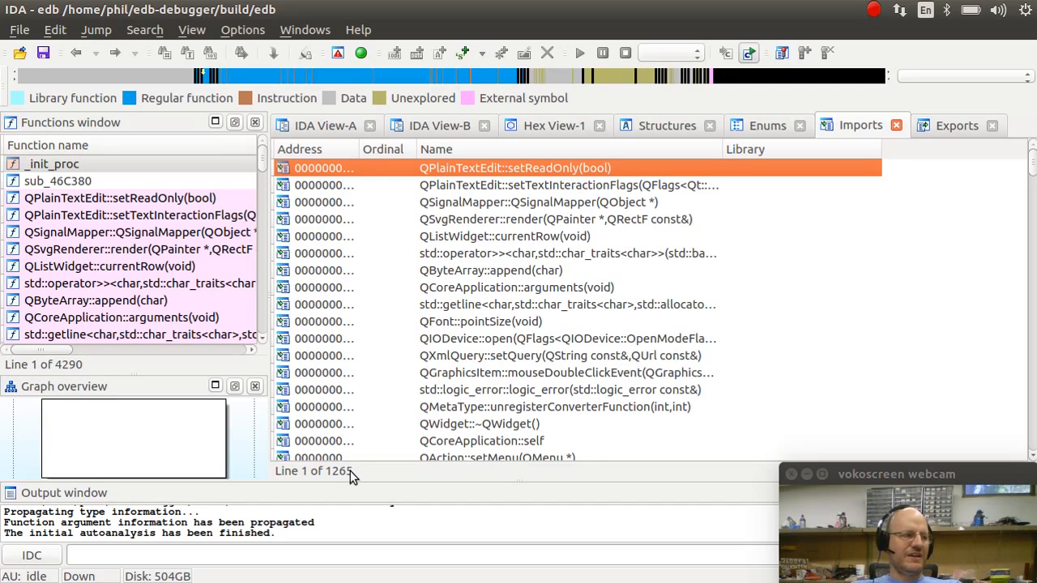
pyautogui.moveTo(389, 473)
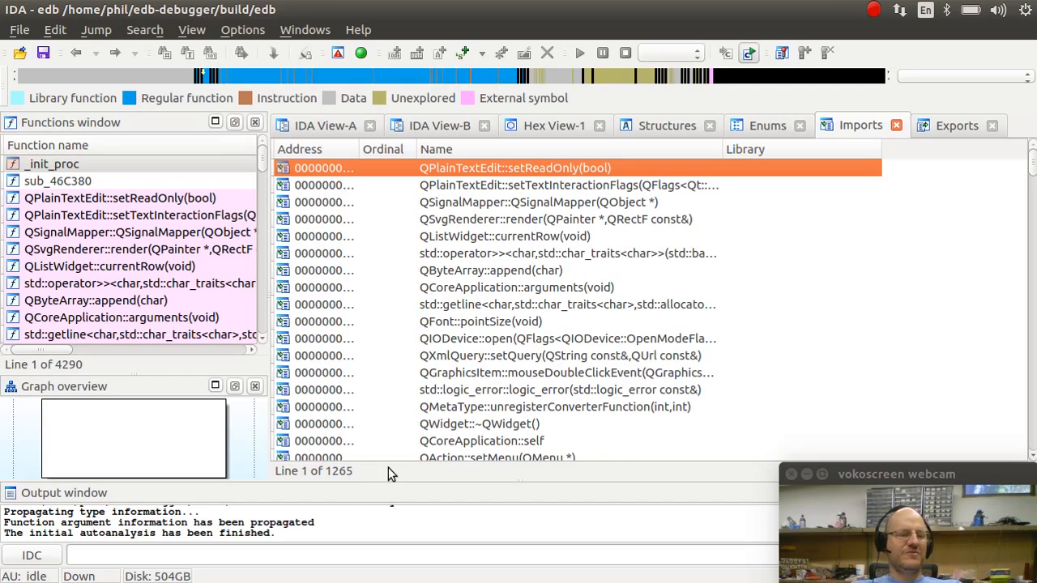
pyautogui.moveTo(663, 383)
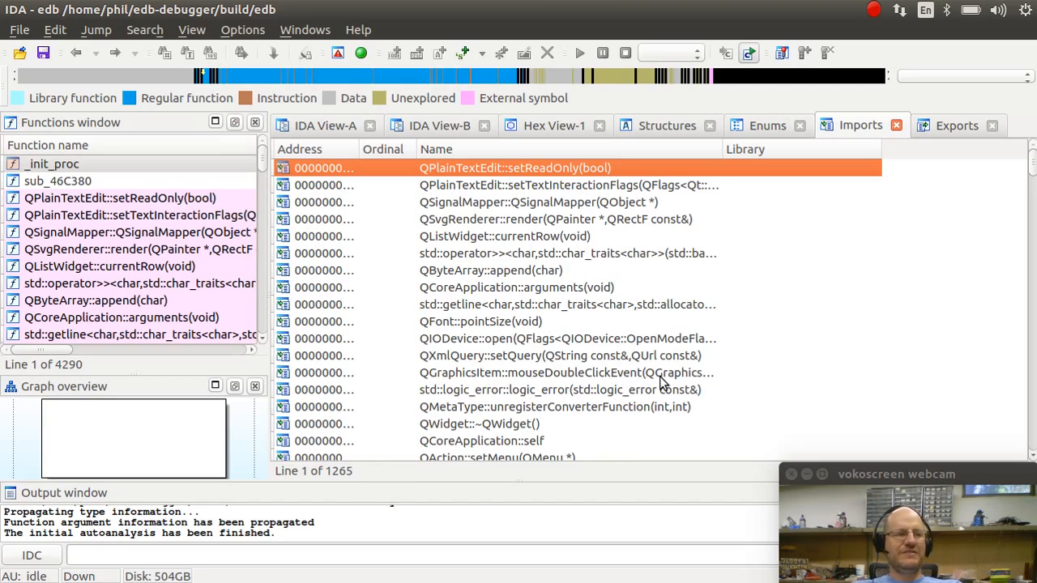
pyautogui.moveTo(447, 198)
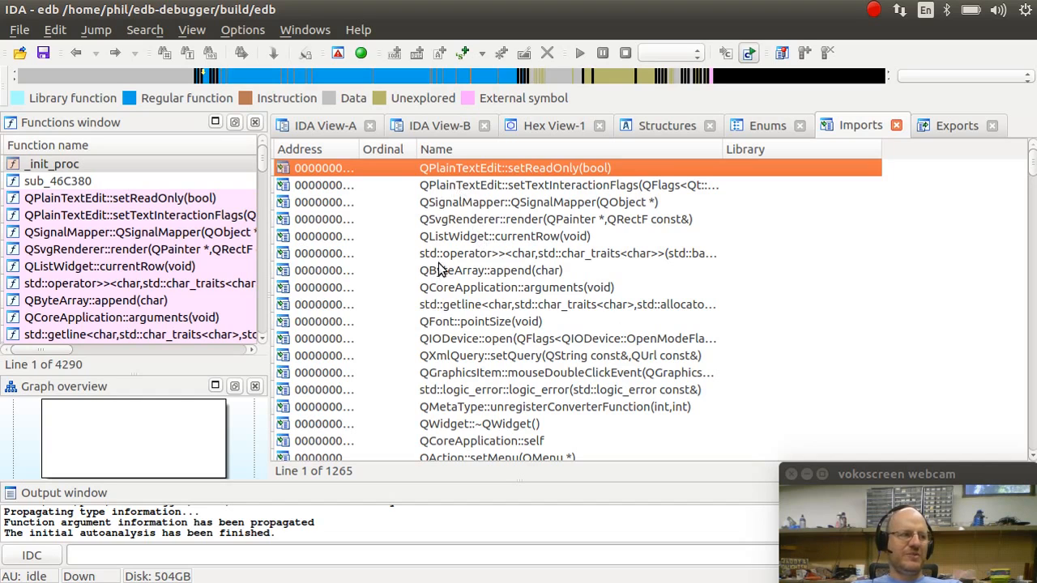
pyautogui.scroll(-3)
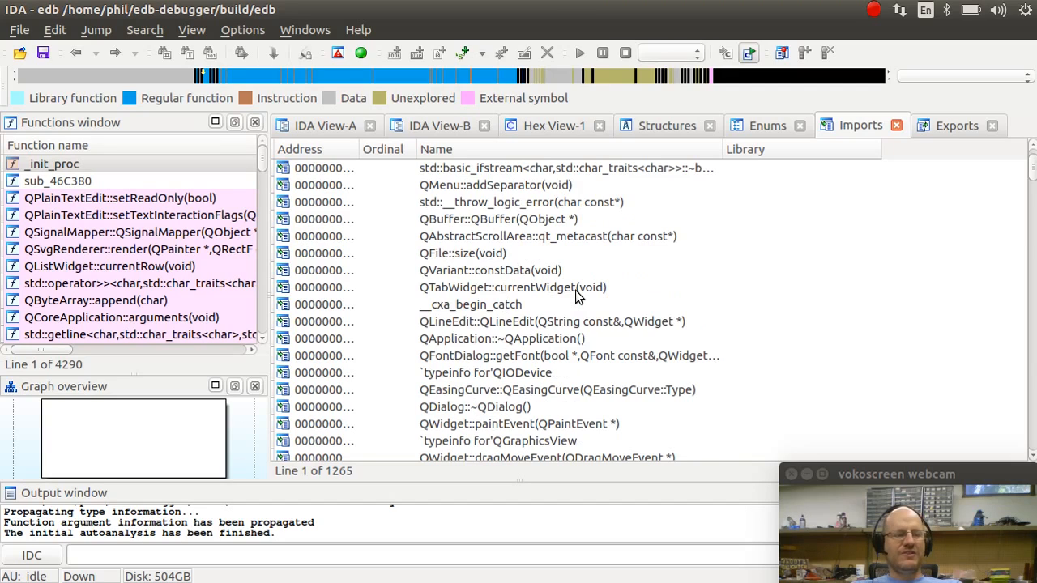
pyautogui.moveTo(532, 301)
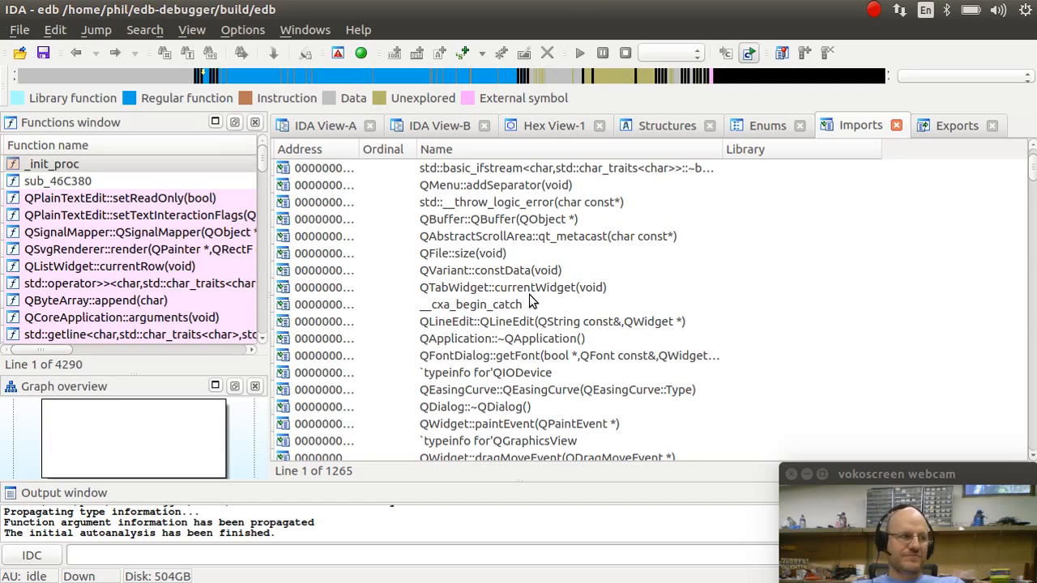
pyautogui.moveTo(806, 274)
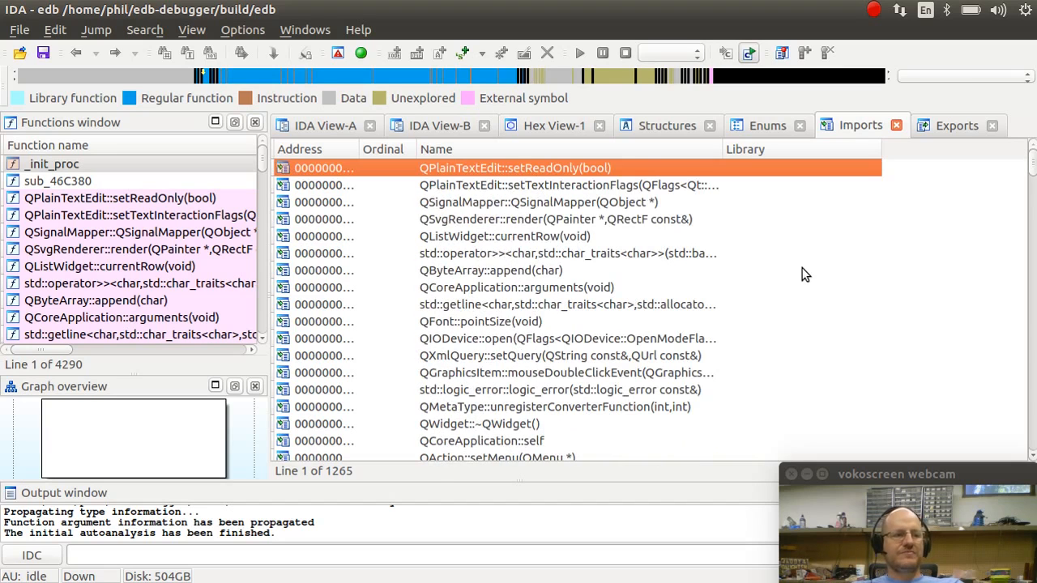
pyautogui.moveTo(869, 252)
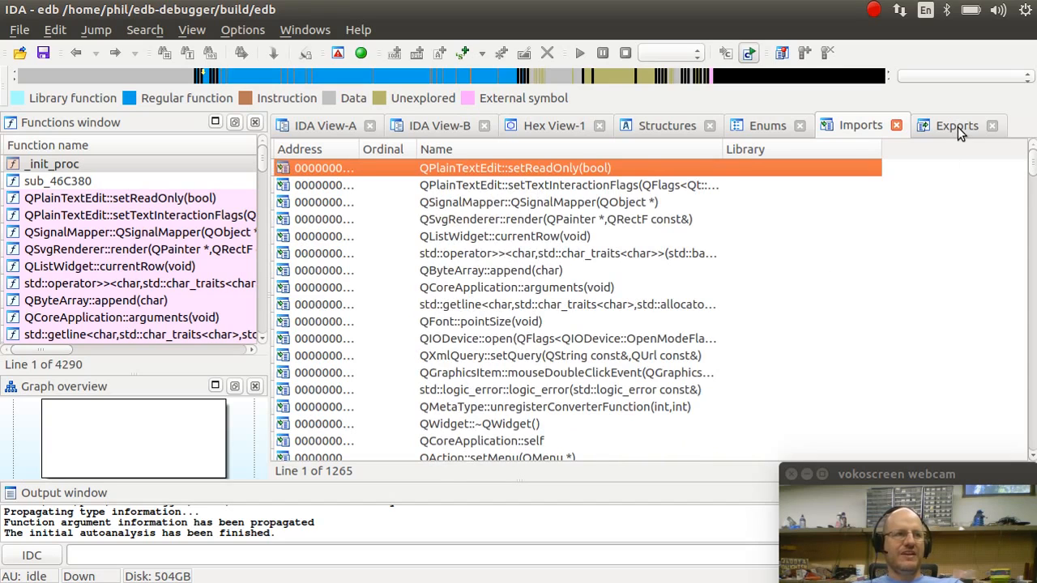
# Show the Exports list of edb's 2390 symbols, including RegisterViewModelBase entries and main.
pyautogui.click(955, 126)
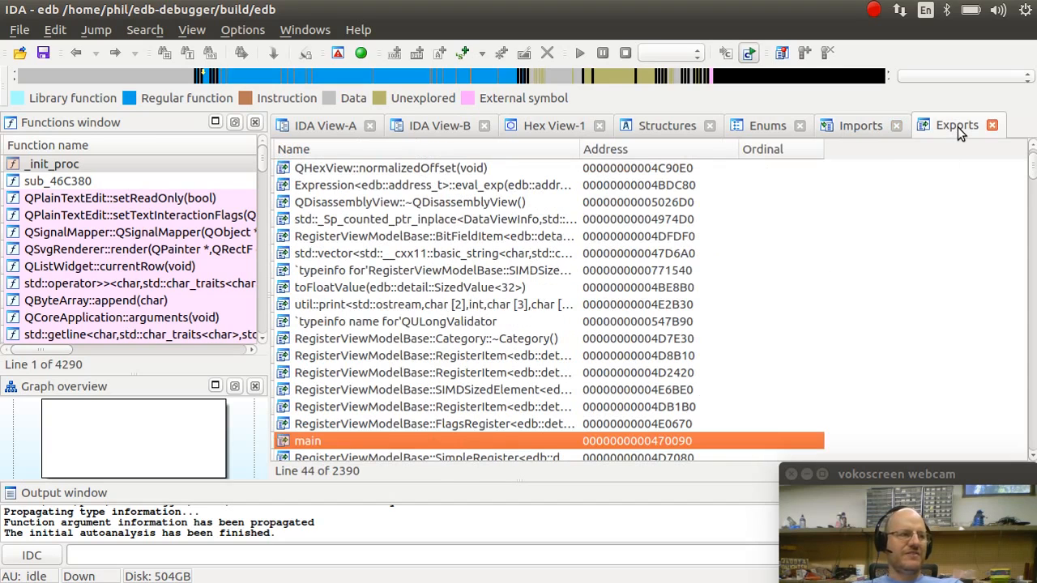
pyautogui.moveTo(932, 256)
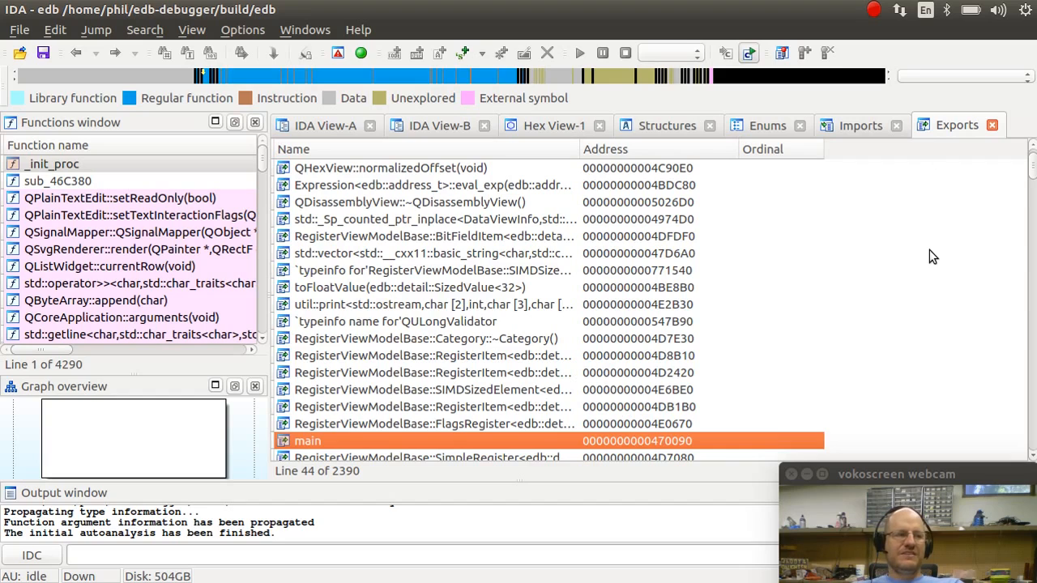
pyautogui.moveTo(753, 285)
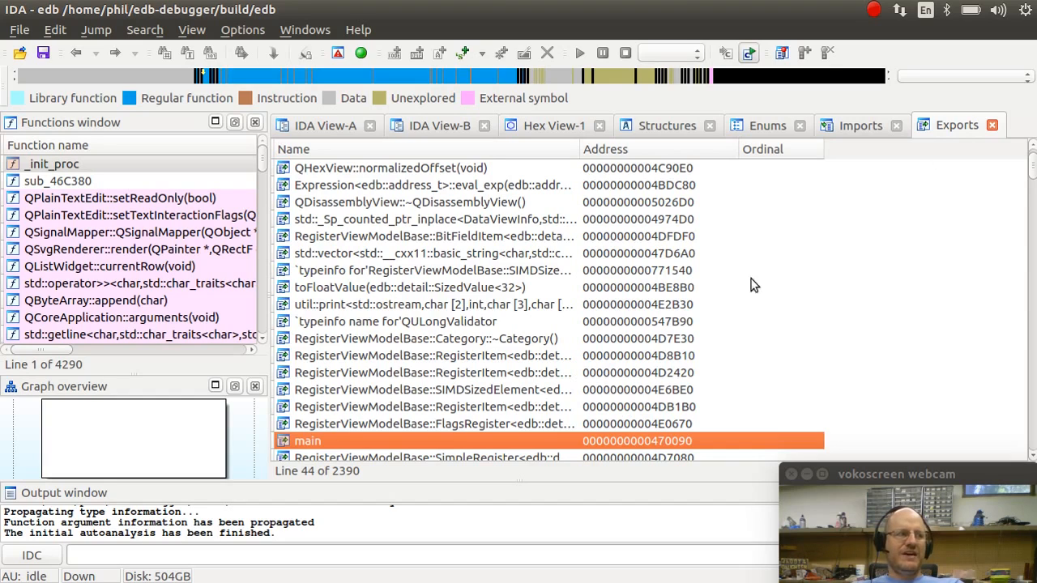
pyautogui.moveTo(603, 295)
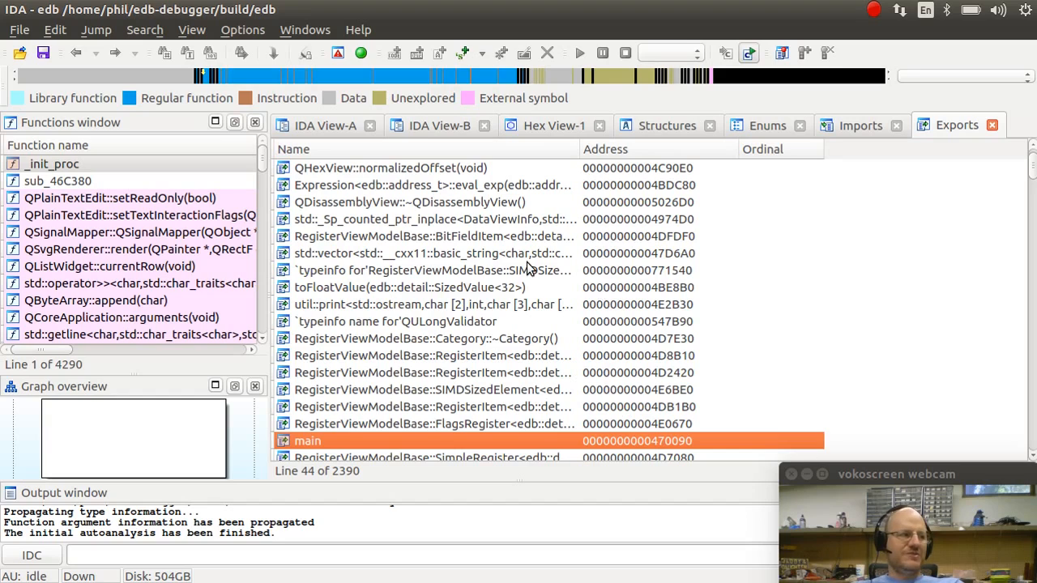
pyautogui.moveTo(451, 267)
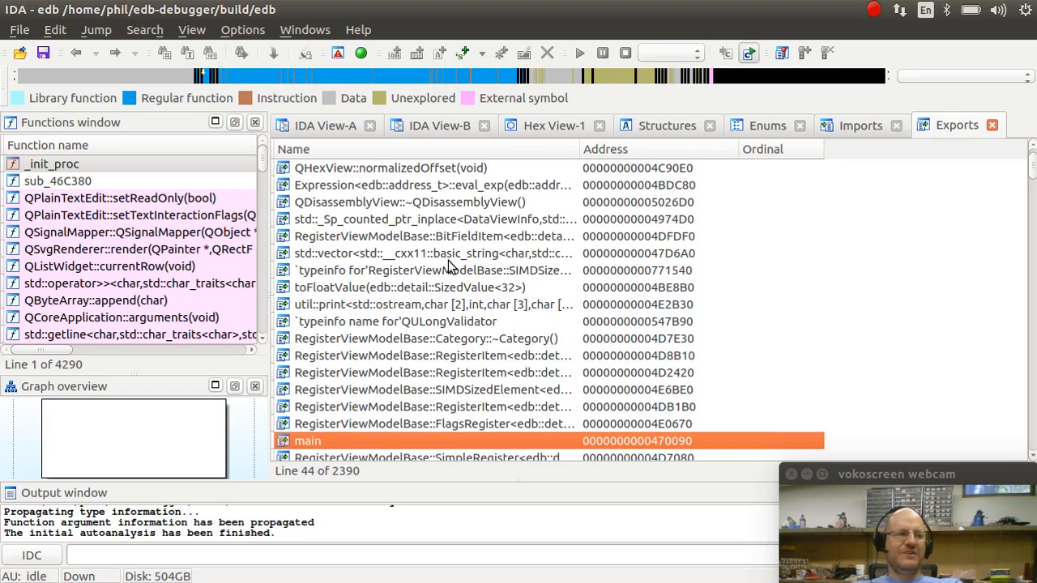
pyautogui.moveTo(584, 203)
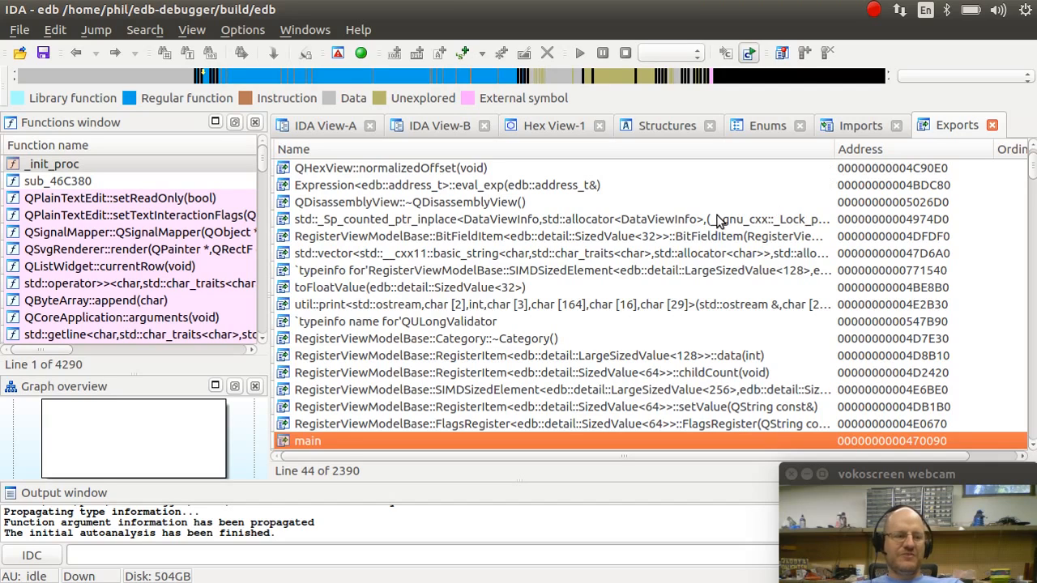
pyautogui.moveTo(671, 249)
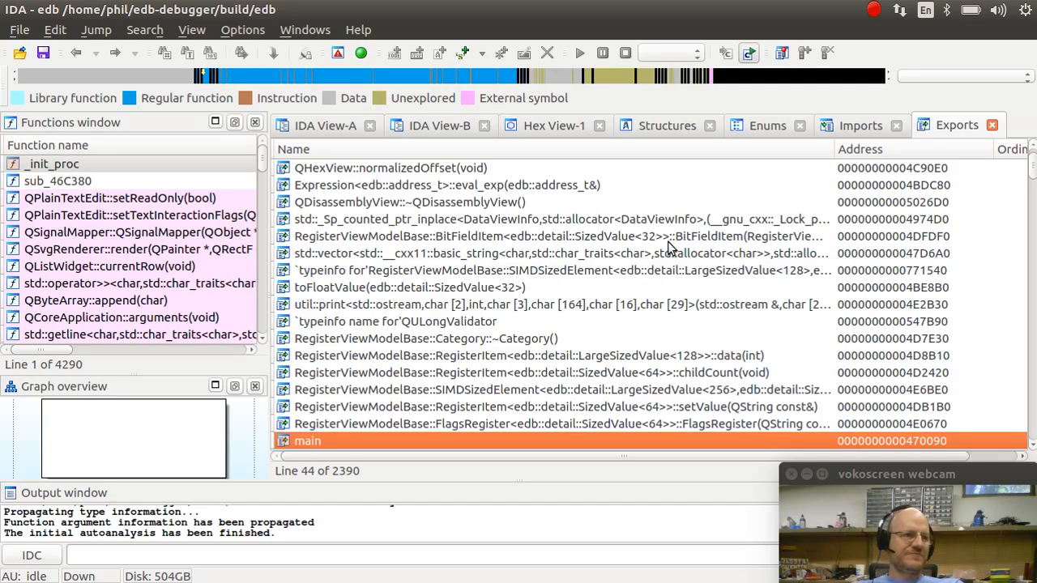
pyautogui.moveTo(1030, 175)
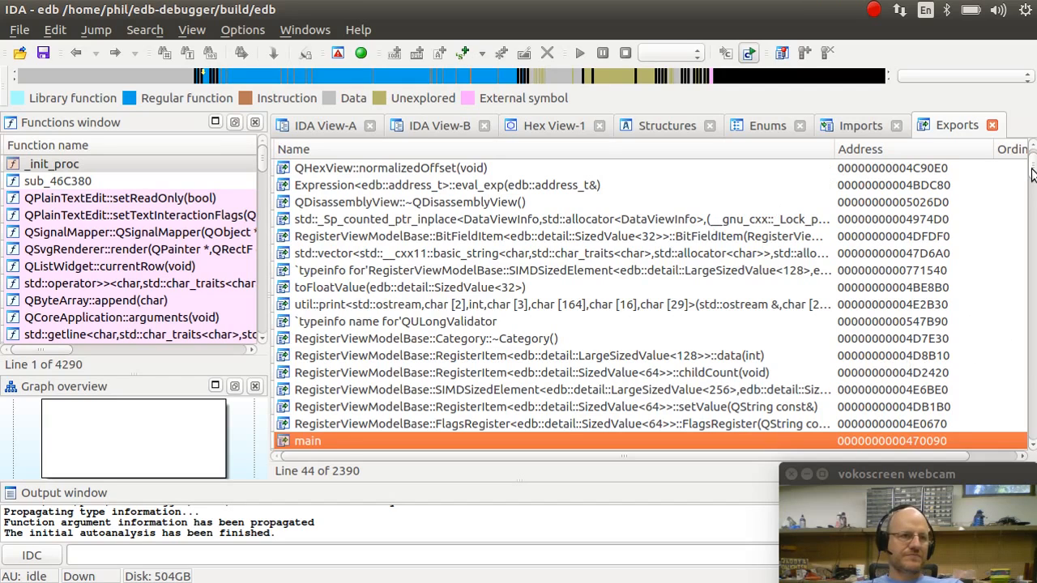
pyautogui.moveTo(560, 444)
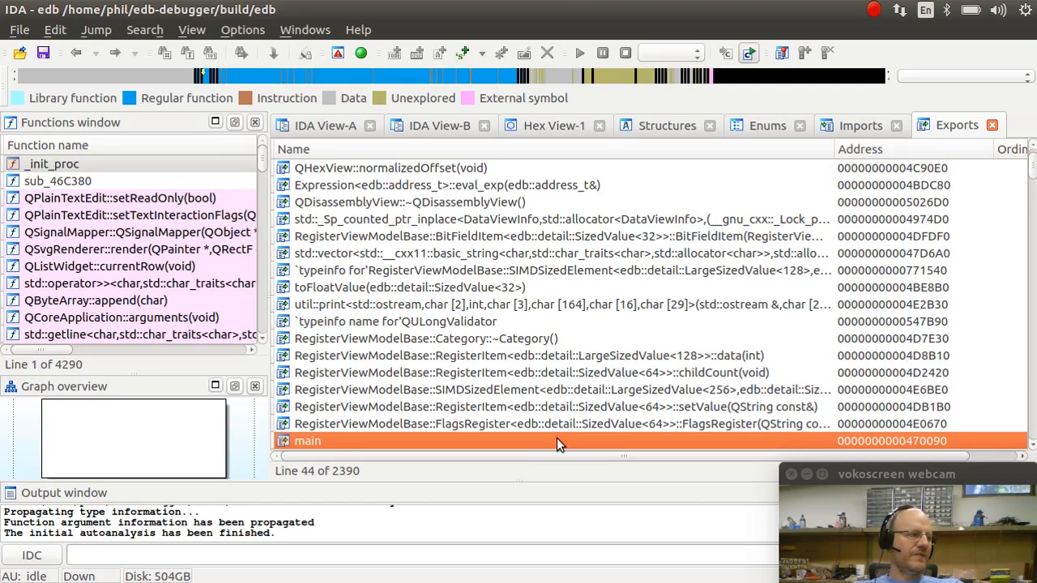
pyautogui.moveTo(162, 439)
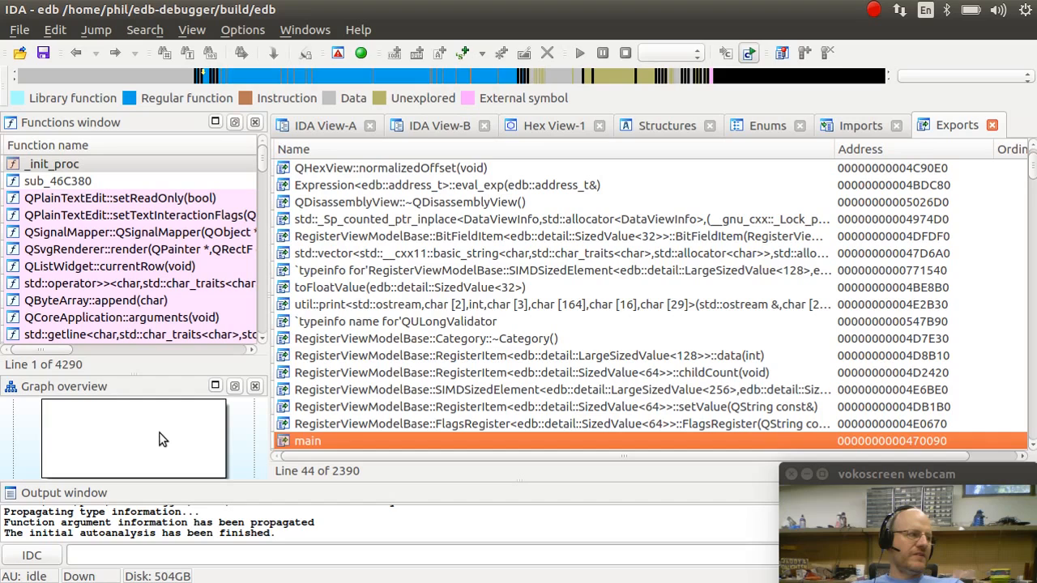